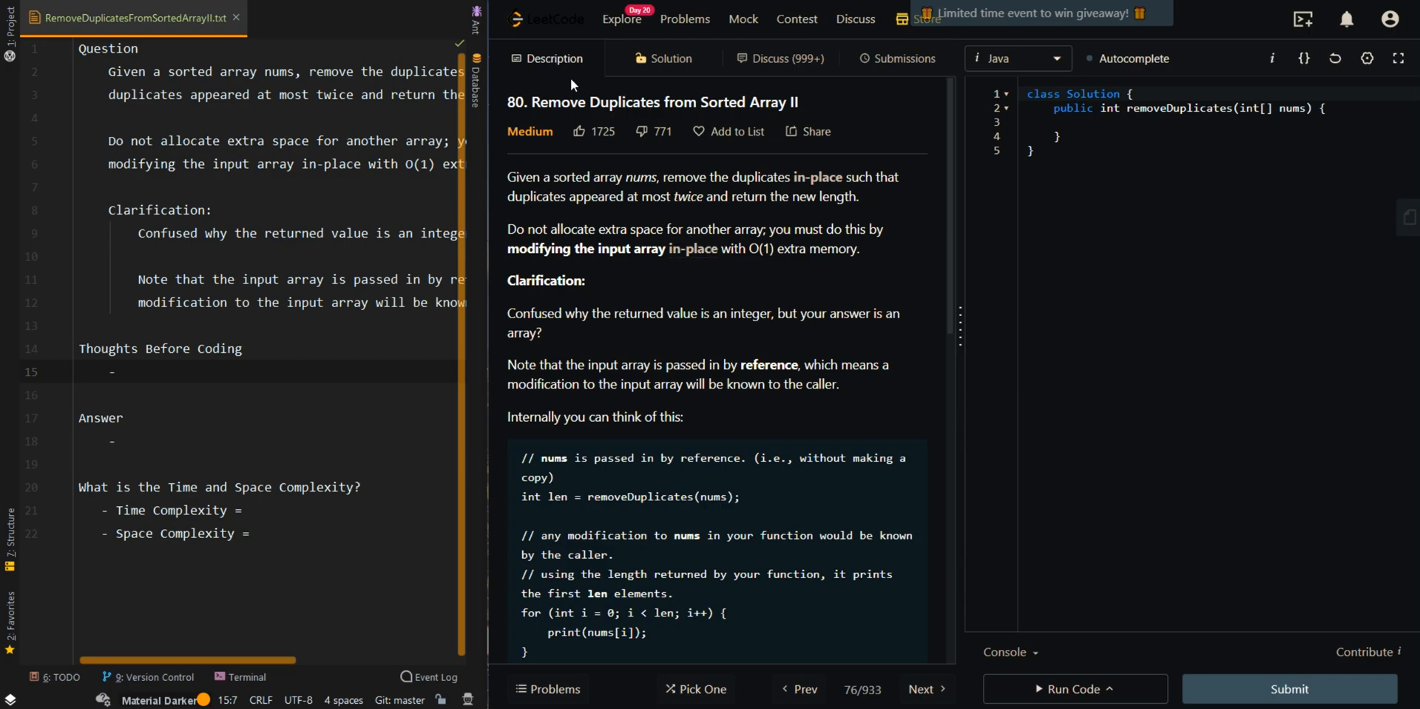
pyautogui.moveTo(597, 191)
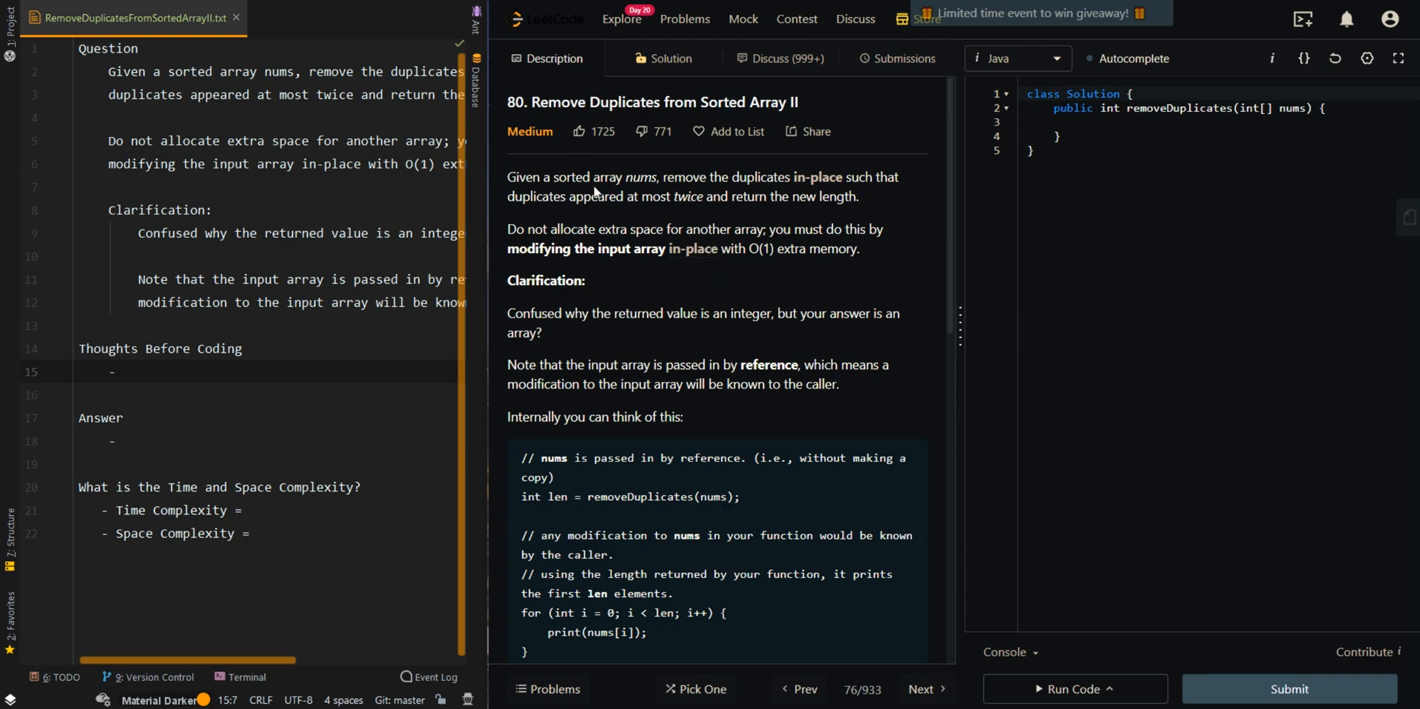
pyautogui.moveTo(765, 178)
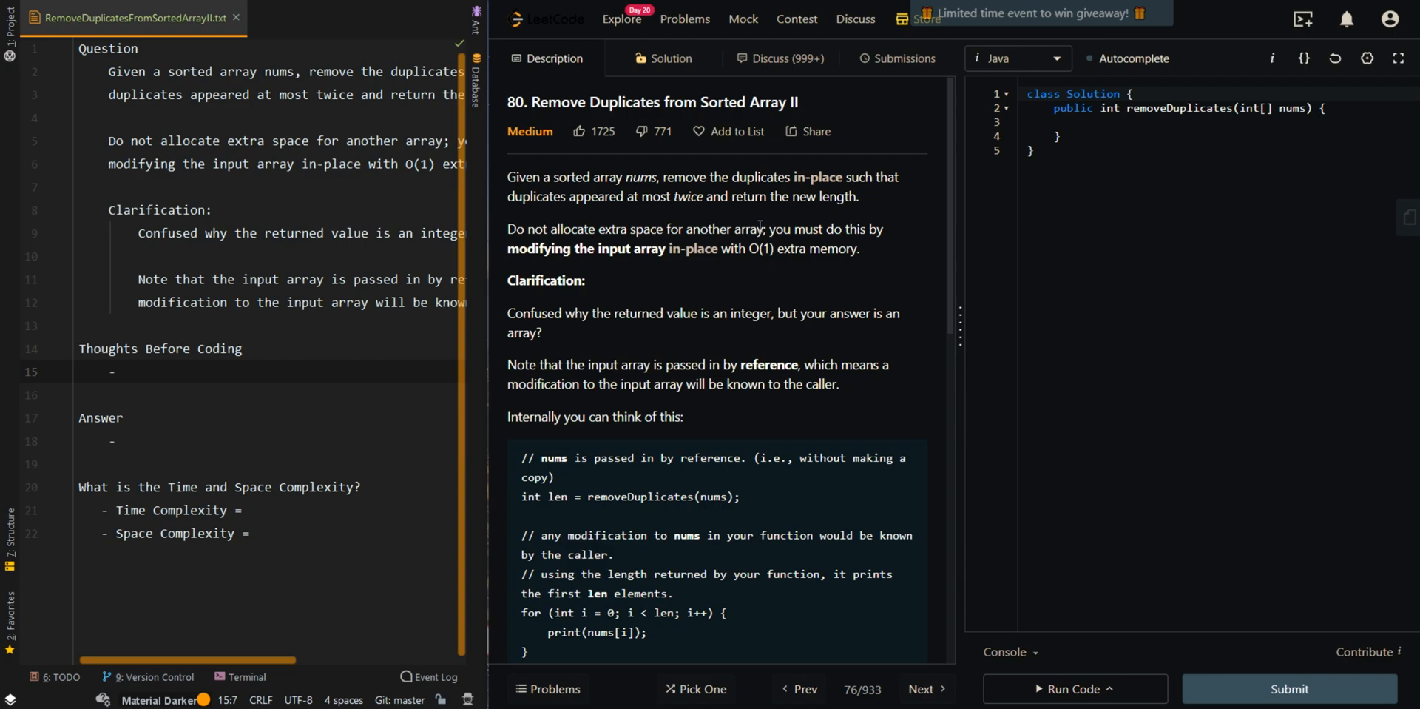
pyautogui.moveTo(605, 246)
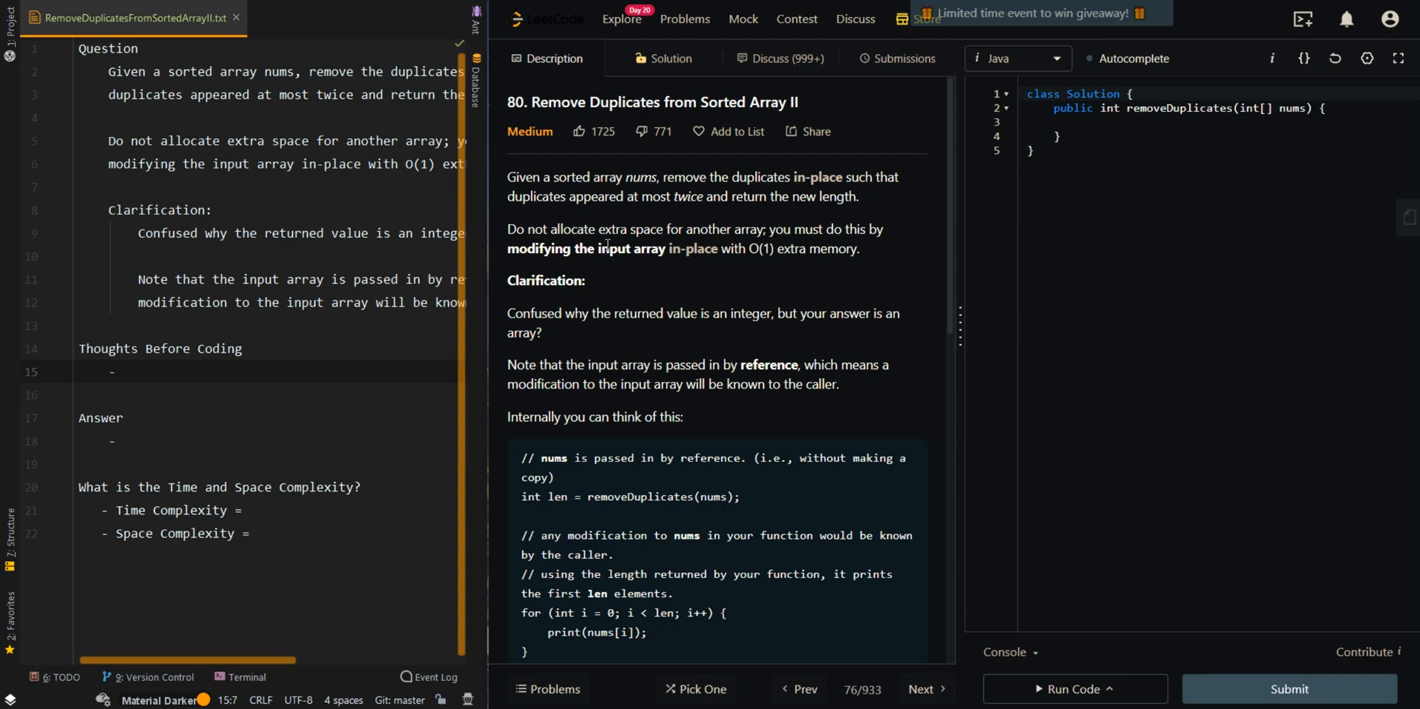
pyautogui.moveTo(827, 265)
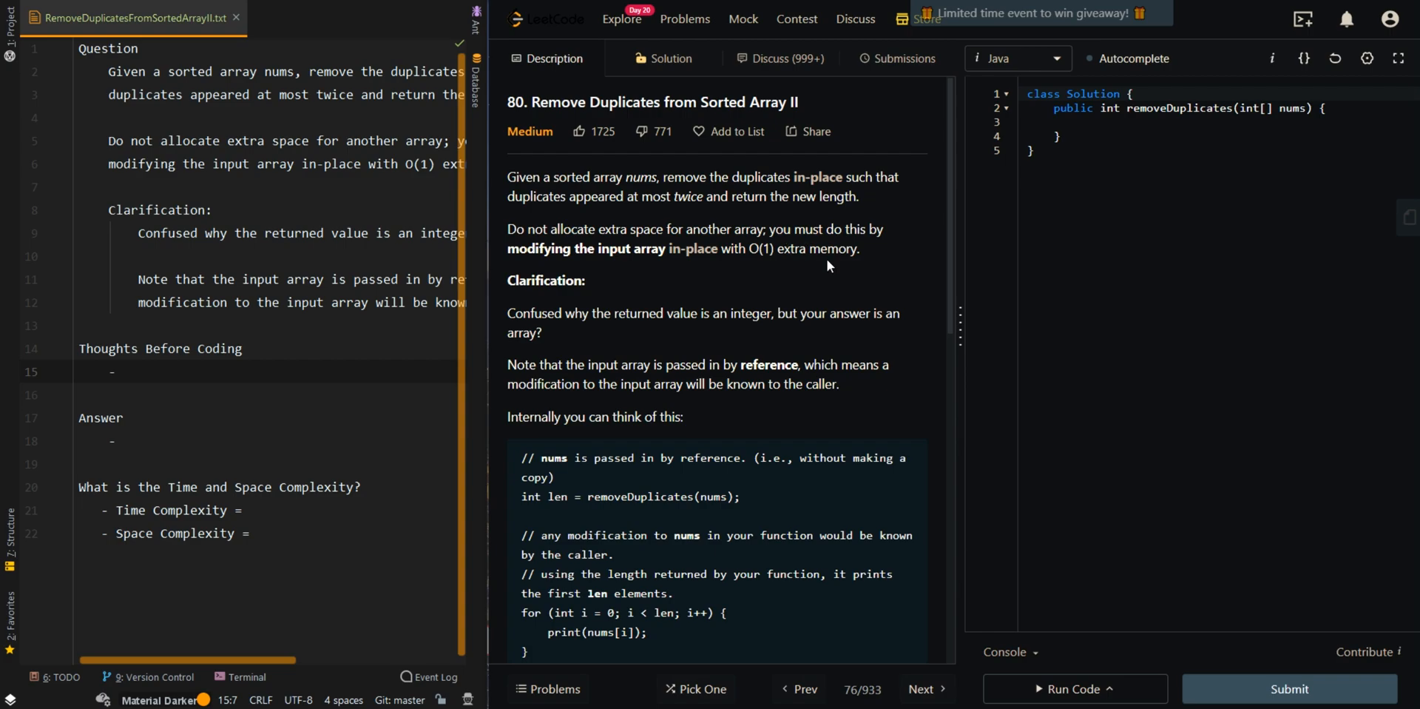
# Scroll the Description to Example 1 and Example 2 and review their inputs and outputs.
pyautogui.scroll(-3)
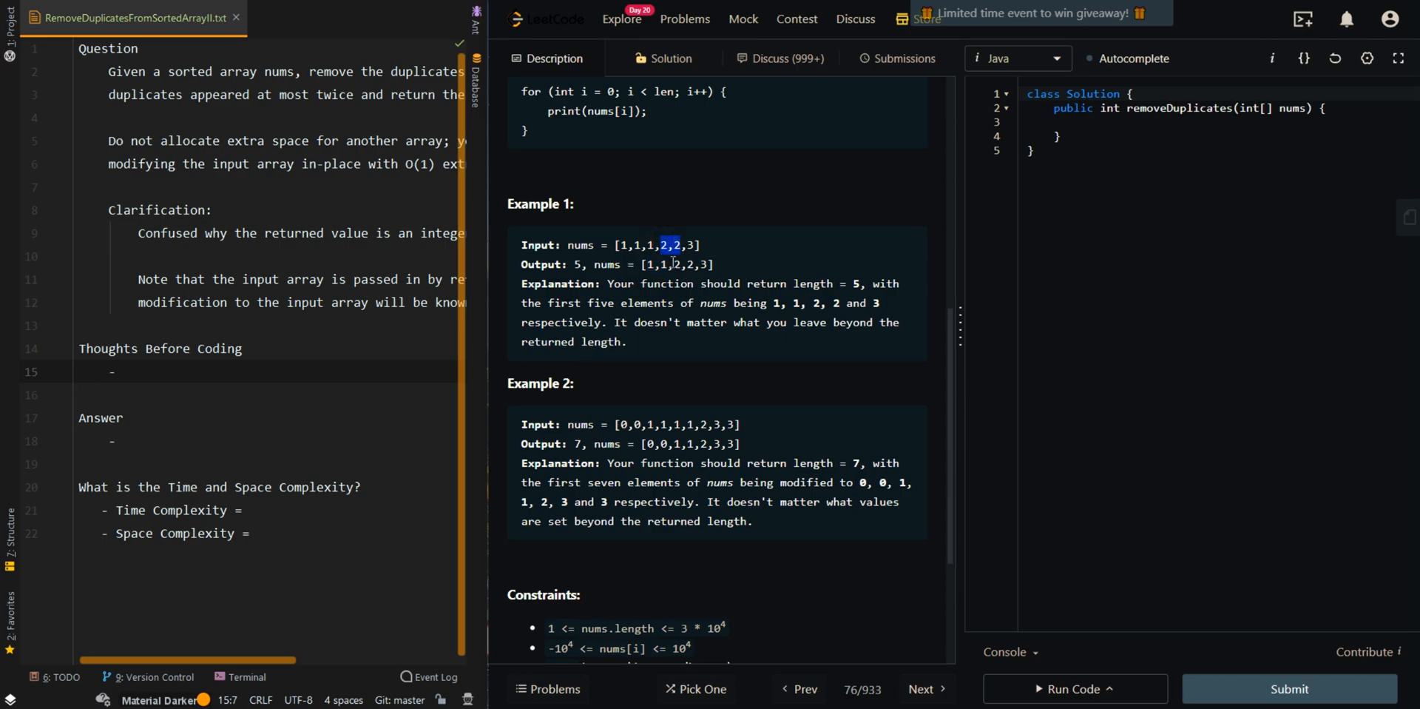
pyautogui.click(686, 244)
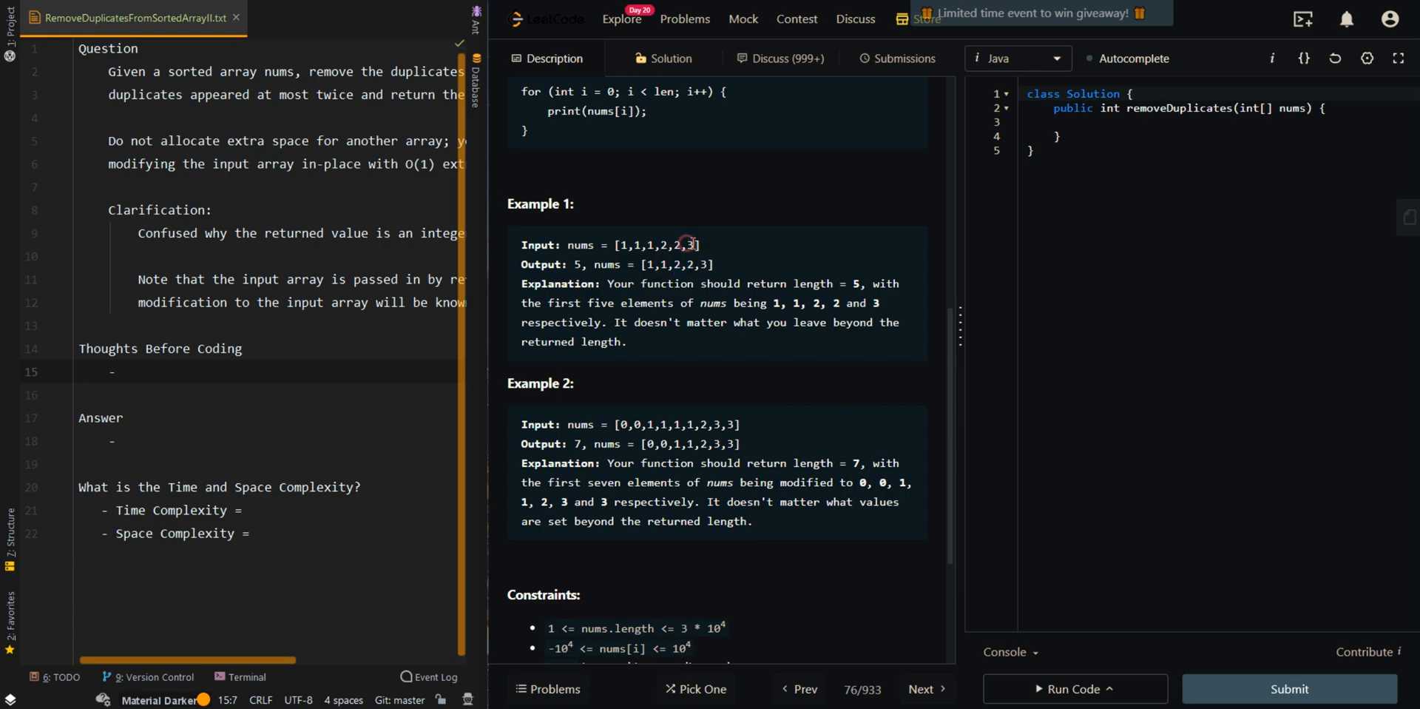
pyautogui.doubleClick(702, 263)
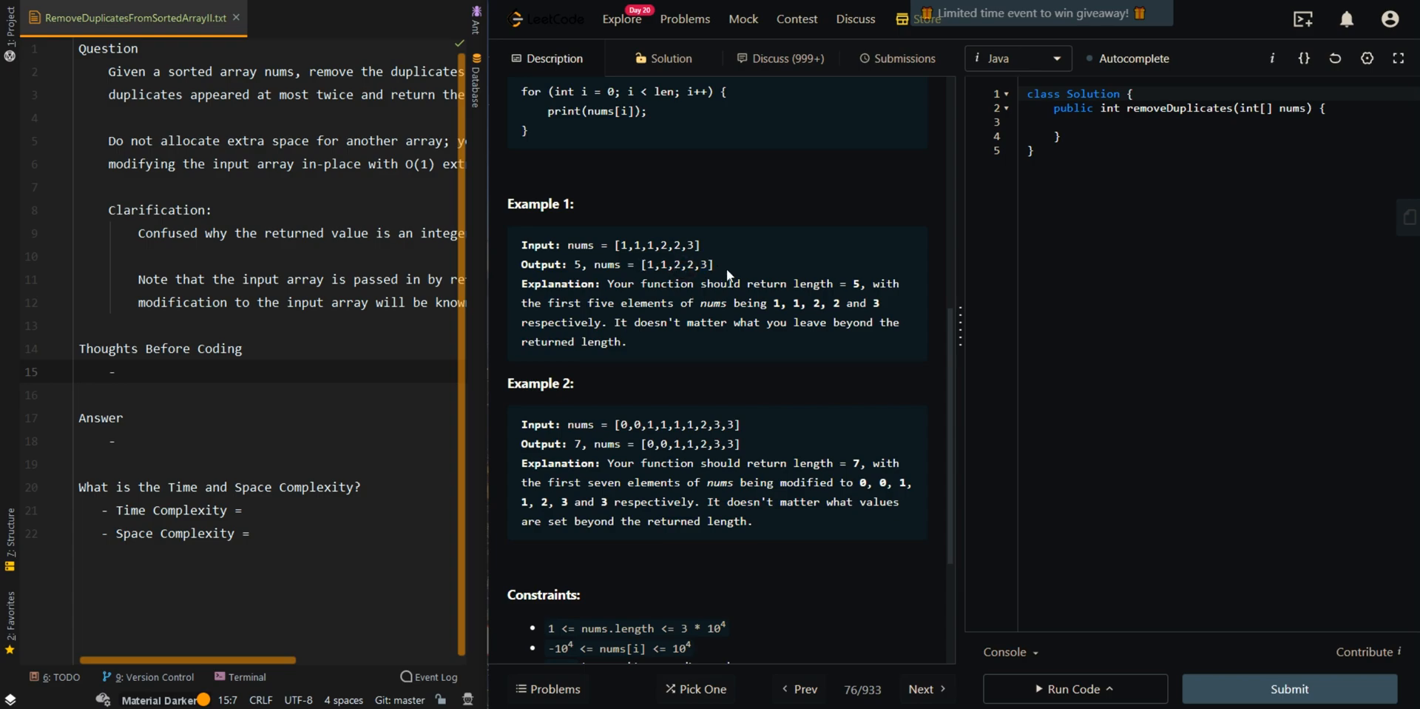
pyautogui.doubleClick(577, 263)
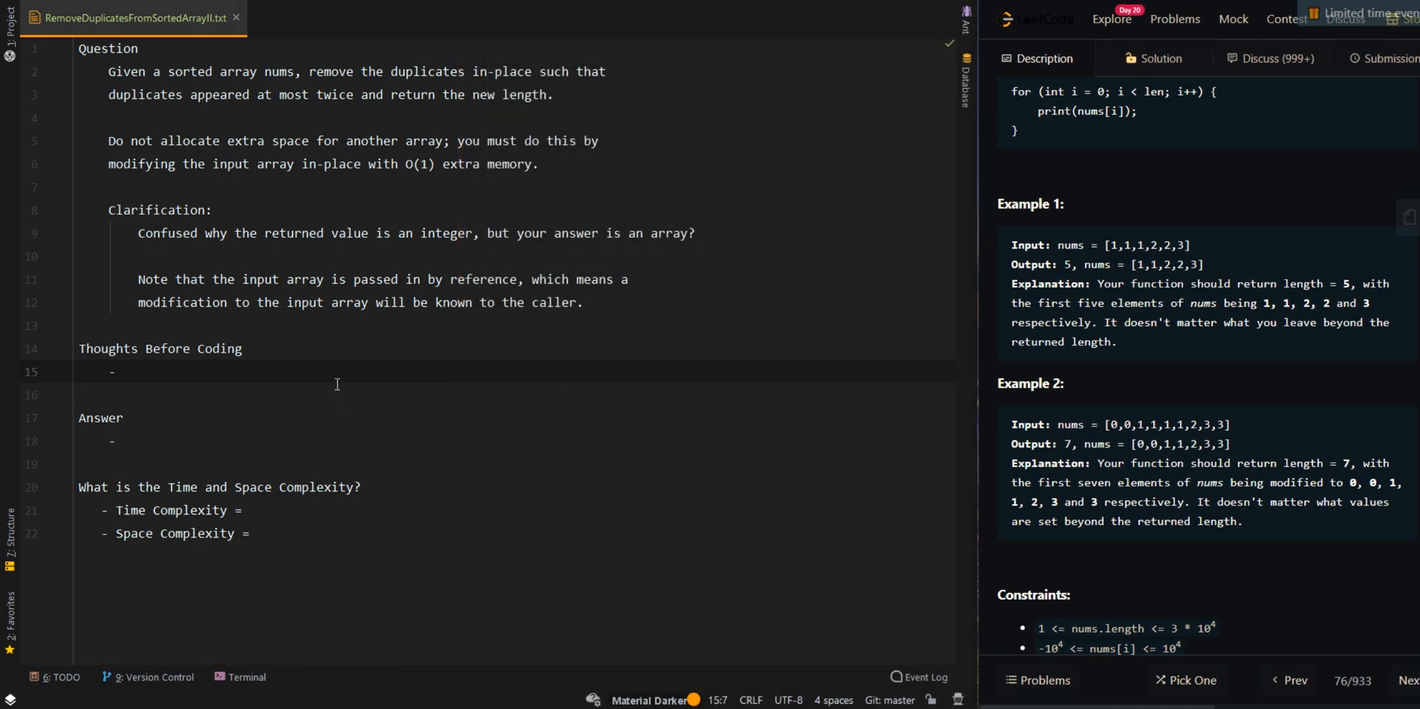
# Note that the input array is sorted ascending, so equal elements are adjacent and a two-pointer approach works.
pyautogui.write('The input arra')
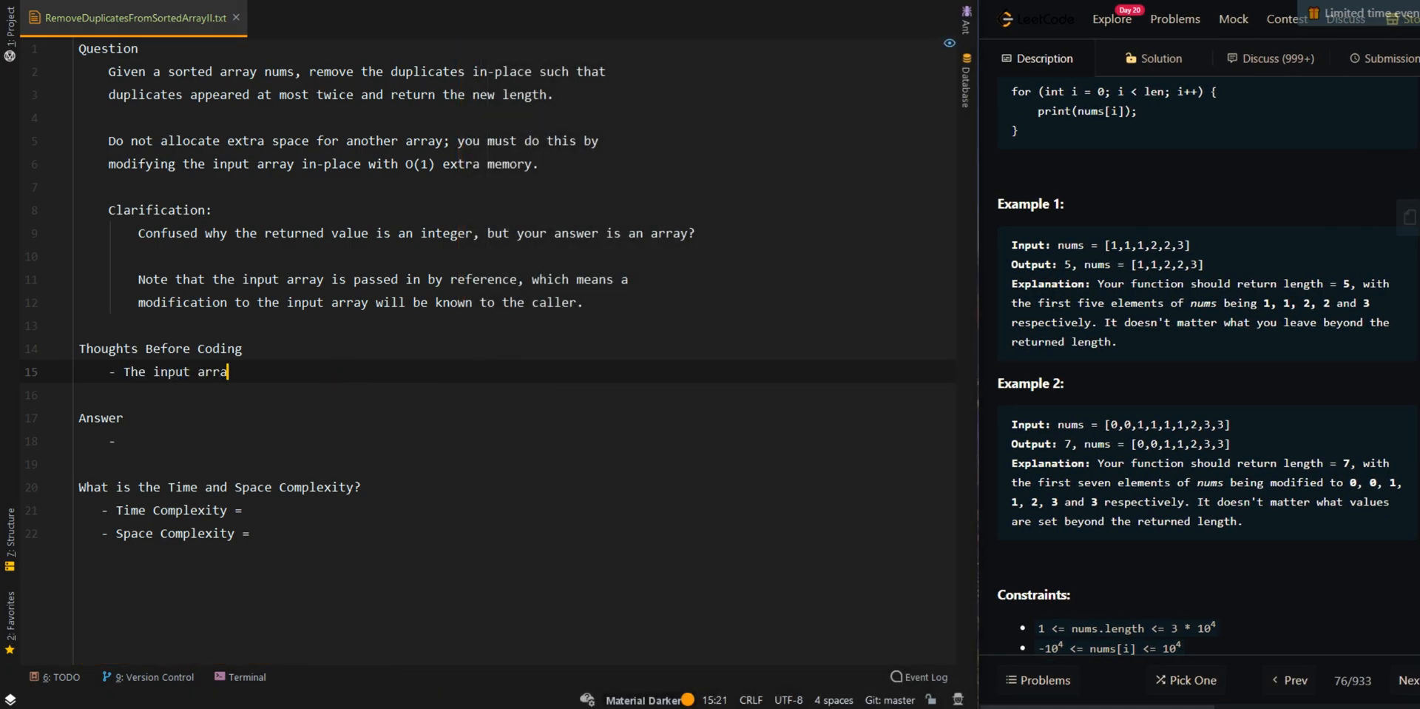
pyautogui.write('y is sorted in asccending order')
pyautogui.write('- This means th')
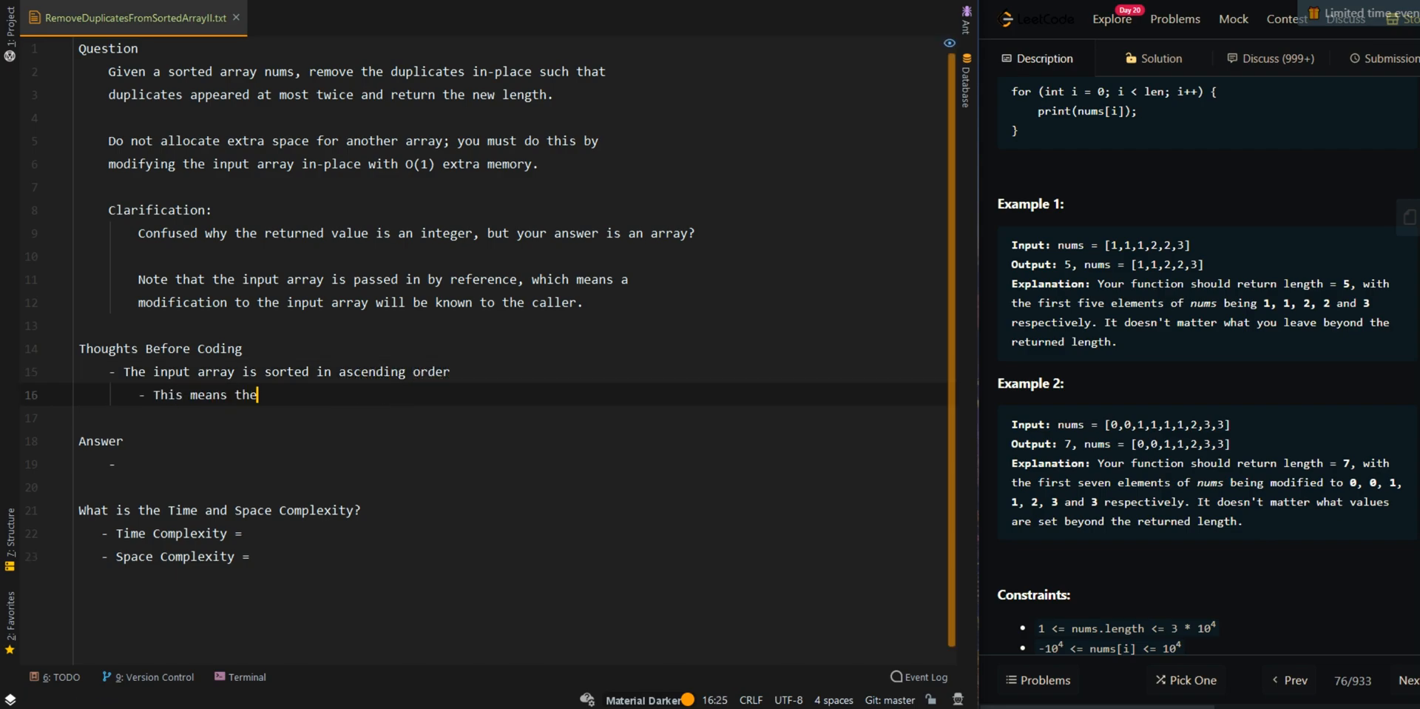
pyautogui.write('elements that are the')
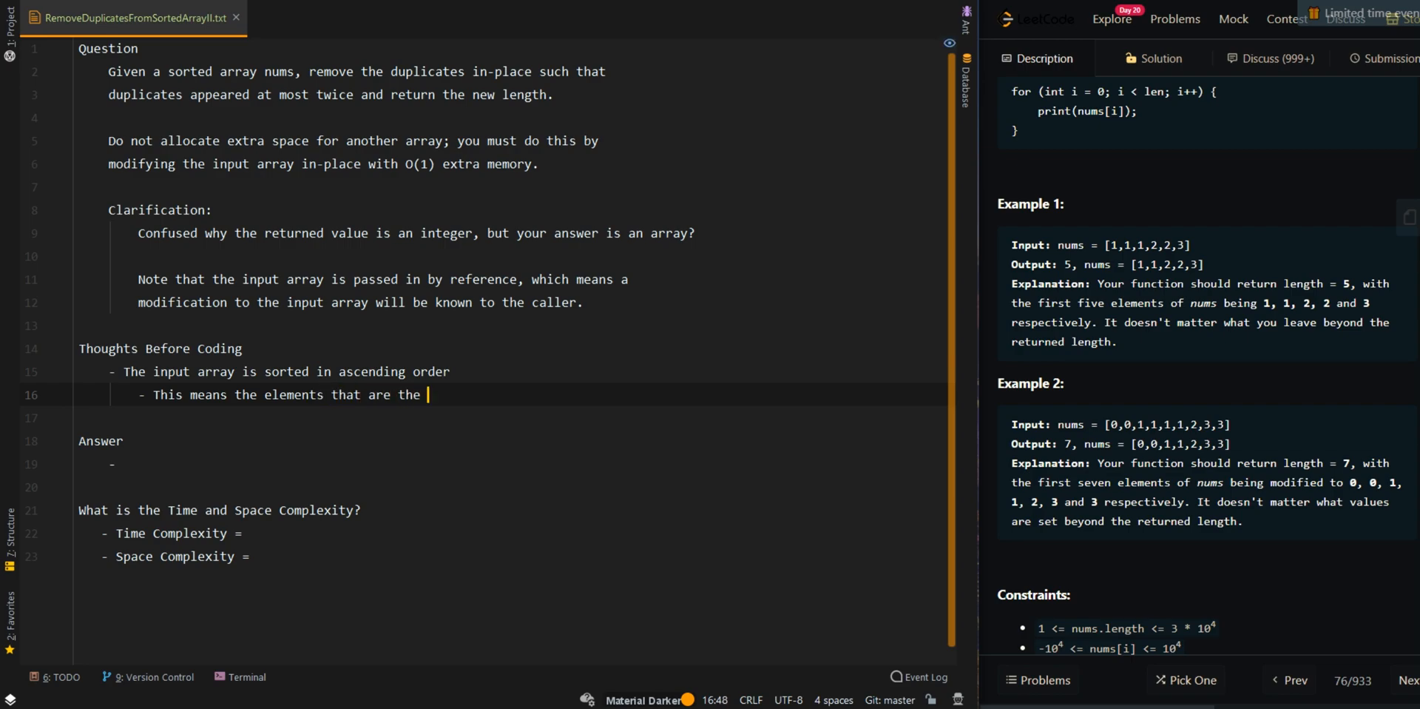
pyautogui.write('same are go')
pyautogui.click(511, 417)
pyautogui.write('- We can i')
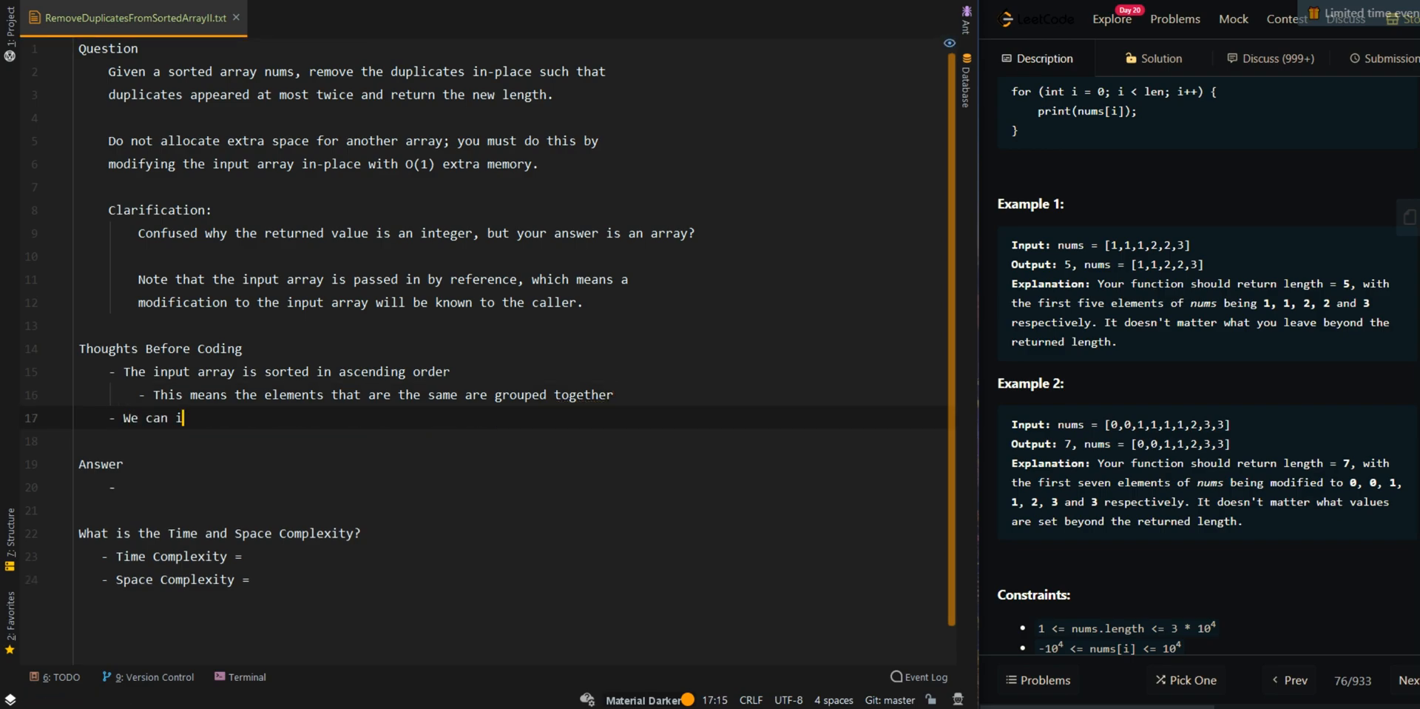
pyautogui.write('mplement a two pointe')
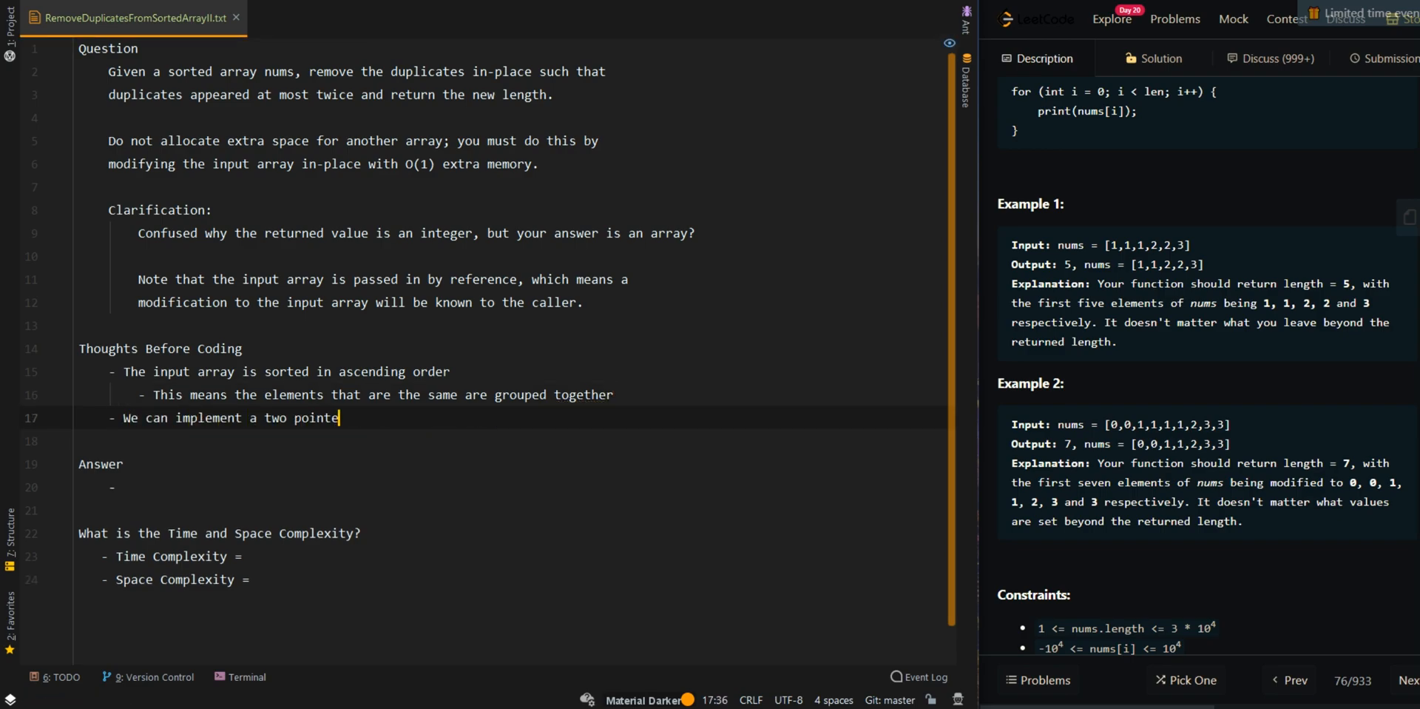
pyautogui.write('approach')
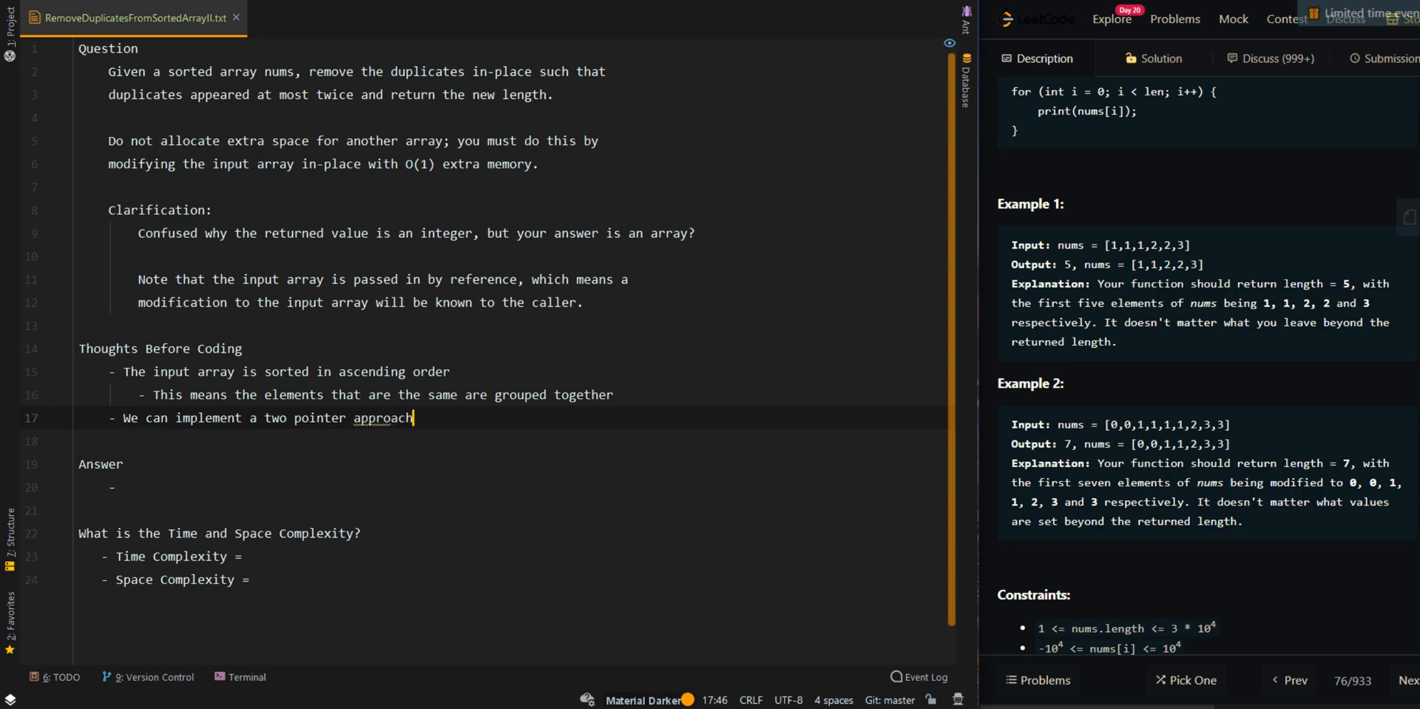
# Note that pointer 'i' populates allowed numbers and pointer 'j' scans forward for new elements.
pyautogui.write("- One pointer 'i' will stay on the left side to pop")
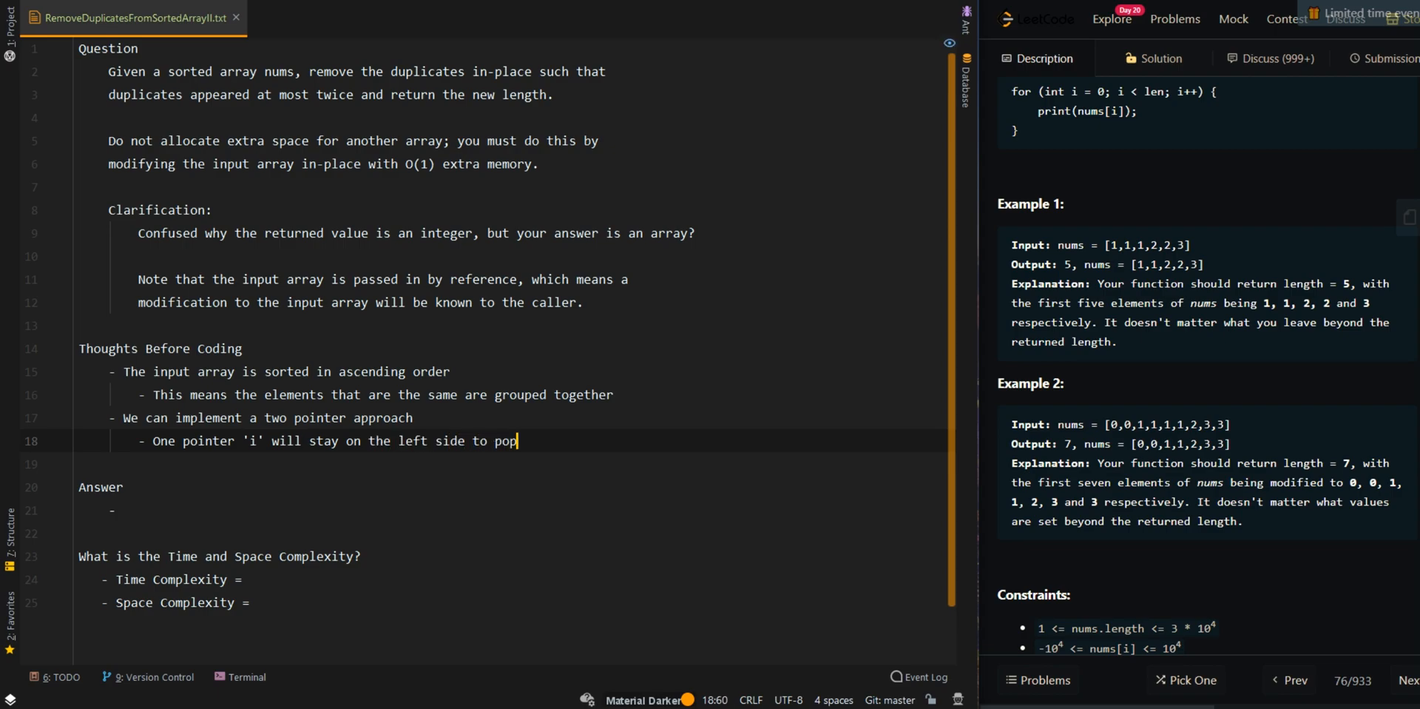
pyautogui.write('ulate numbers that')
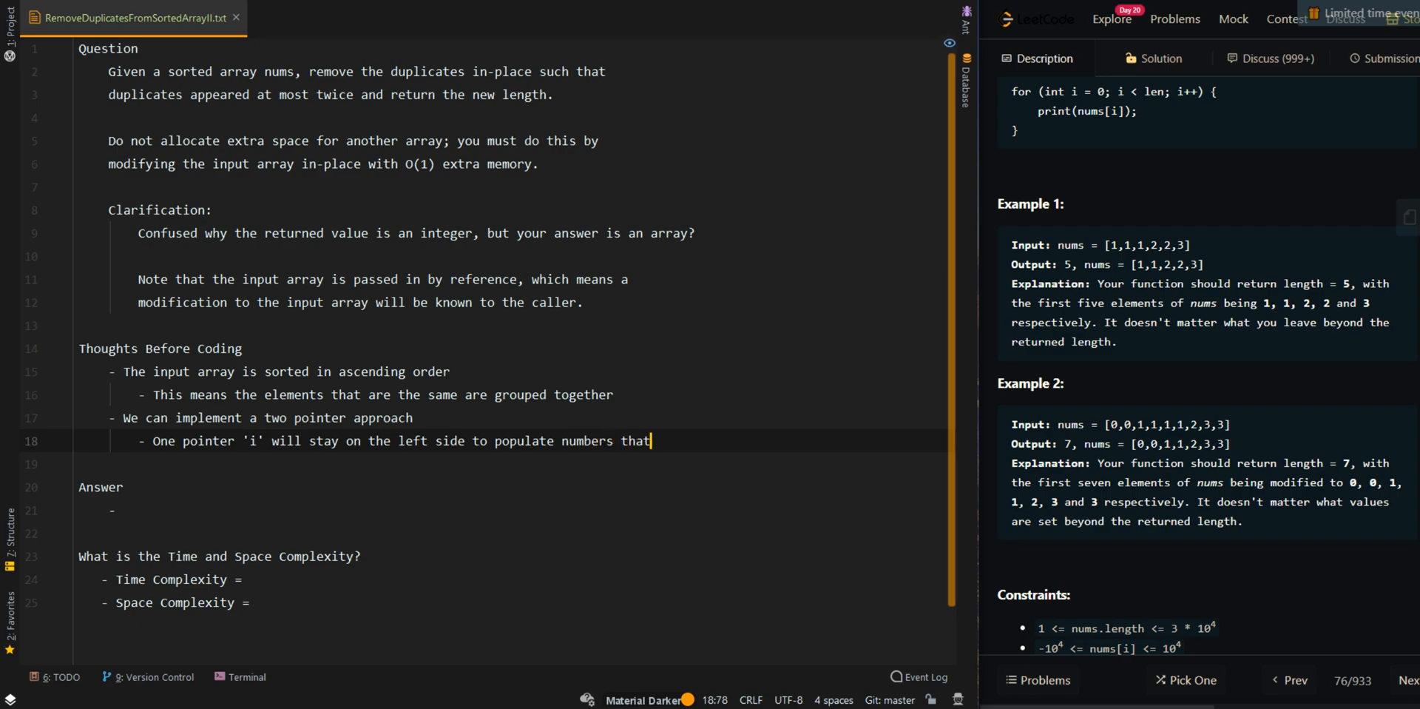
pyautogui.write('appears at more')
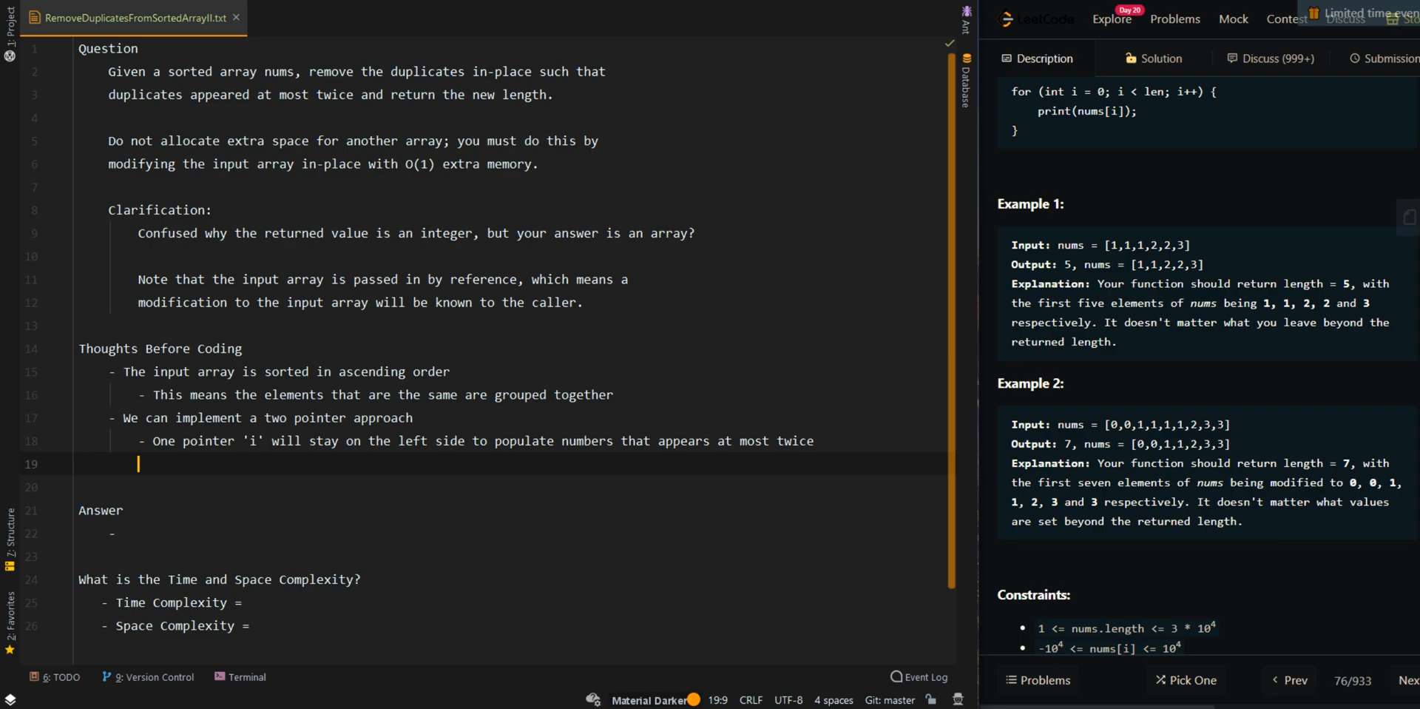
pyautogui.write("- One pointer 'j'")
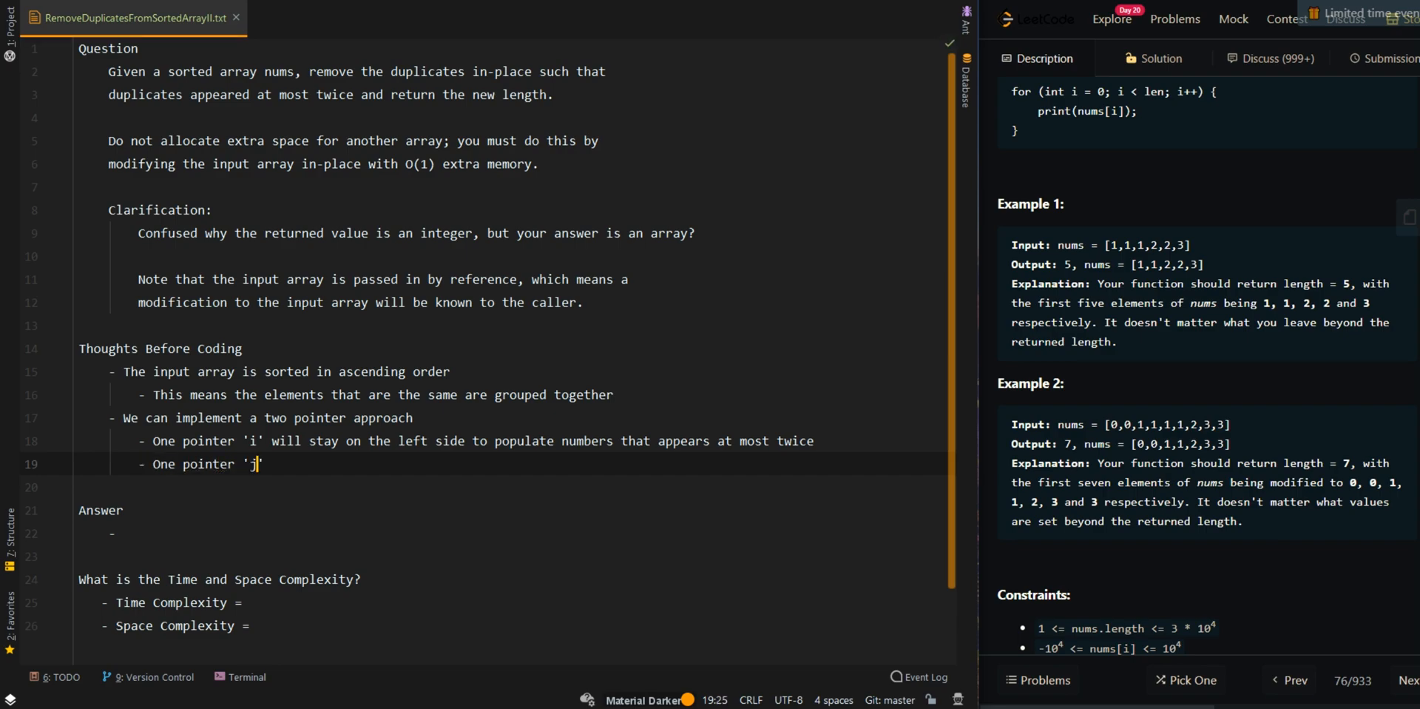
pyautogui.write('will be scam')
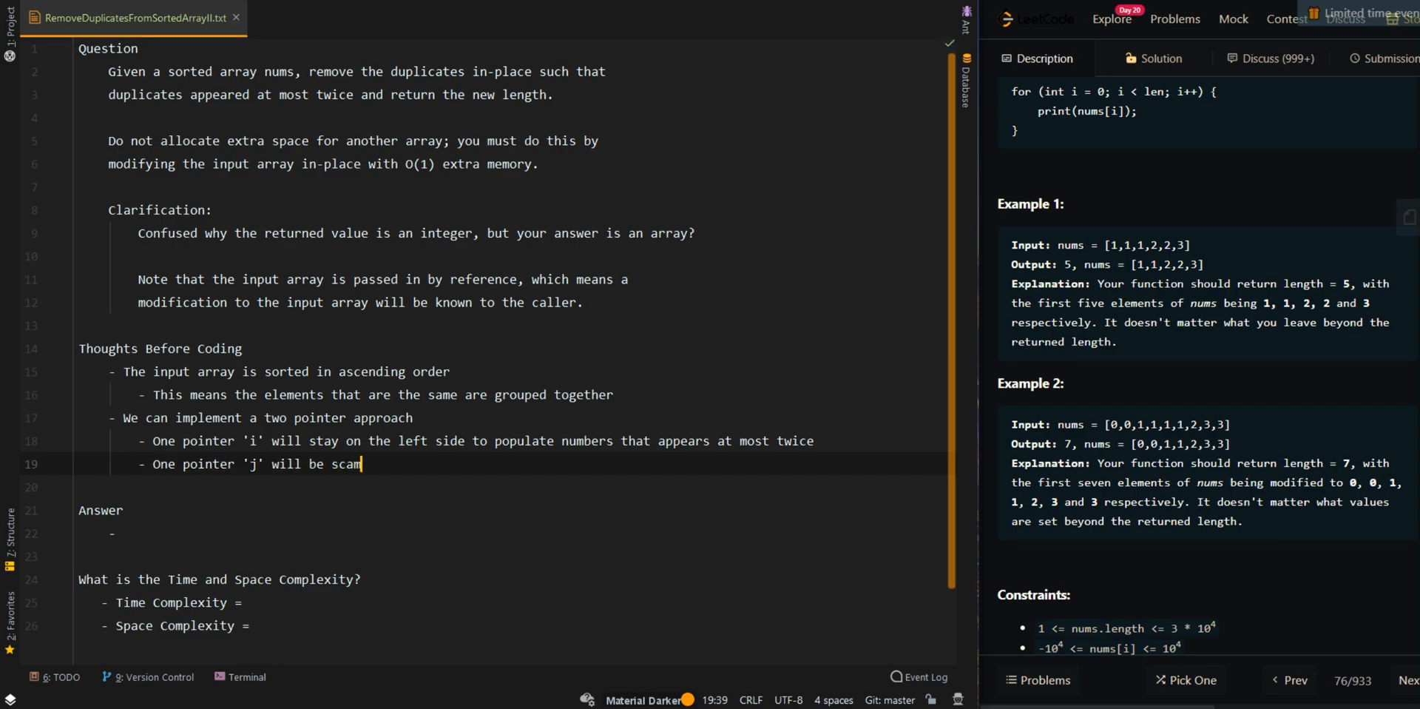
pyautogui.write('ning forward')
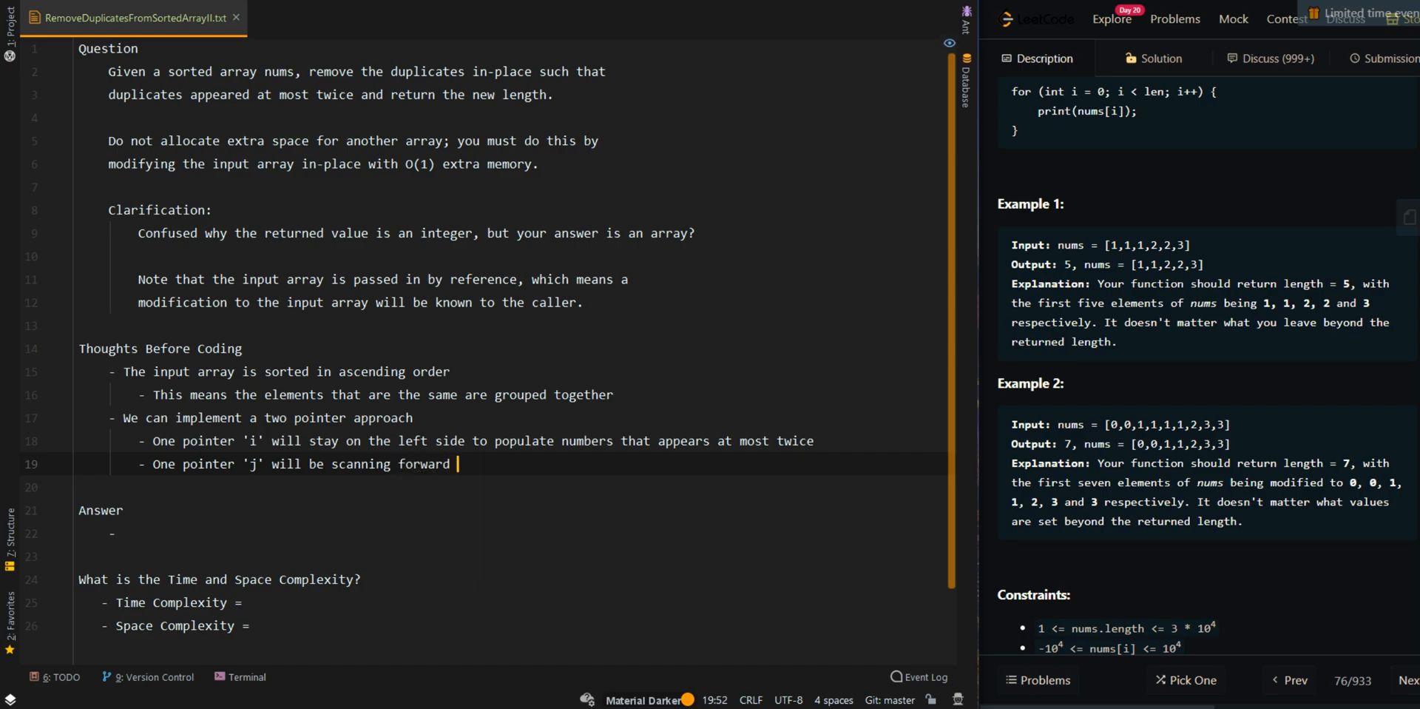
pyautogui.write('for new elements to')
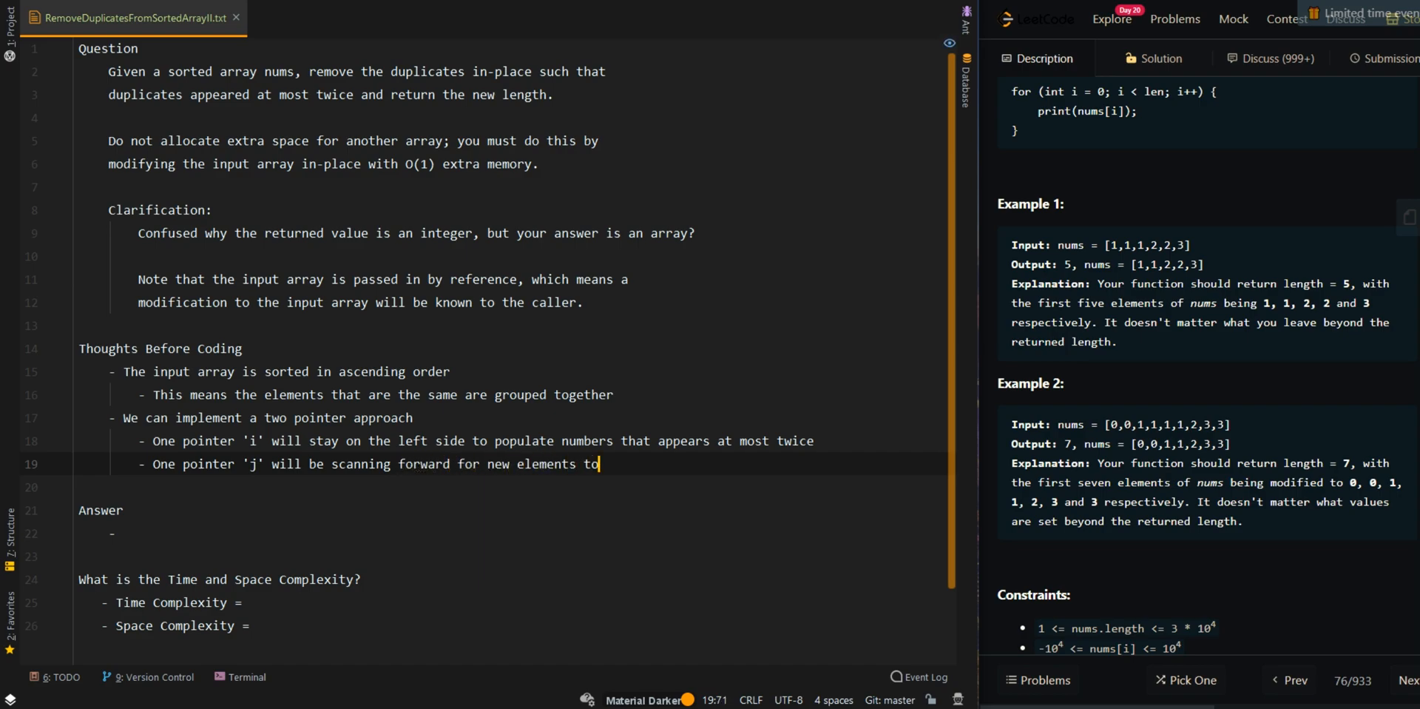
pyautogui.write("be populated at pointer 'i")
pyautogui.write('- Since we want each num')
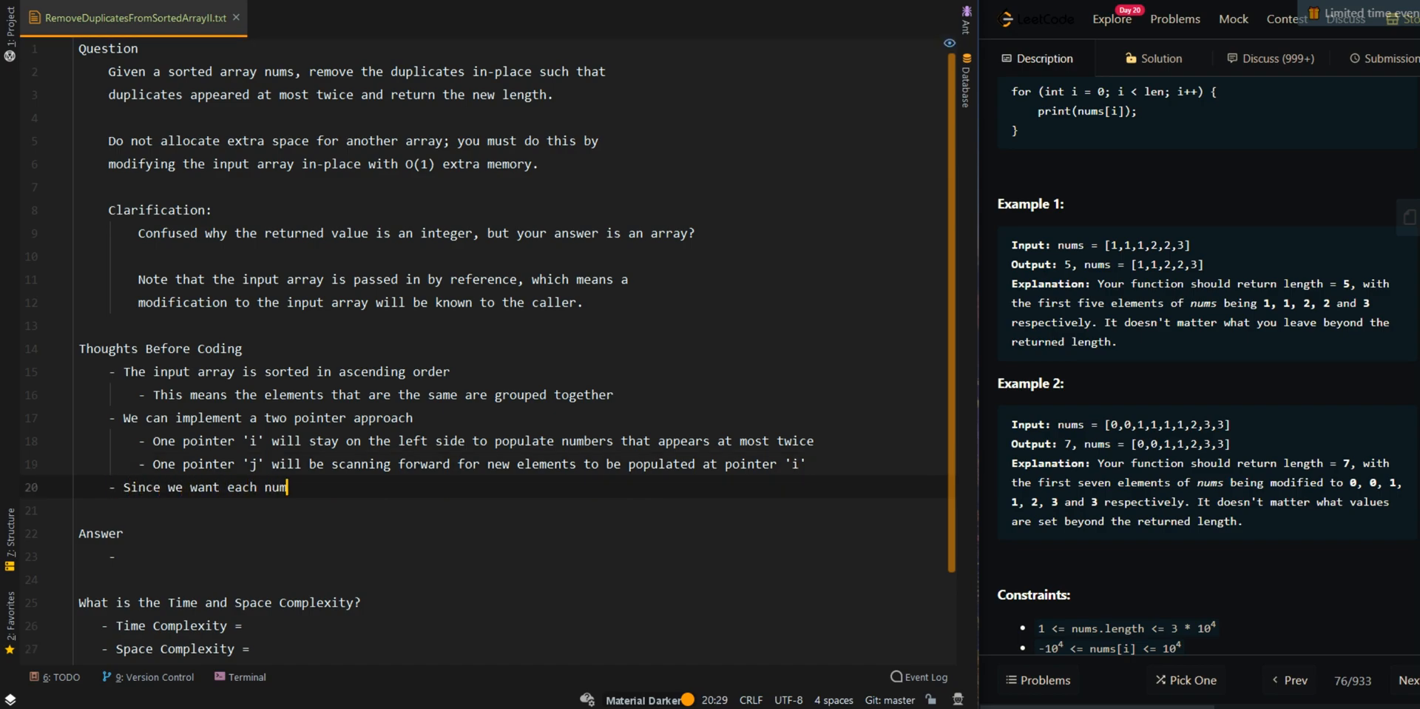
# Note that each number may only appear twice, tracking frequency 'x' for the current number.
pyautogui.write('ber to o')
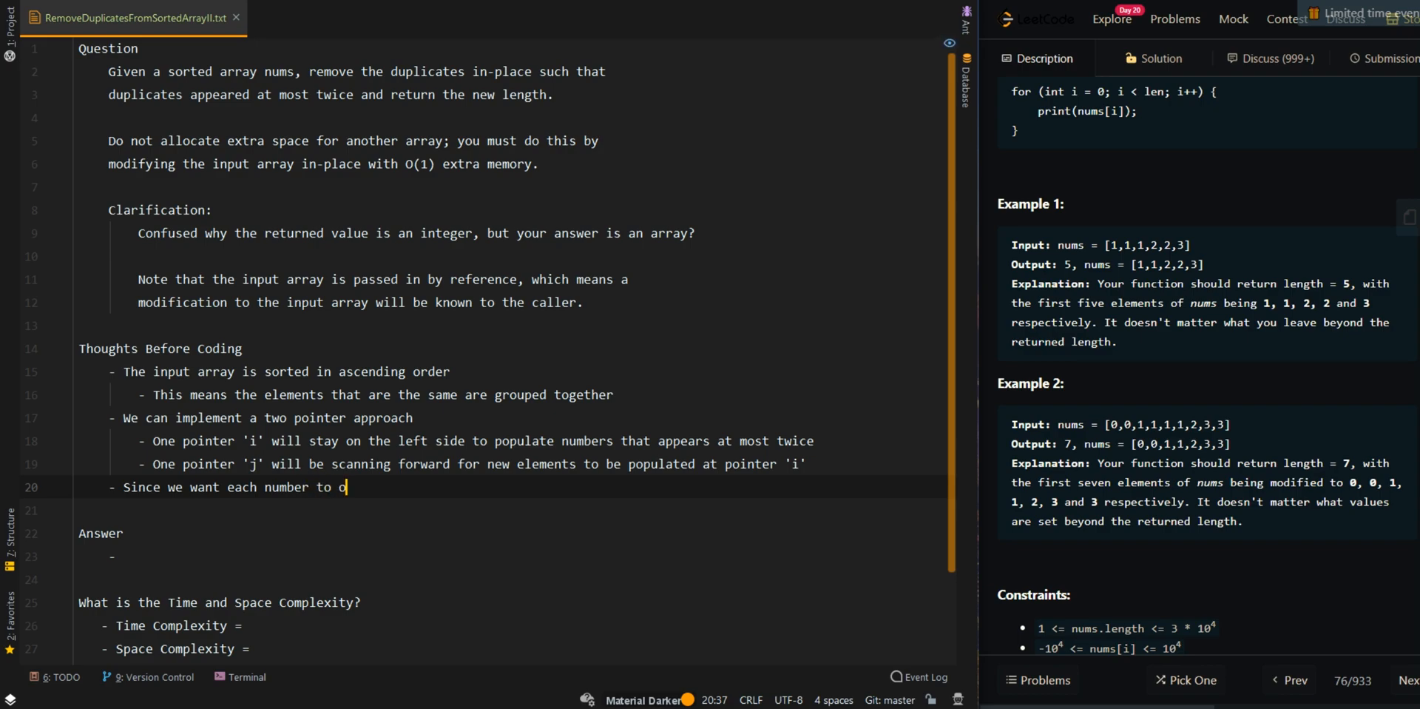
pyautogui.write('nly appear twice')
pyautogui.write('- We will need to keep track of th')
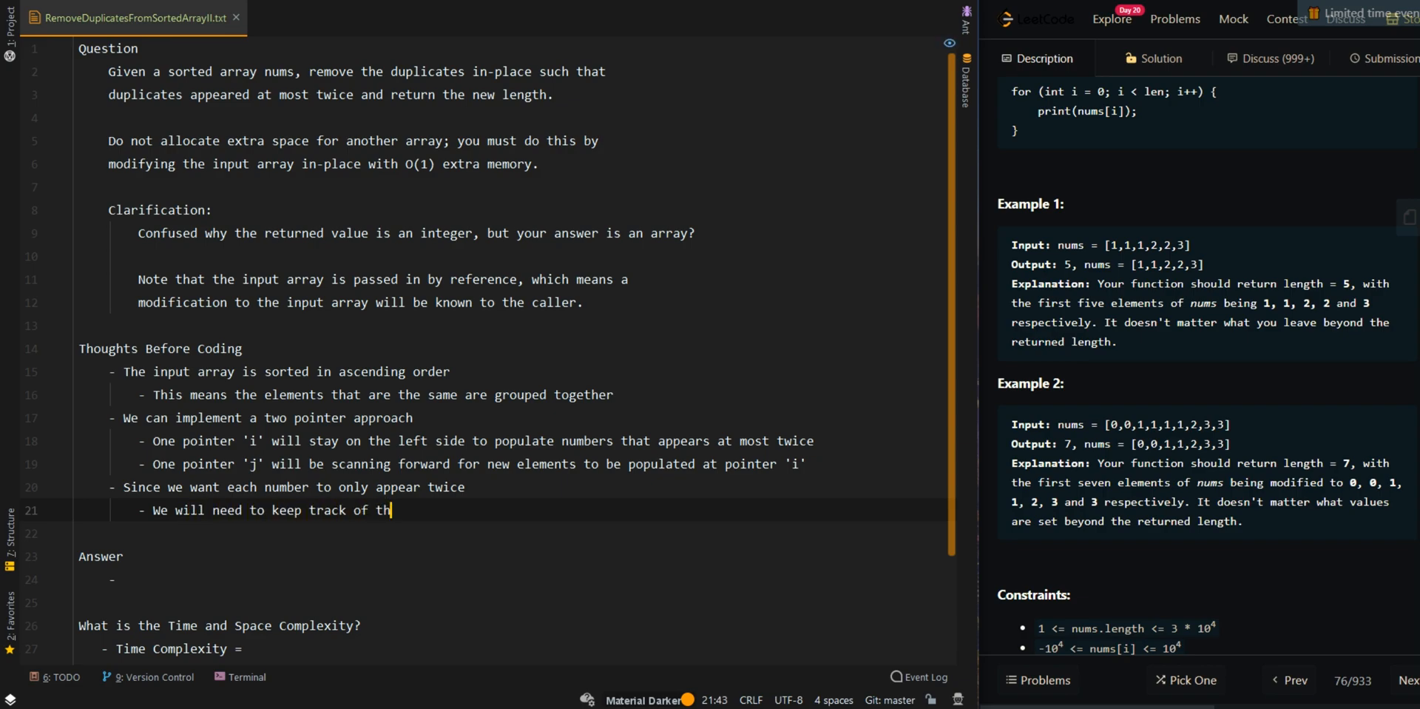
pyautogui.write('frequenc')
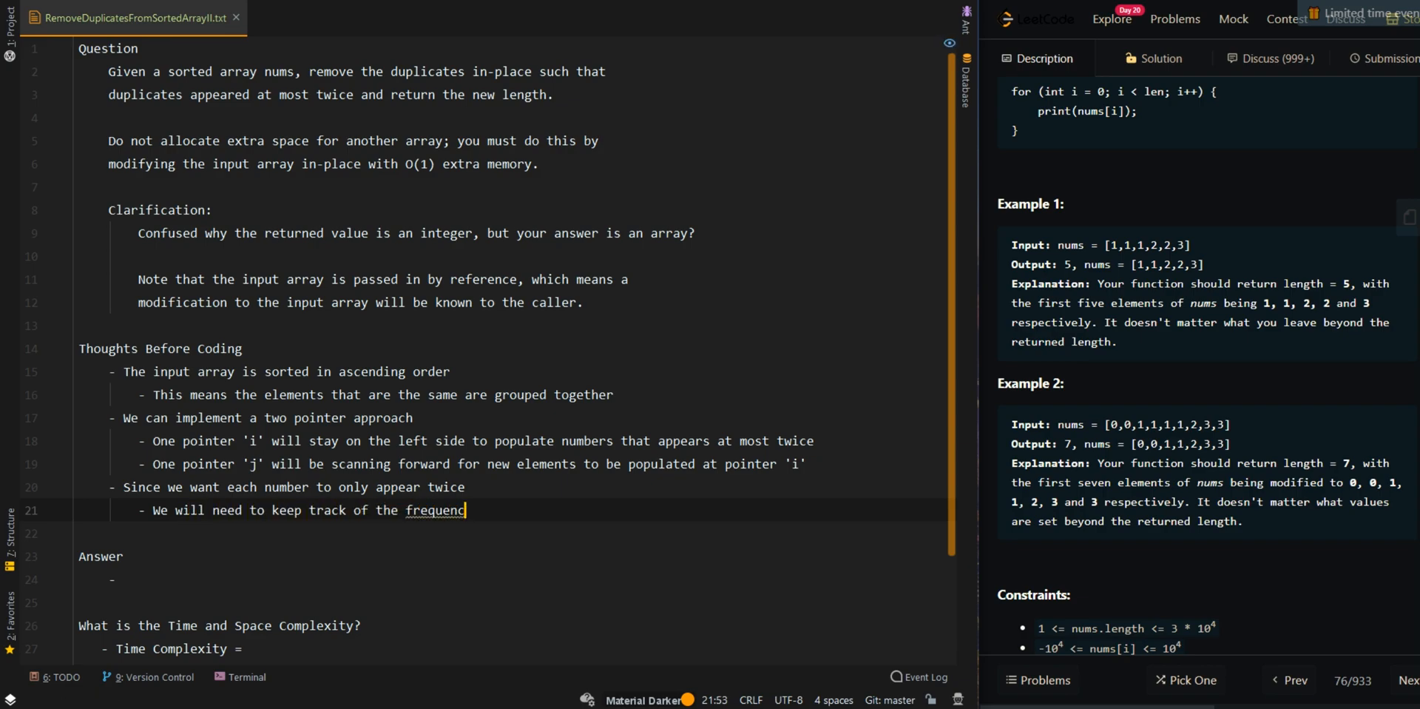
pyautogui.write("y 'x'")
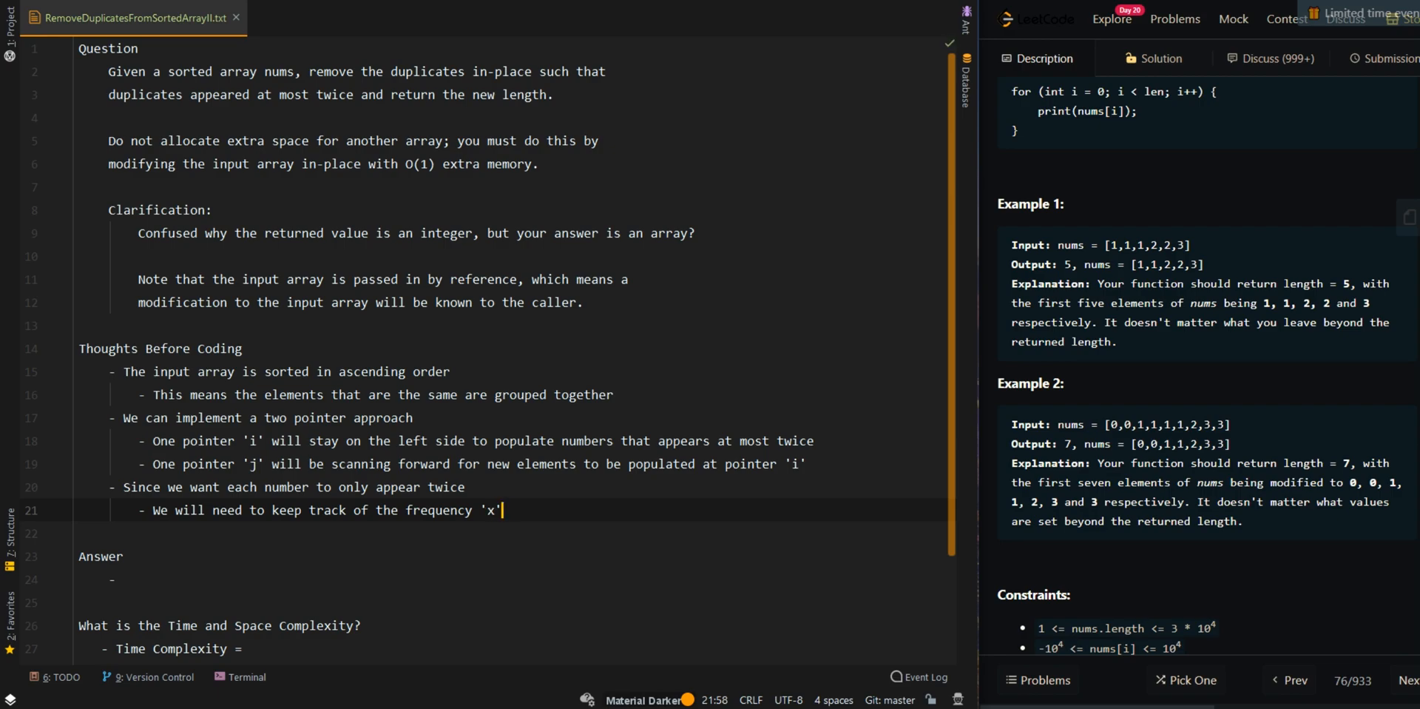
pyautogui.write('for the current number')
pyautogui.write('- For each')
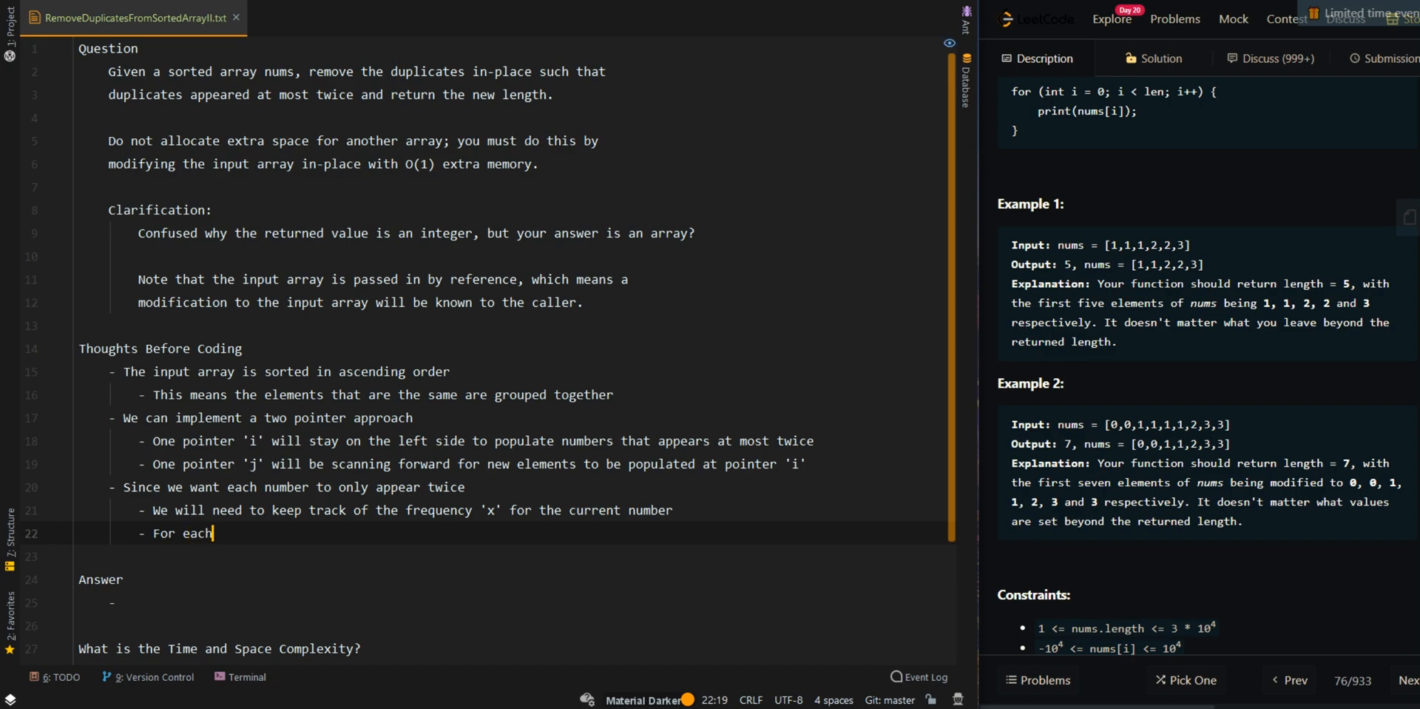
# Note that when the current frequency 'x' is at most 2, populate 'num' at pointer 'i'.
pyautogui.write("of the element 'num")
pyautogui.click(513, 555)
pyautogui.write('- If the')
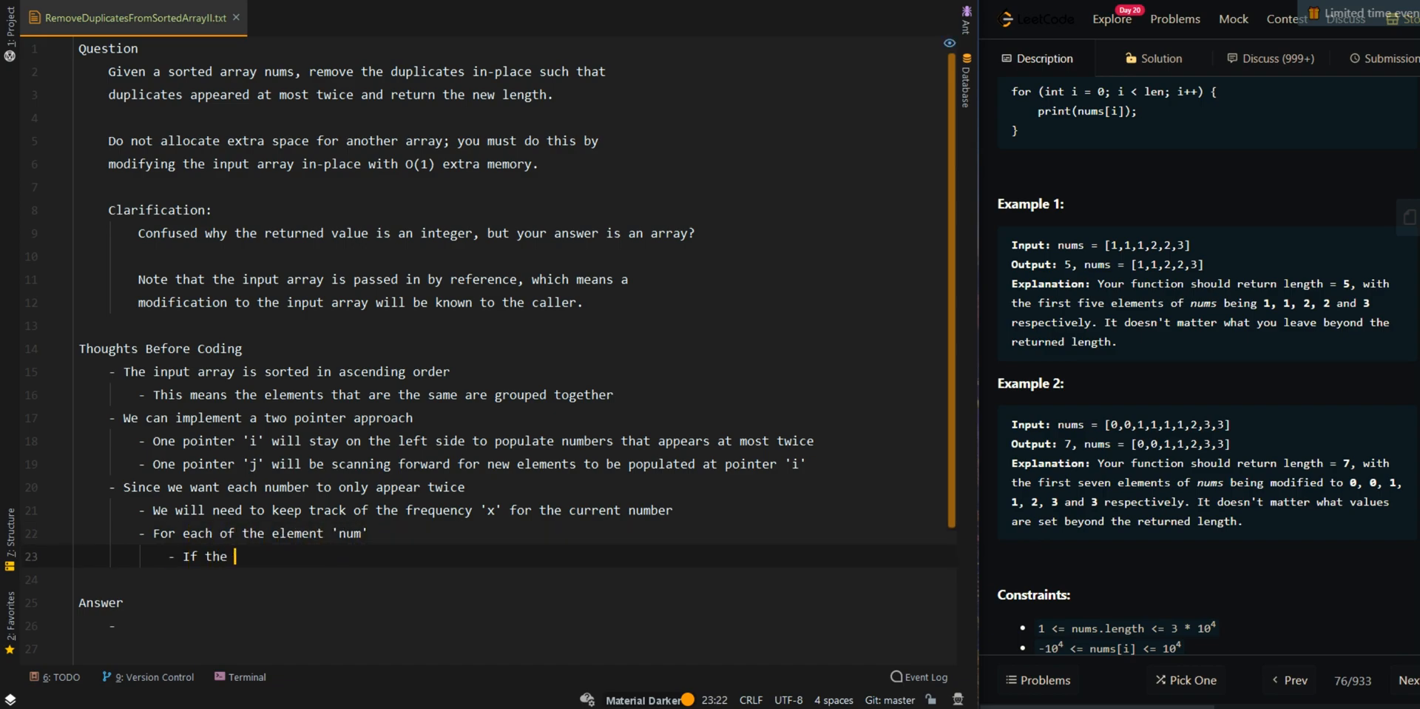
pyautogui.press('Backspace')
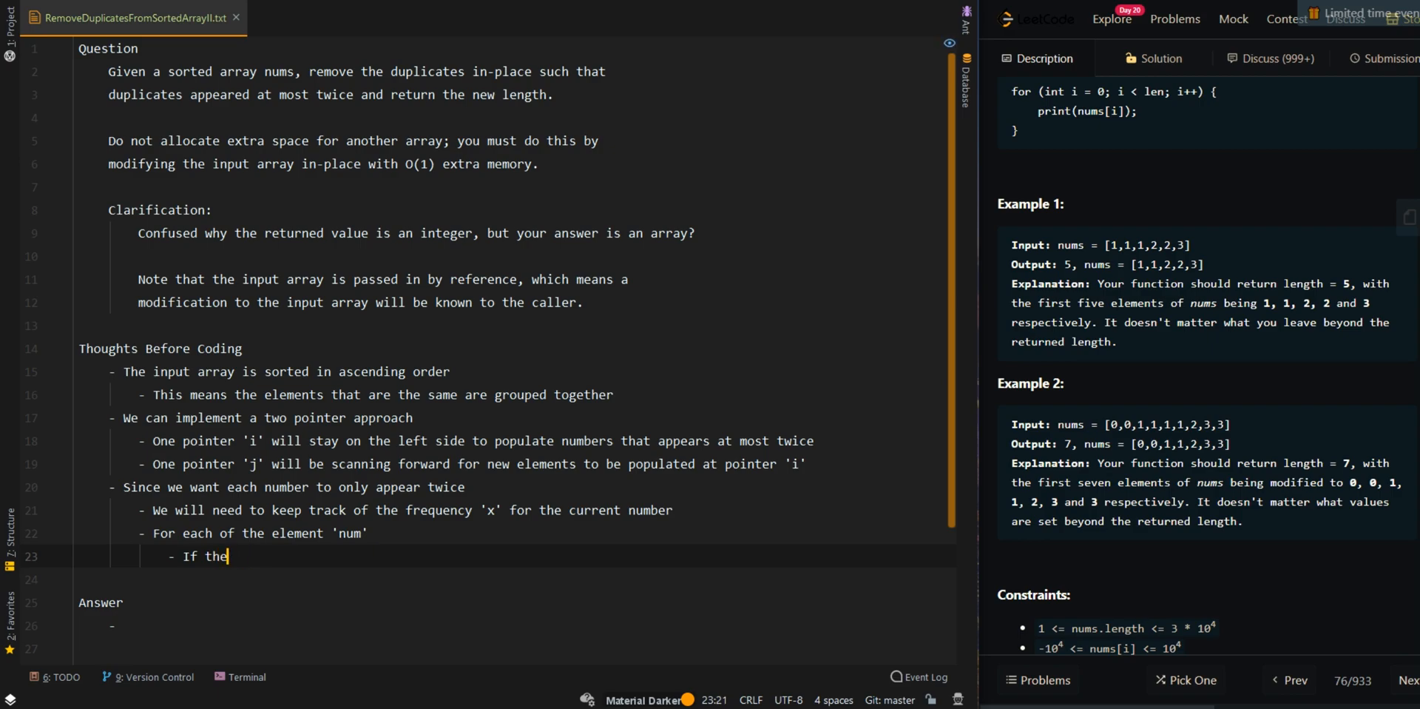
pyautogui.write('current f')
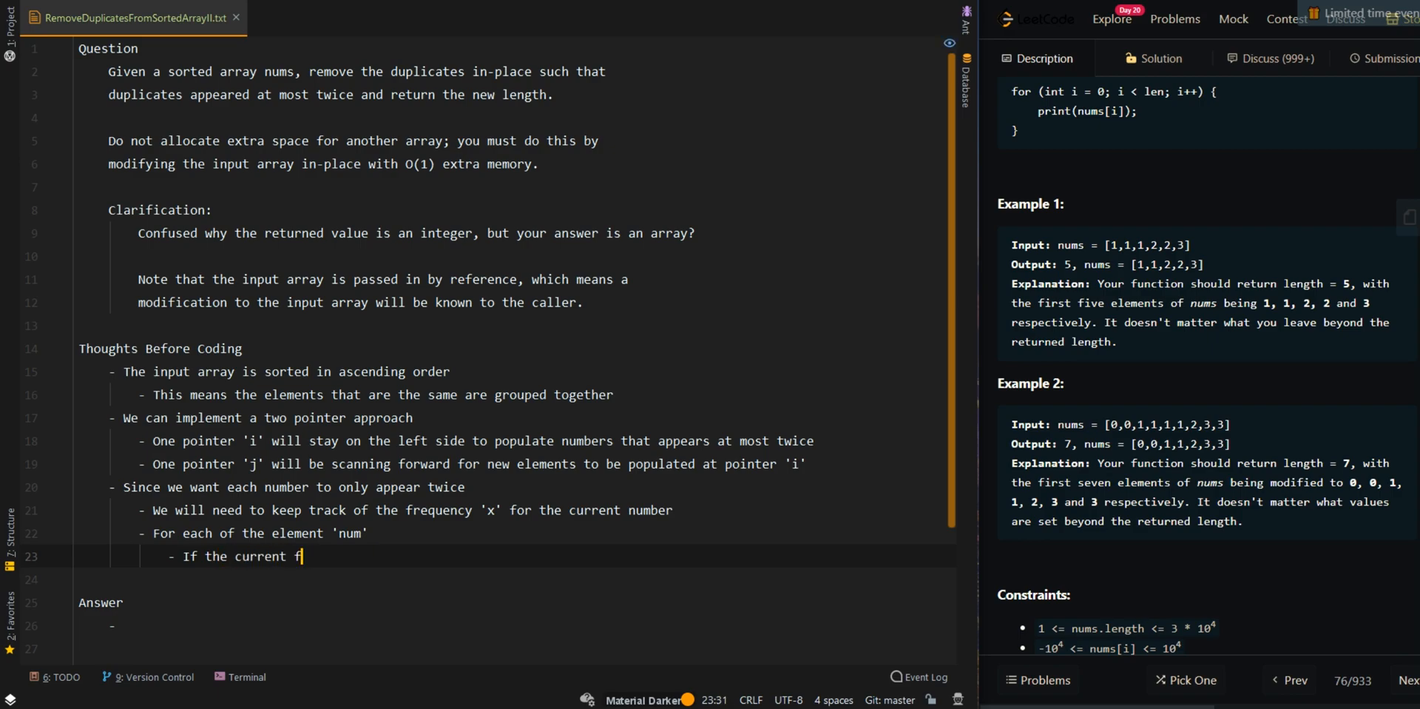
pyautogui.write("requency 'x' is less than or equal to 2")
pyautogui.click(515, 578)
pyautogui.write('- We can p')
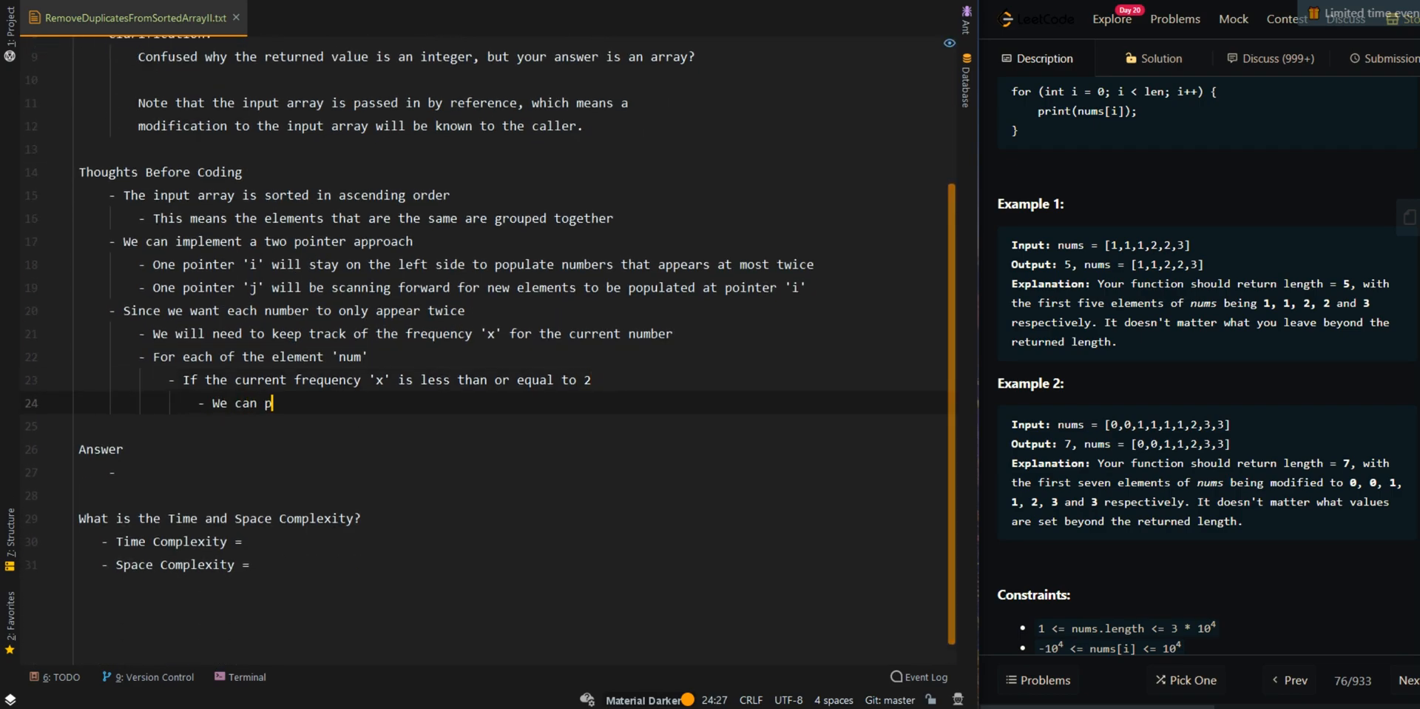
pyautogui.write("opulate 'num'")
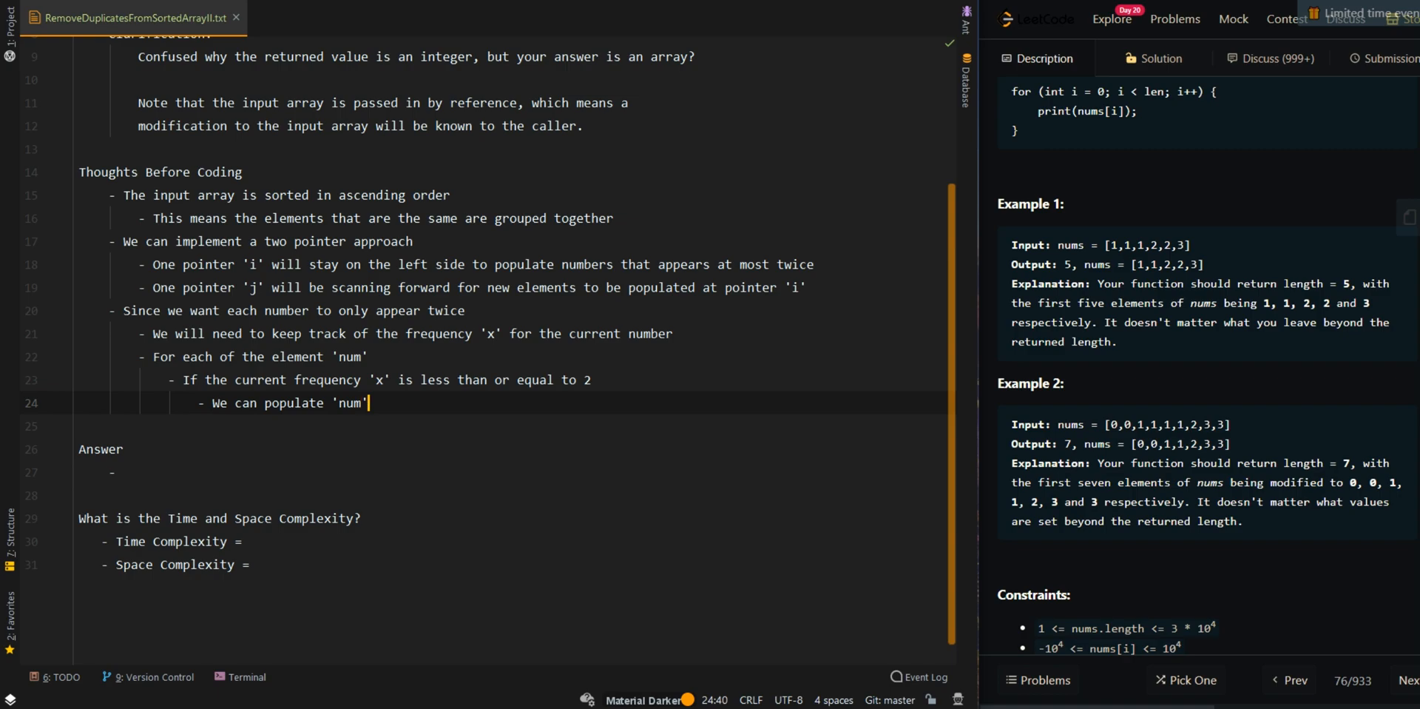
pyautogui.write("at pointer 'i'")
pyautogui.write('- i,')
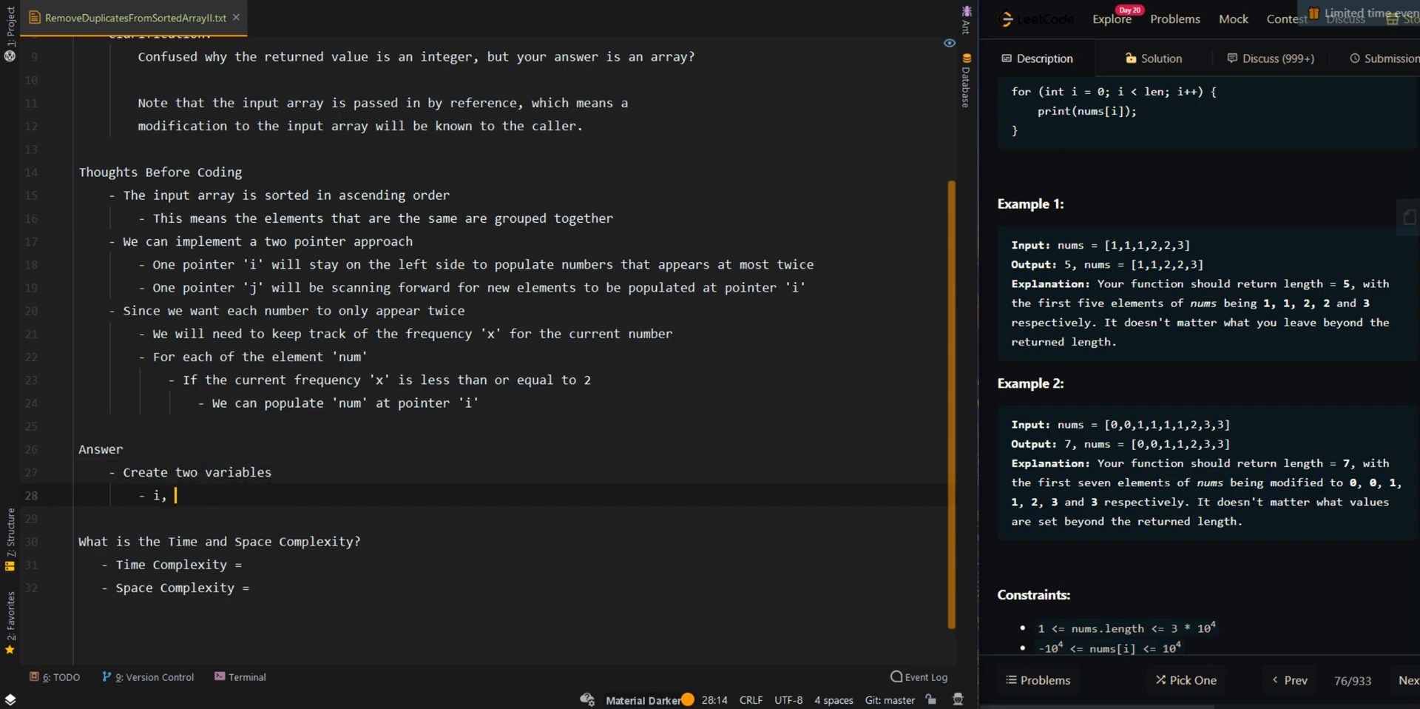
# Write the Answer variables i (left pointer) and count, incrementing 'count' and checking it is at most 2.
pyautogui.write('our left pointer, initially 0')
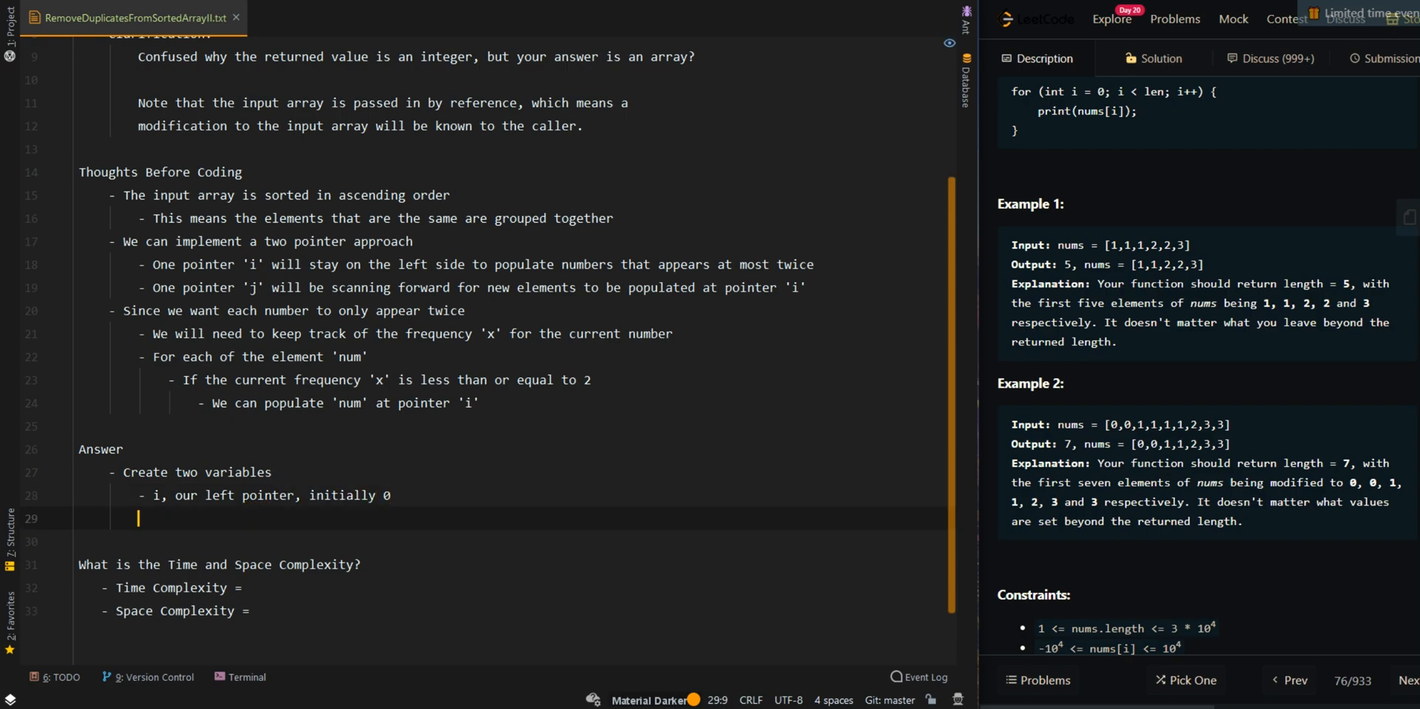
pyautogui.write('- count, our rig')
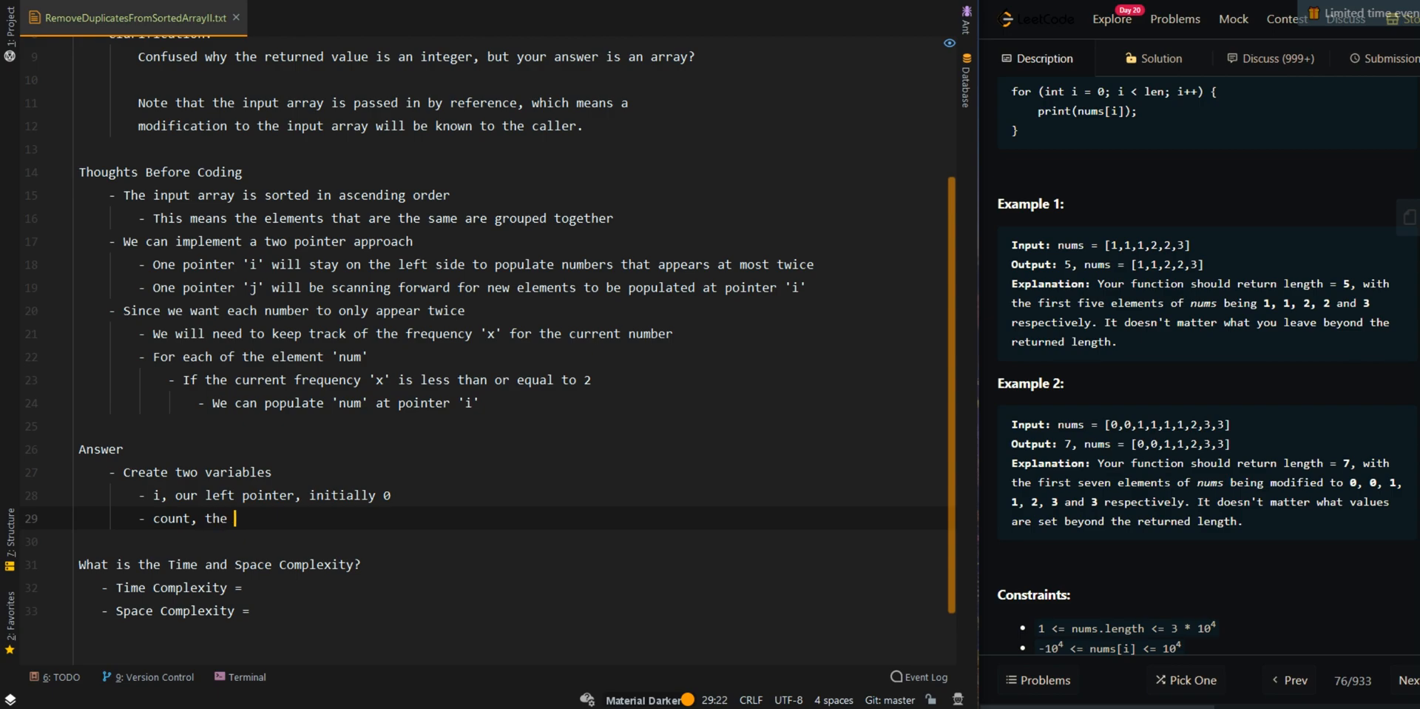
pyautogui.write('frequency of the current character')
pyautogui.write("- Iterate through the indices of 'nums', denoted as 'j")
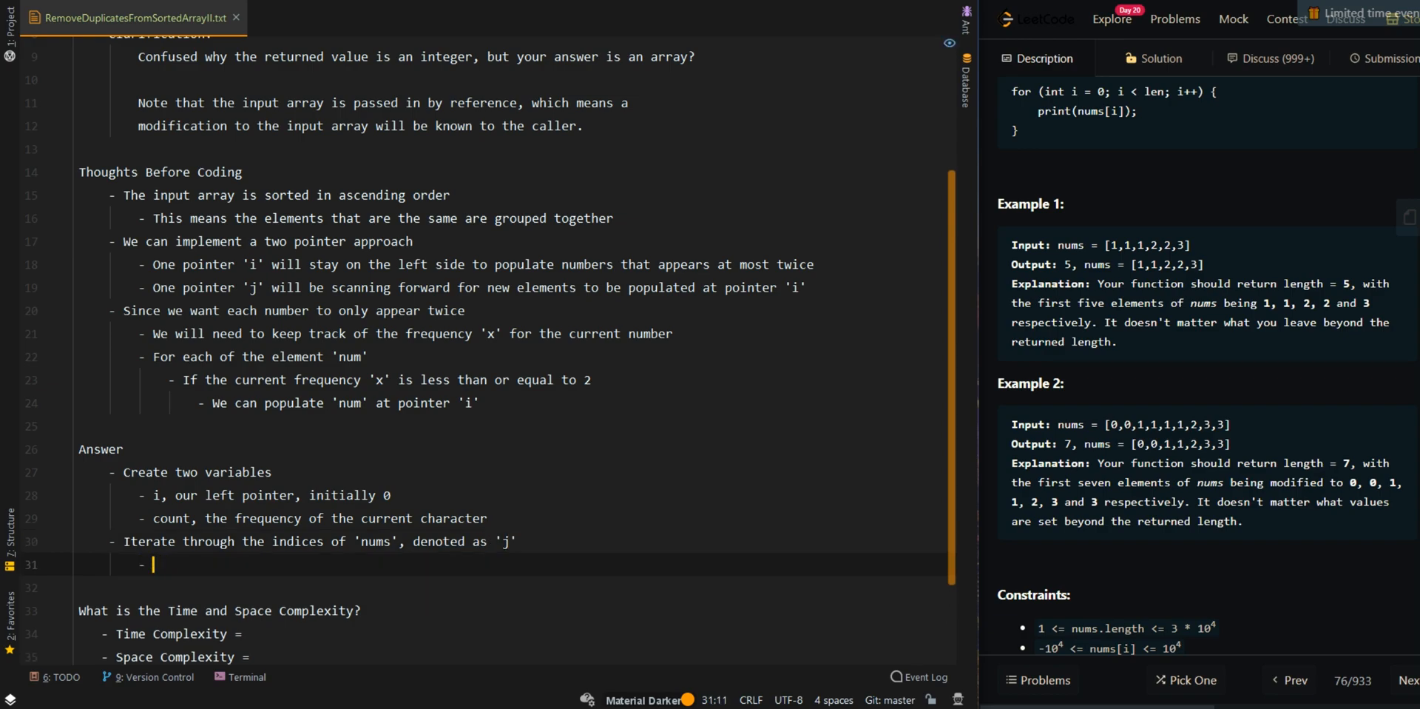
pyautogui.write("Increment '")
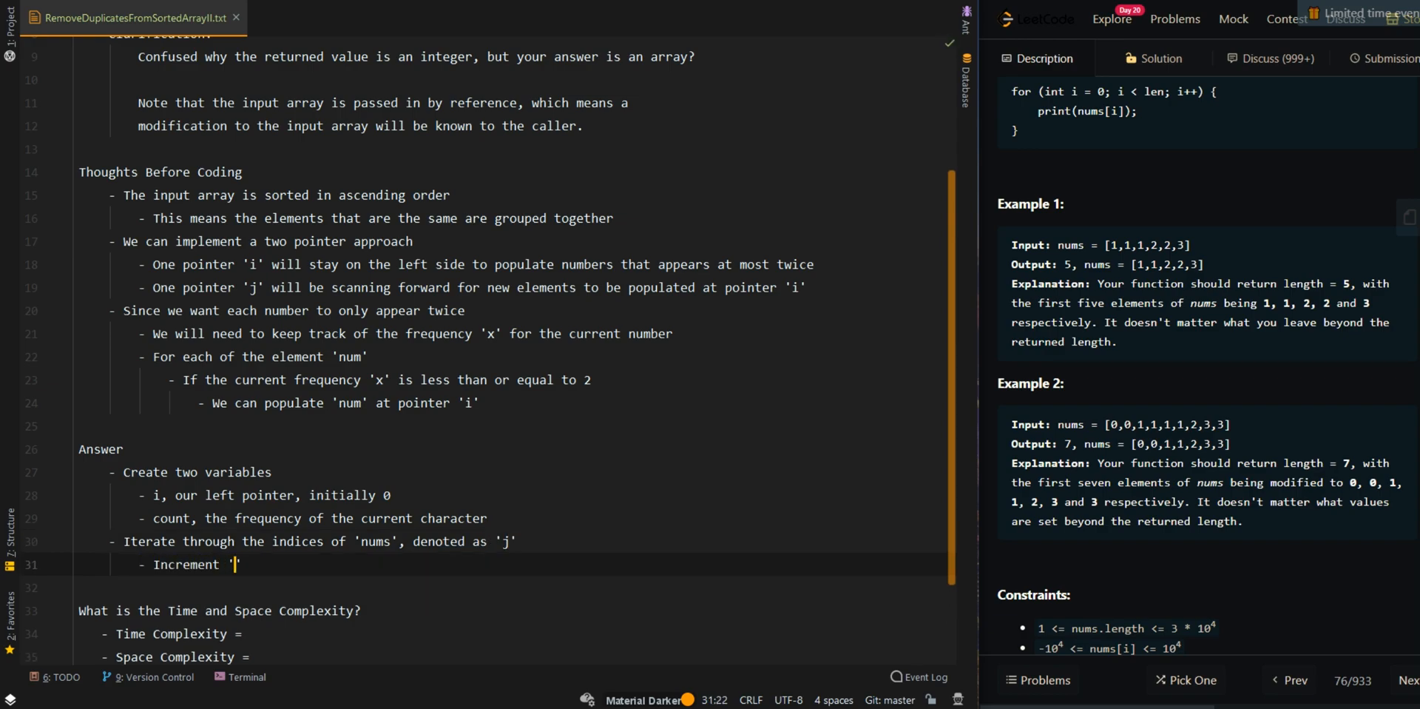
pyautogui.write("count'")
pyautogui.write('- If')
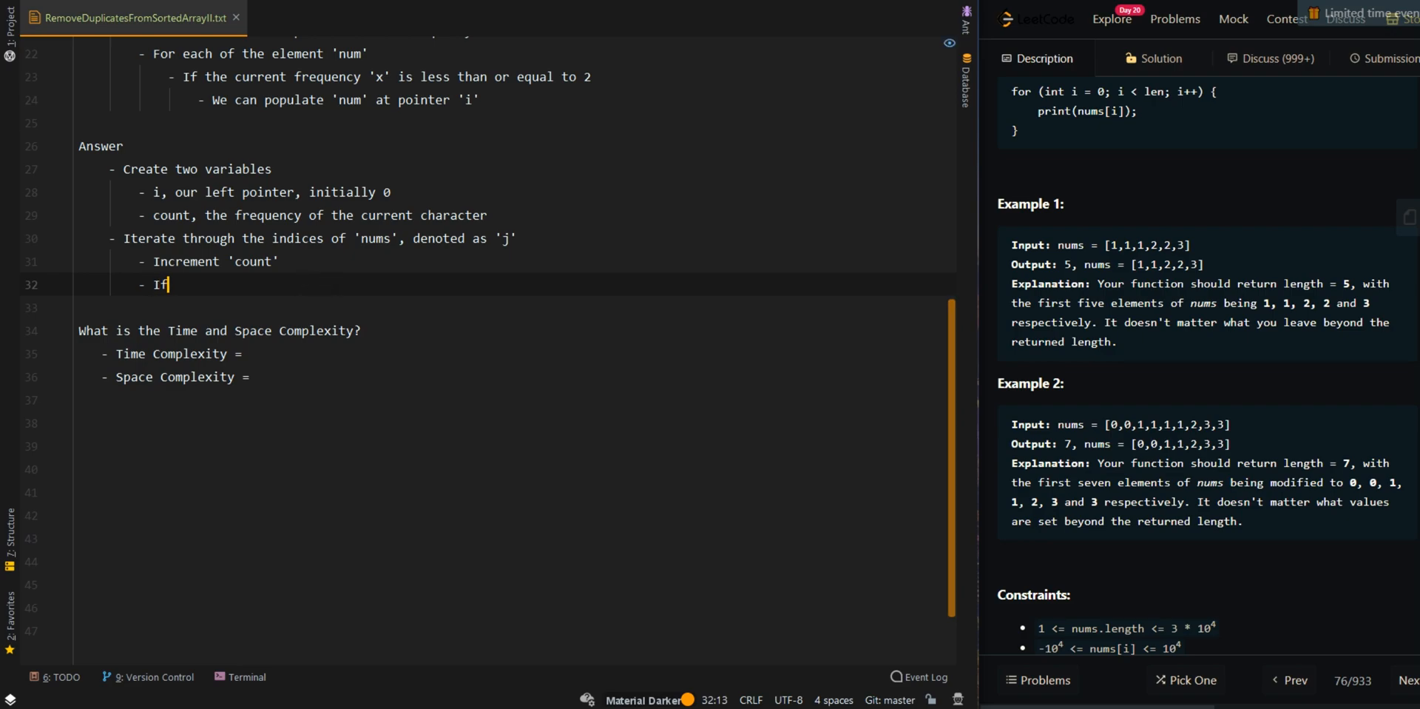
pyautogui.write('\\c')
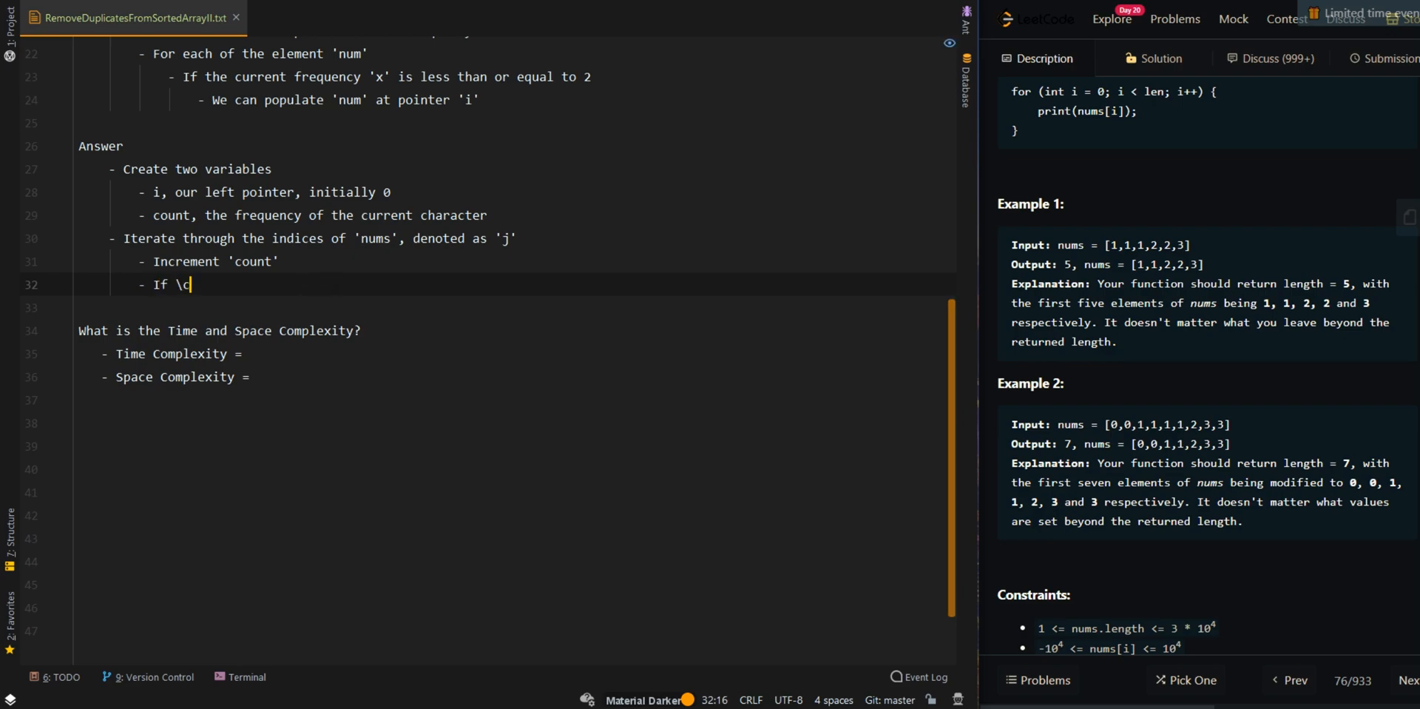
pyautogui.write("'count'")
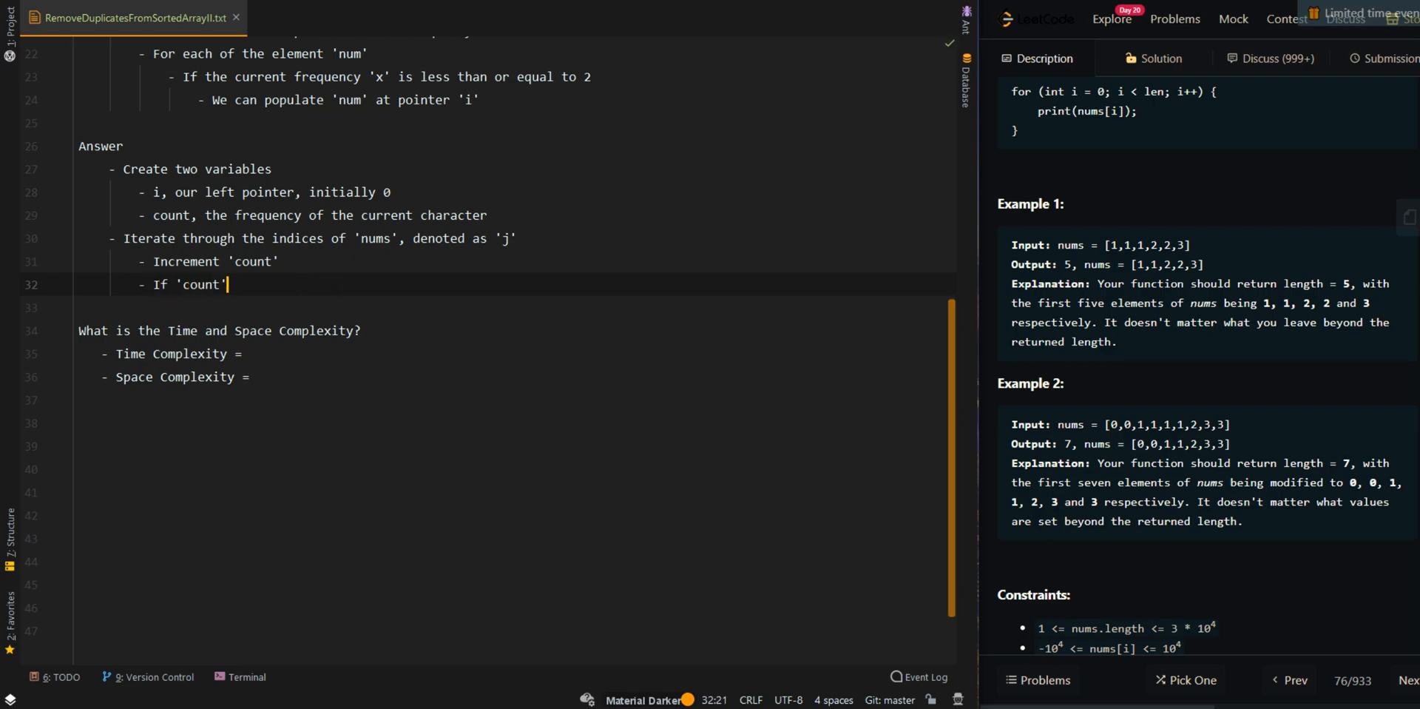
pyautogui.write('is less than or equal to 2')
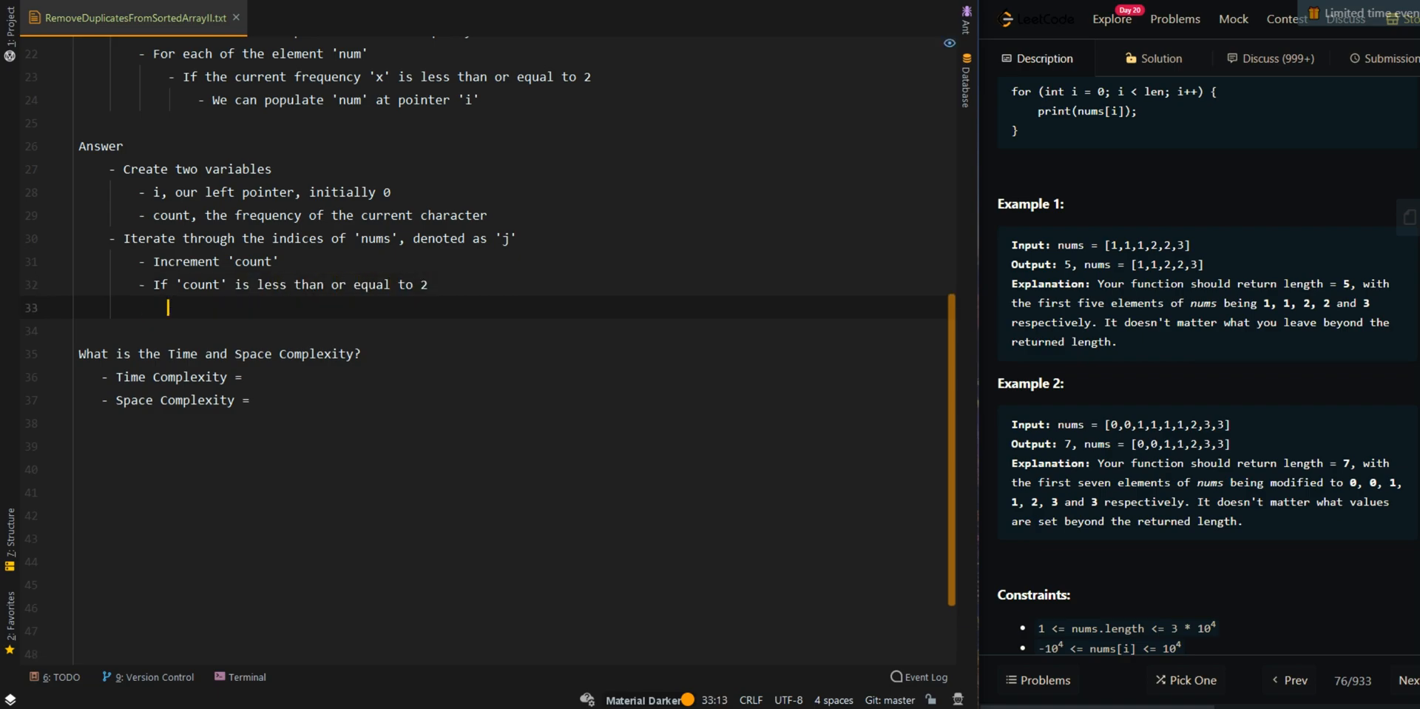
# Write the remaining steps: set 'nums[i]' to 'nums[j]', reset 'count', and return 'i'.
pyautogui.write('-')
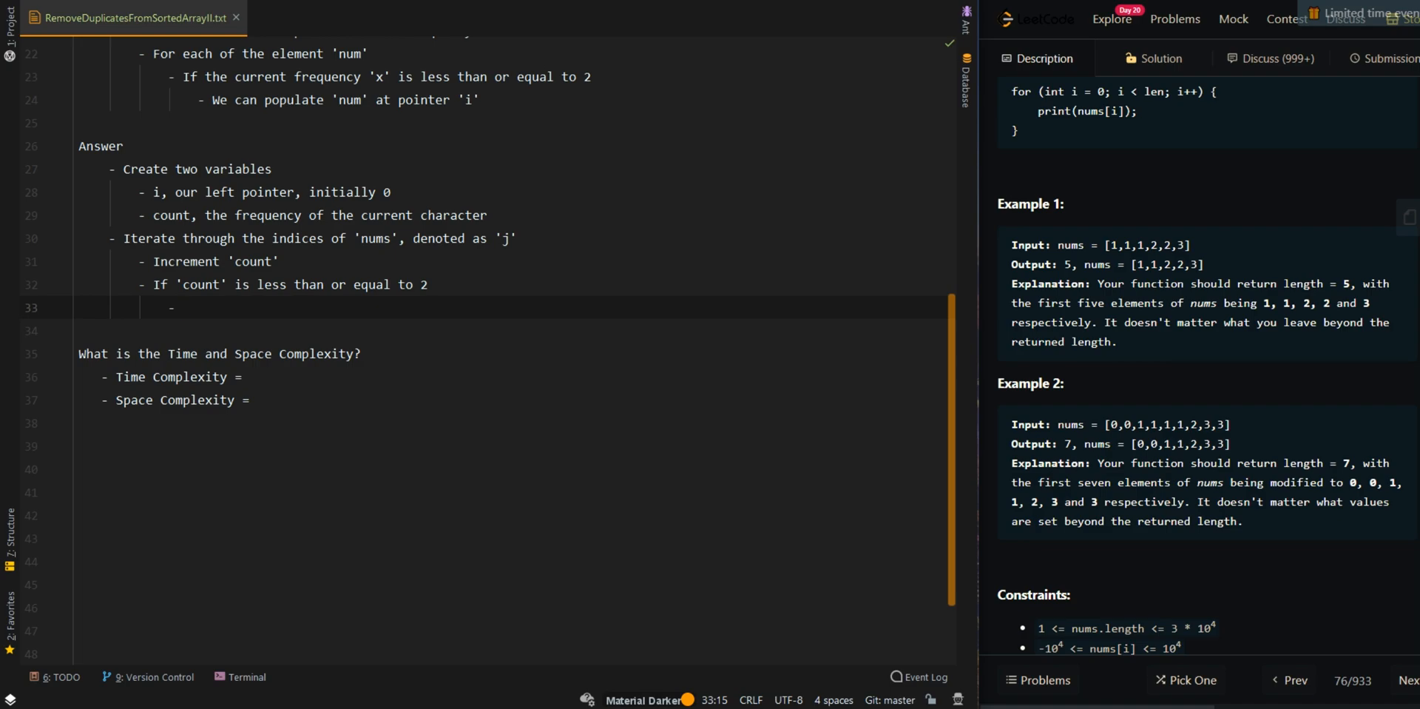
pyautogui.write("Set 'nu")
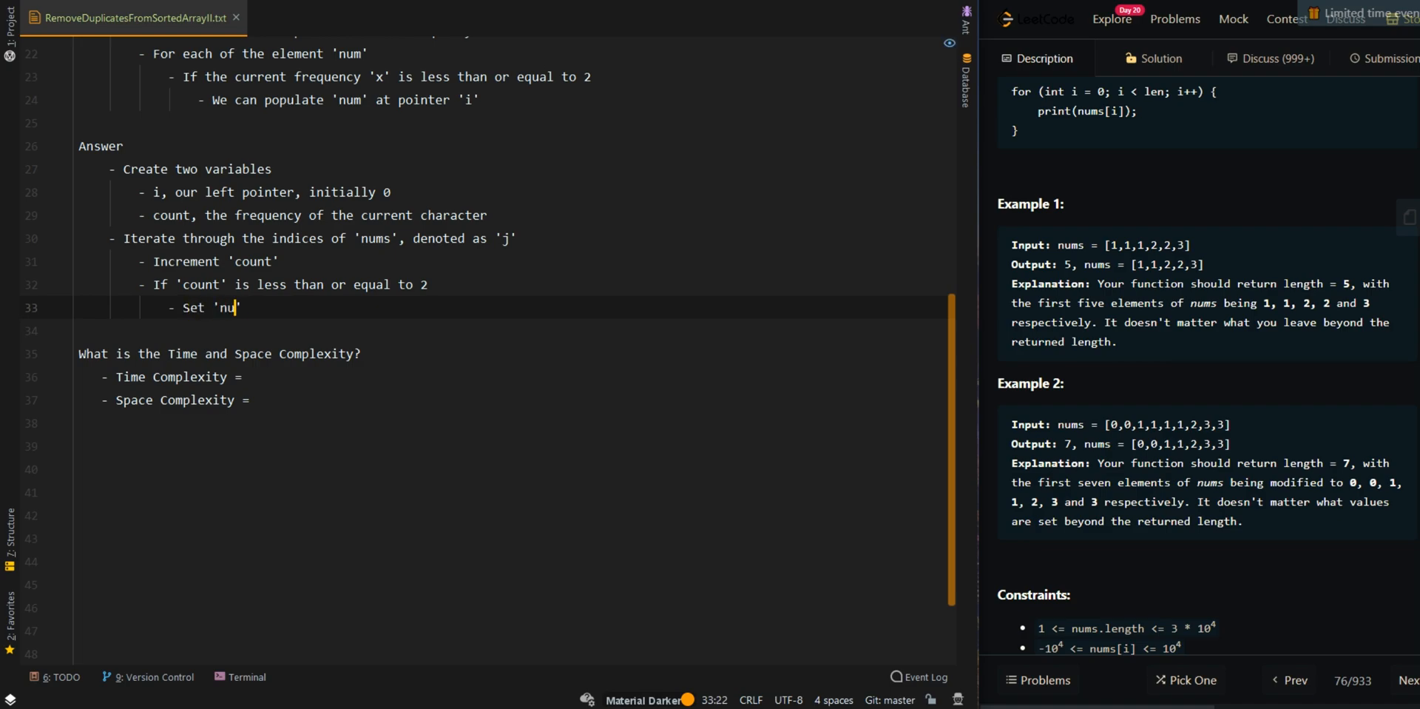
pyautogui.write('ms[i]')
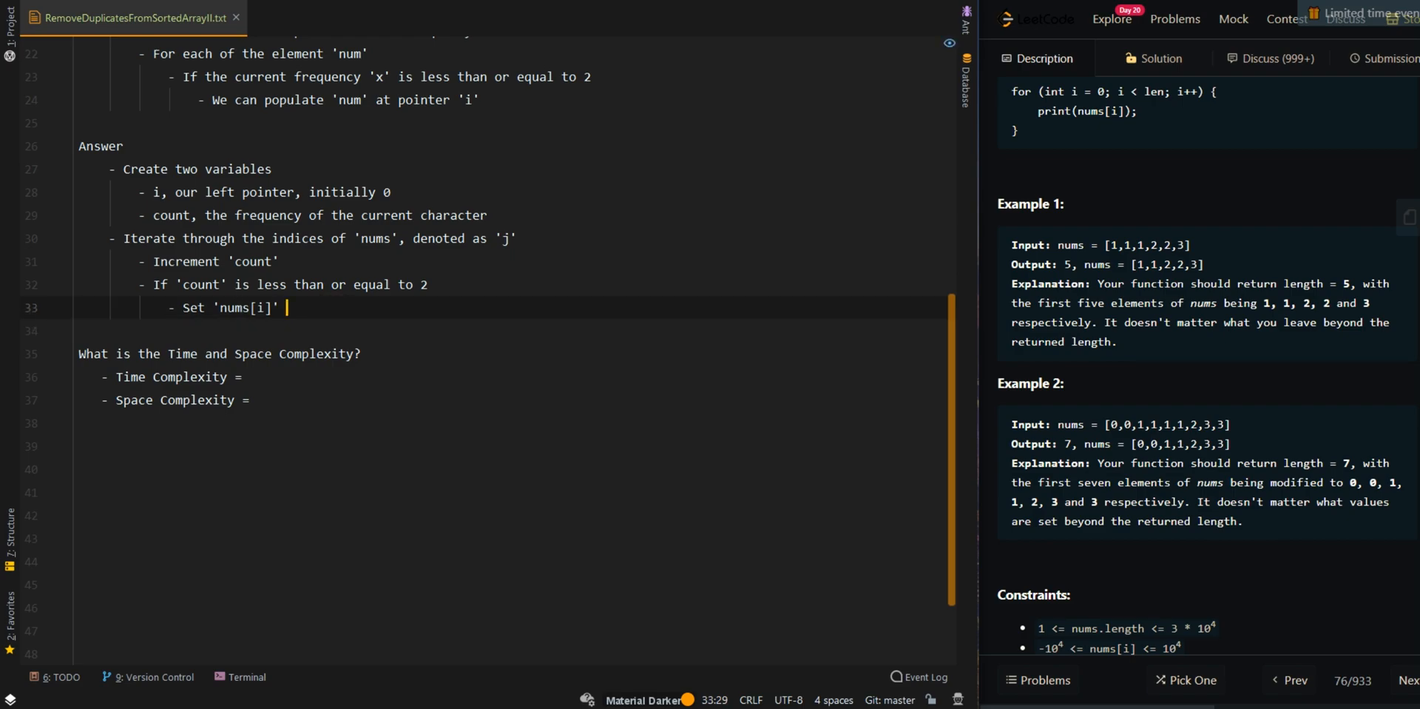
pyautogui.write("to 'nums[j]'")
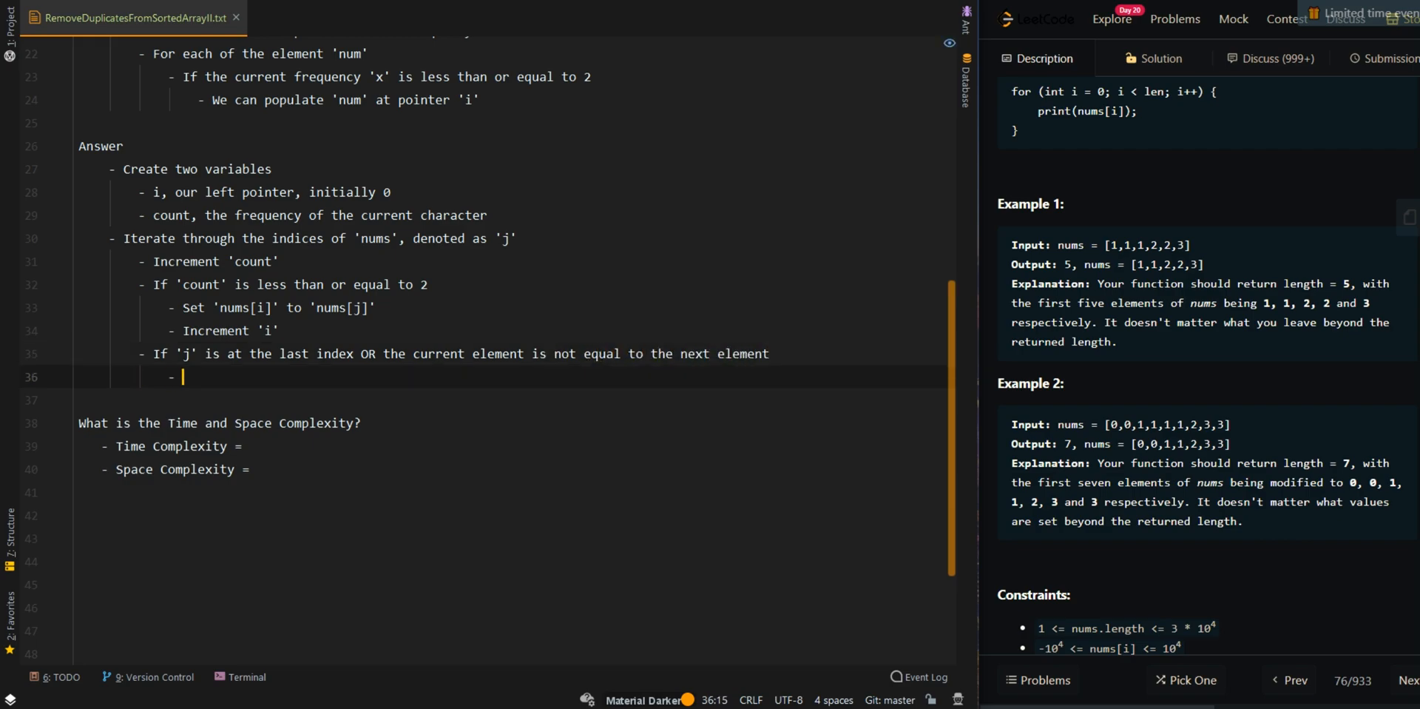
pyautogui.write("Set 'count' to 0")
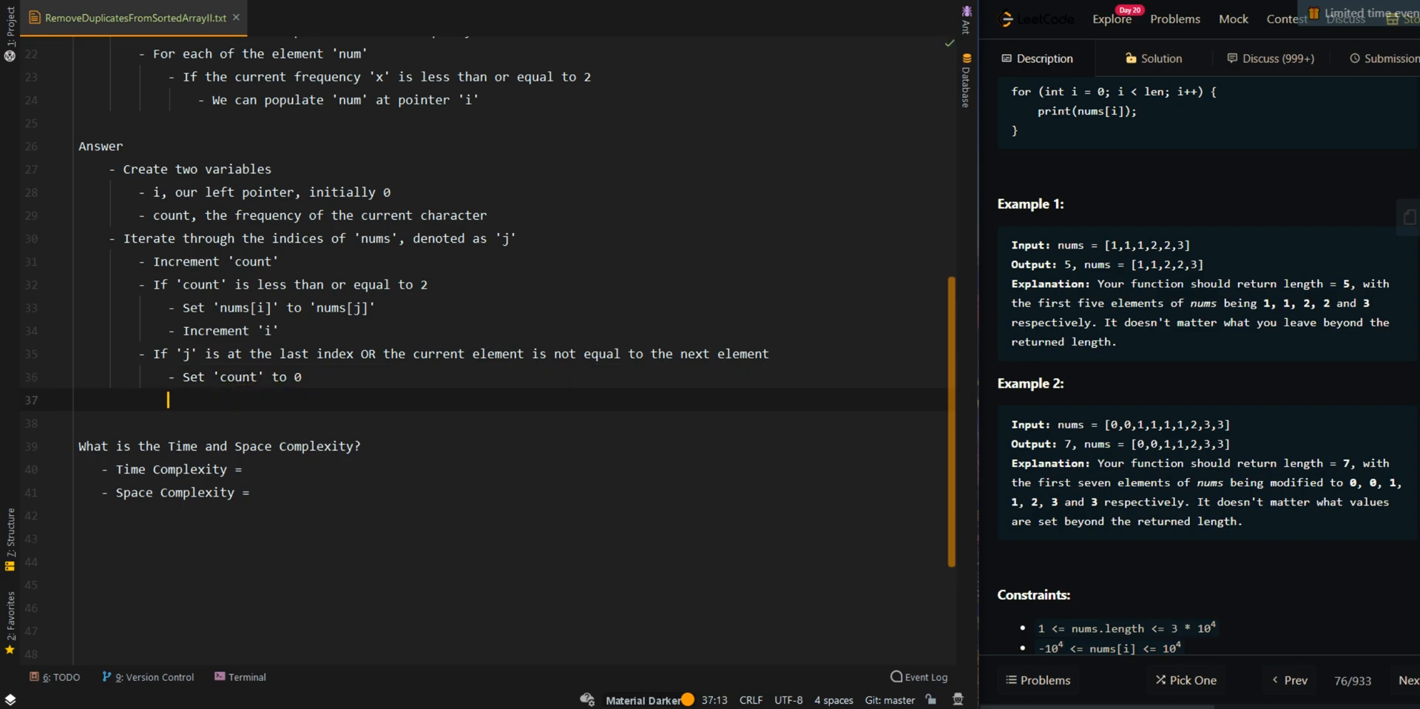
pyautogui.write("- Return 'i")
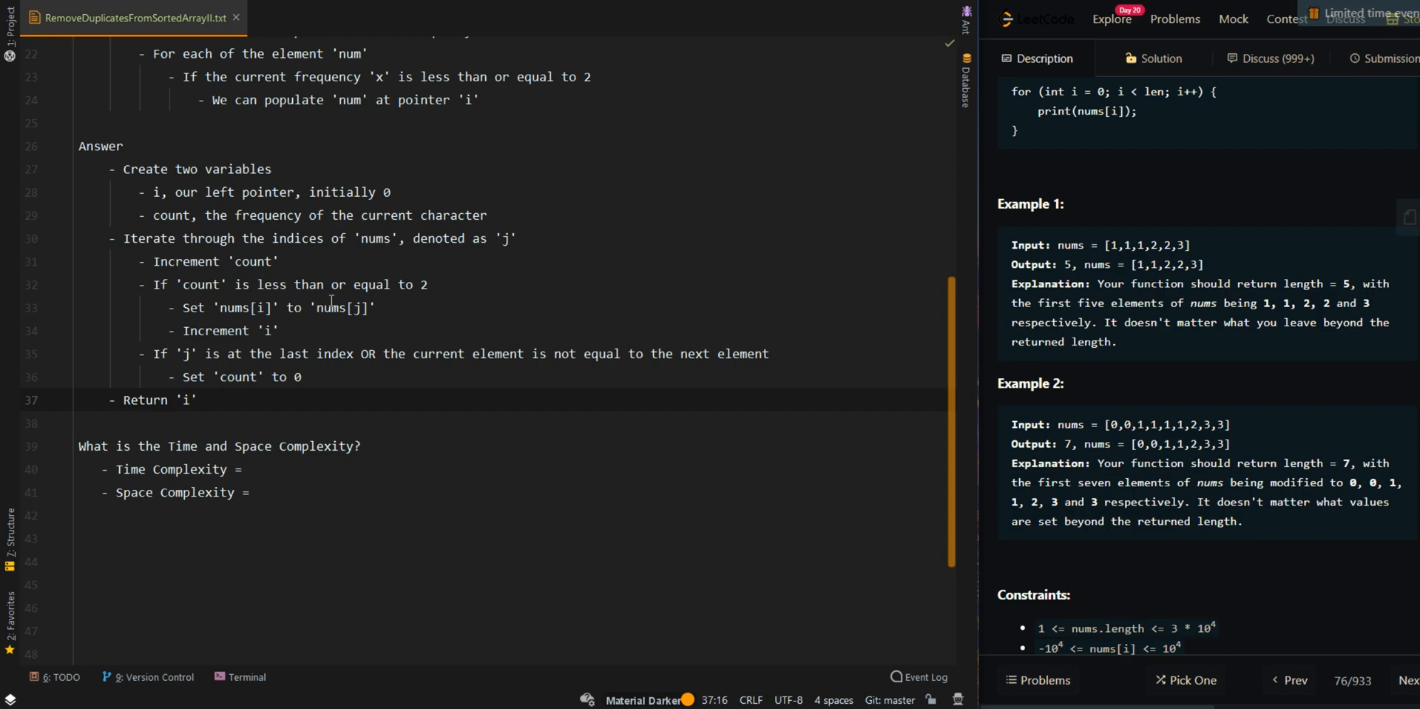
pyautogui.click(242, 469)
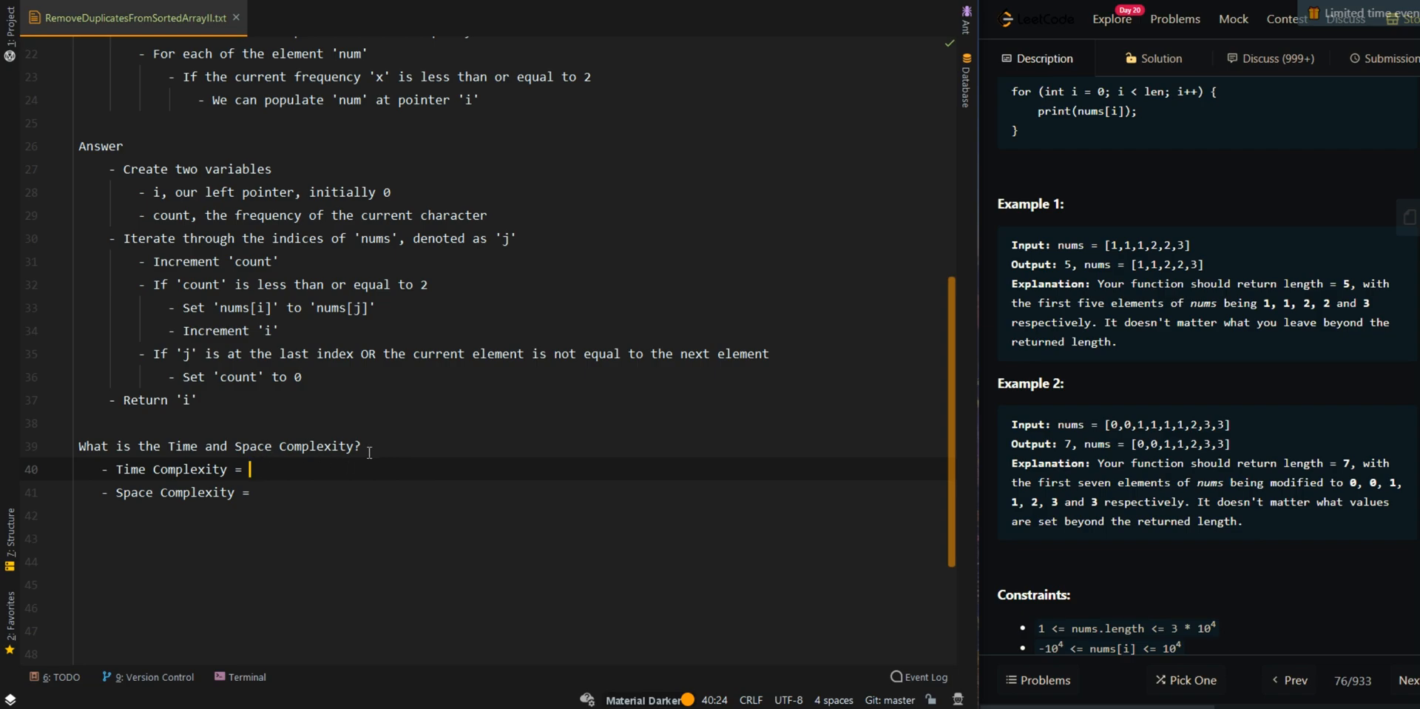
# Record time complexity O(n), where 'n' is the array length, via the two pointer approach, and space complexity O(1).
pyautogui.write('O(N0')
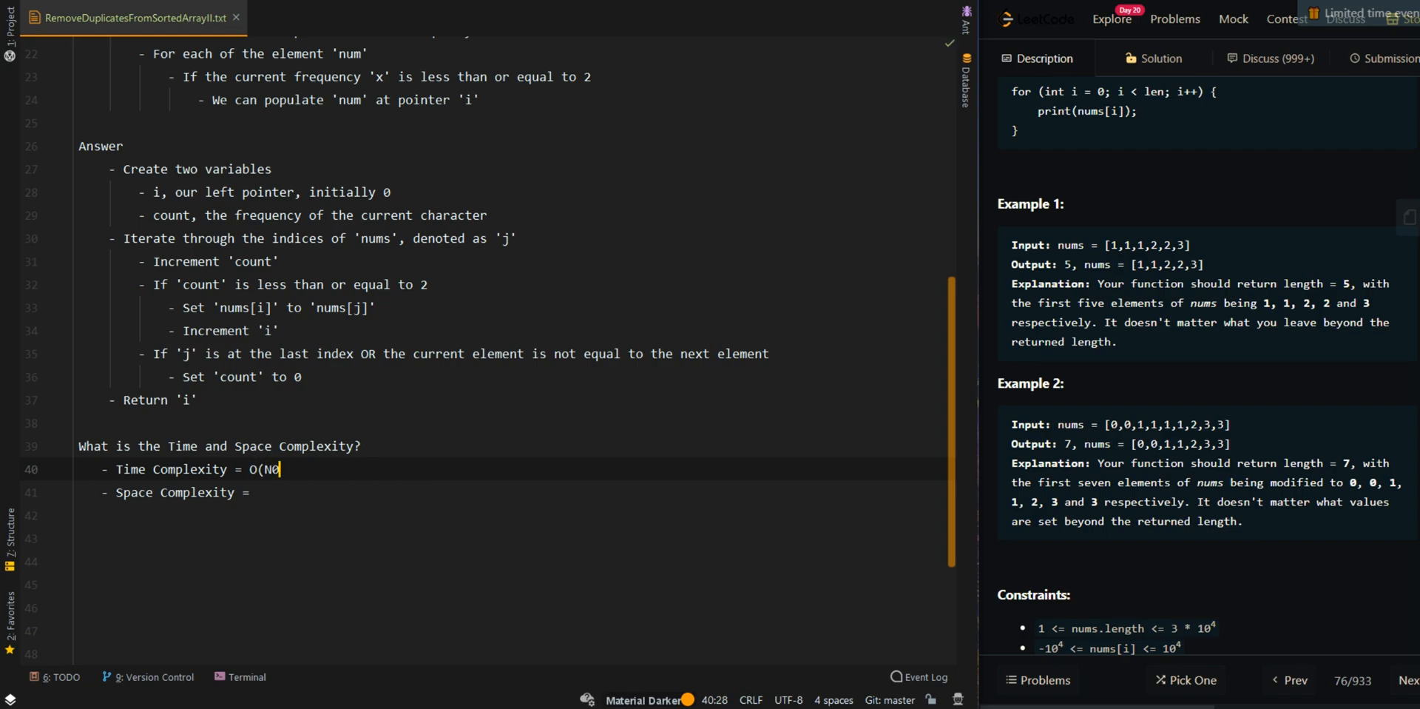
pyautogui.write('n)< whe')
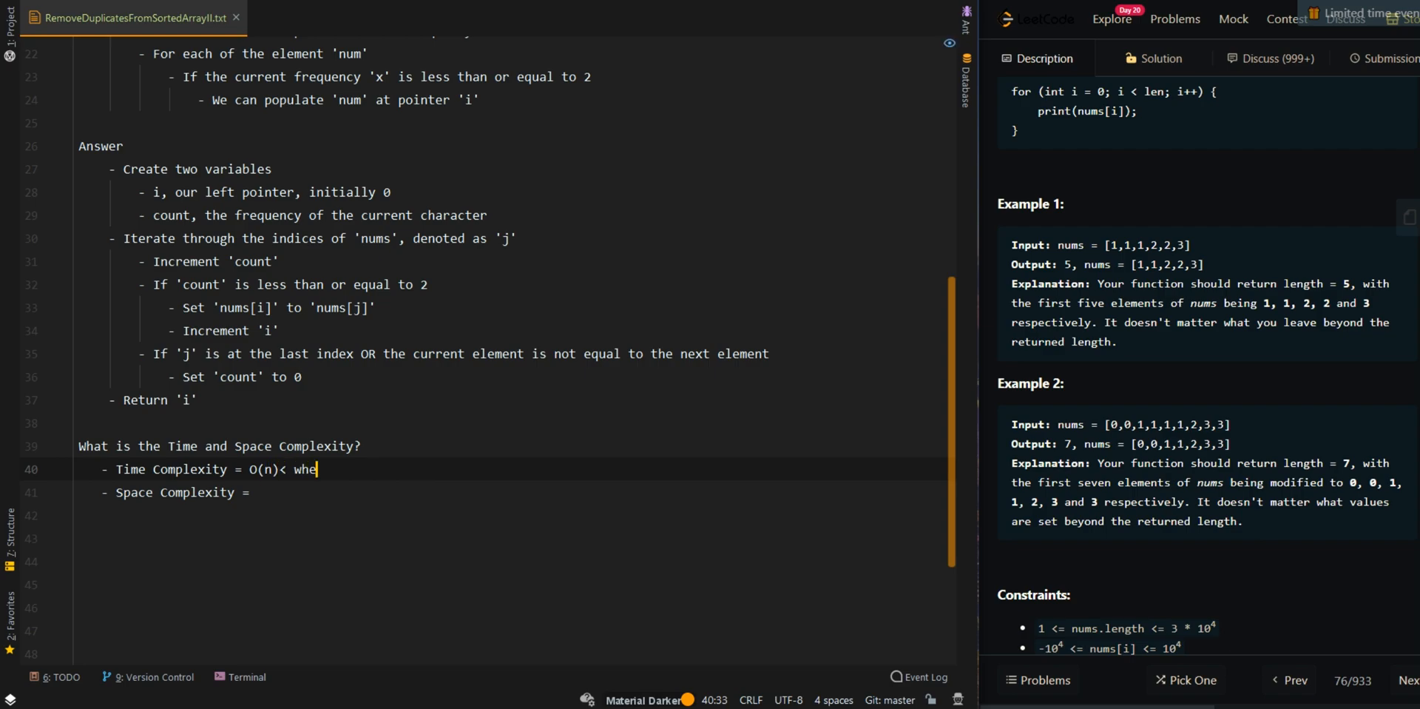
pyautogui.write(", where 'n' is the length of the input array")
pyautogui.write('- O(n), visi')
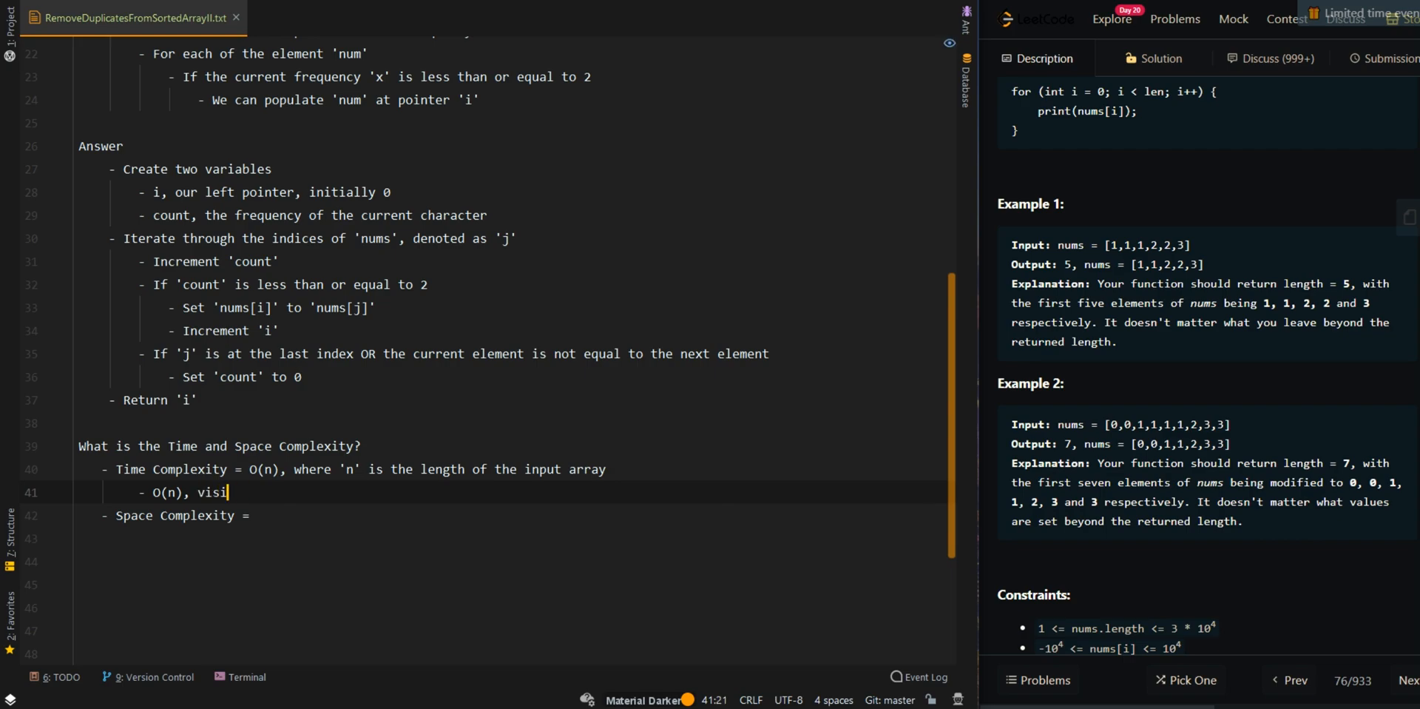
pyautogui.write('two pointer ap')
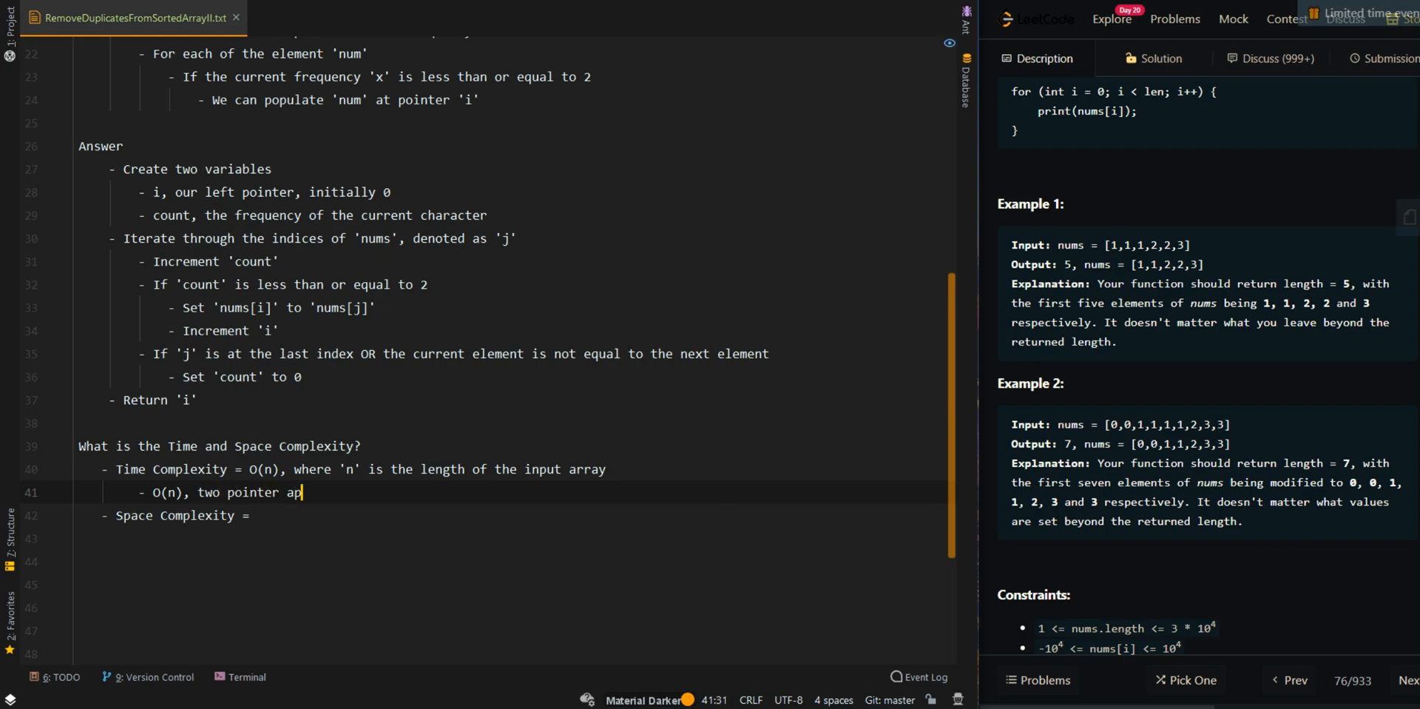
pyautogui.write('proach')
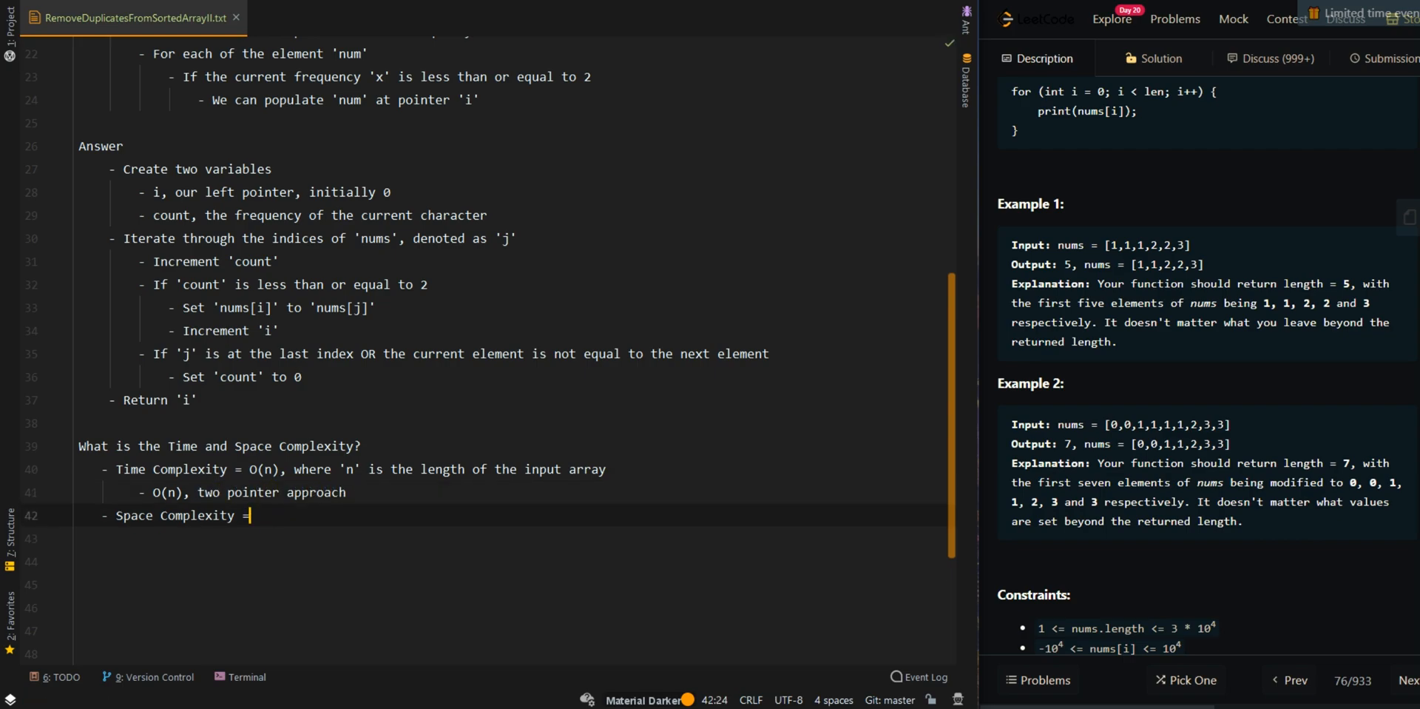
pyautogui.write('O(1')
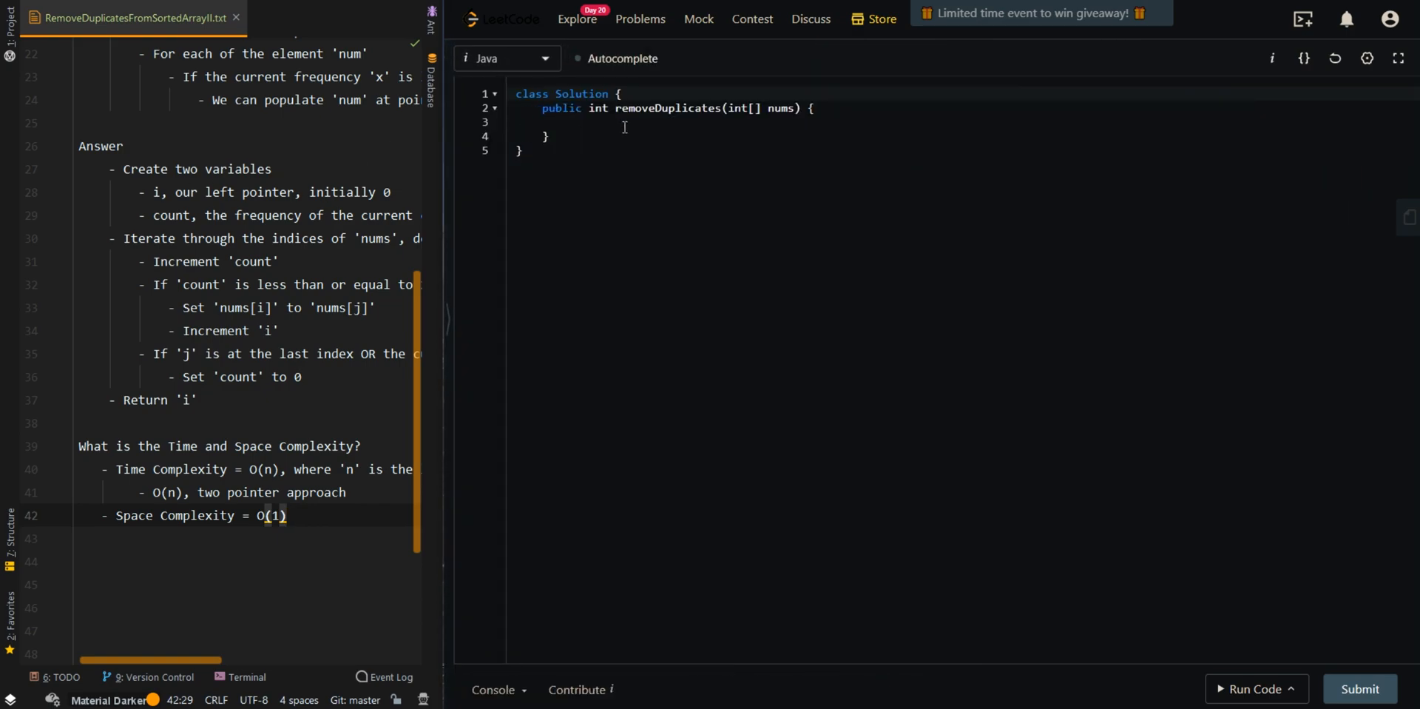
# Write int i = 0, count = 0 and the for loop over j that increments count and sets nums[i++] = nums[j] when count <= 2.
pyautogui.write('int i = 0')
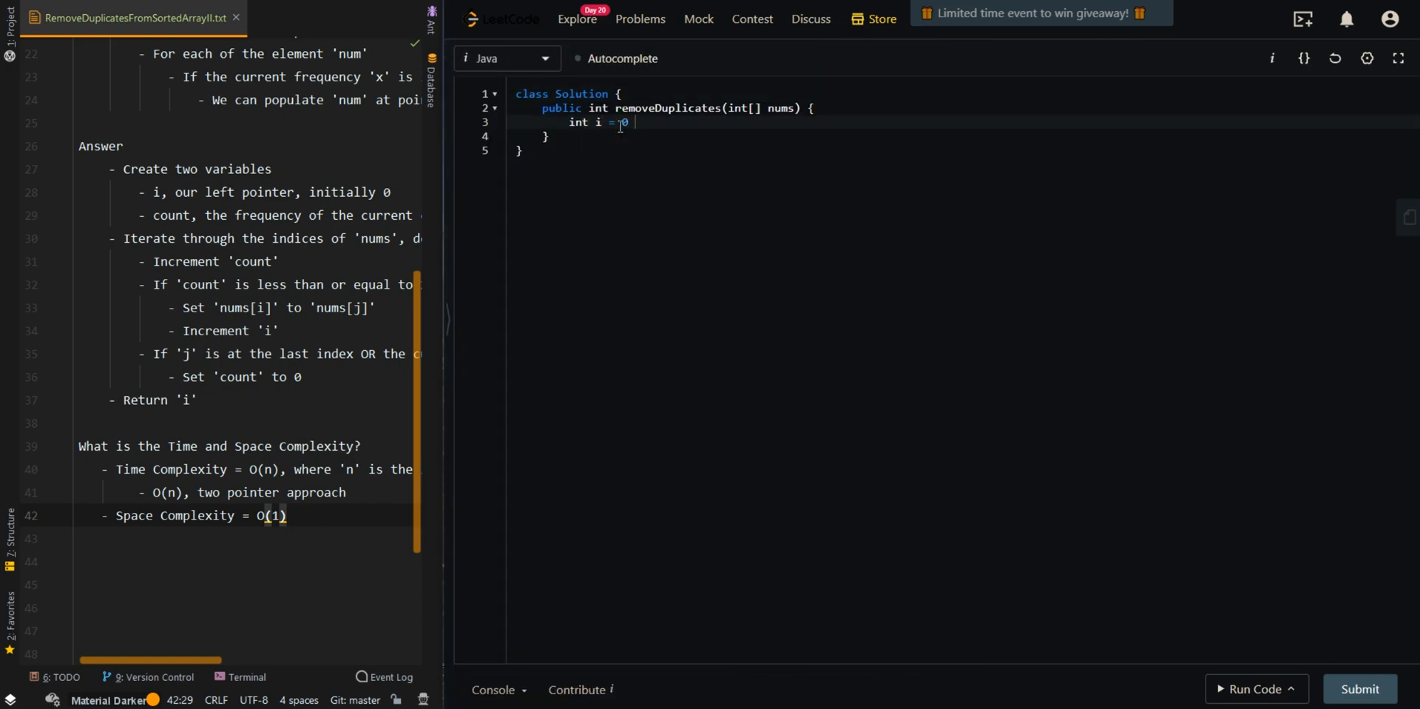
pyautogui.write(', count = 0;')
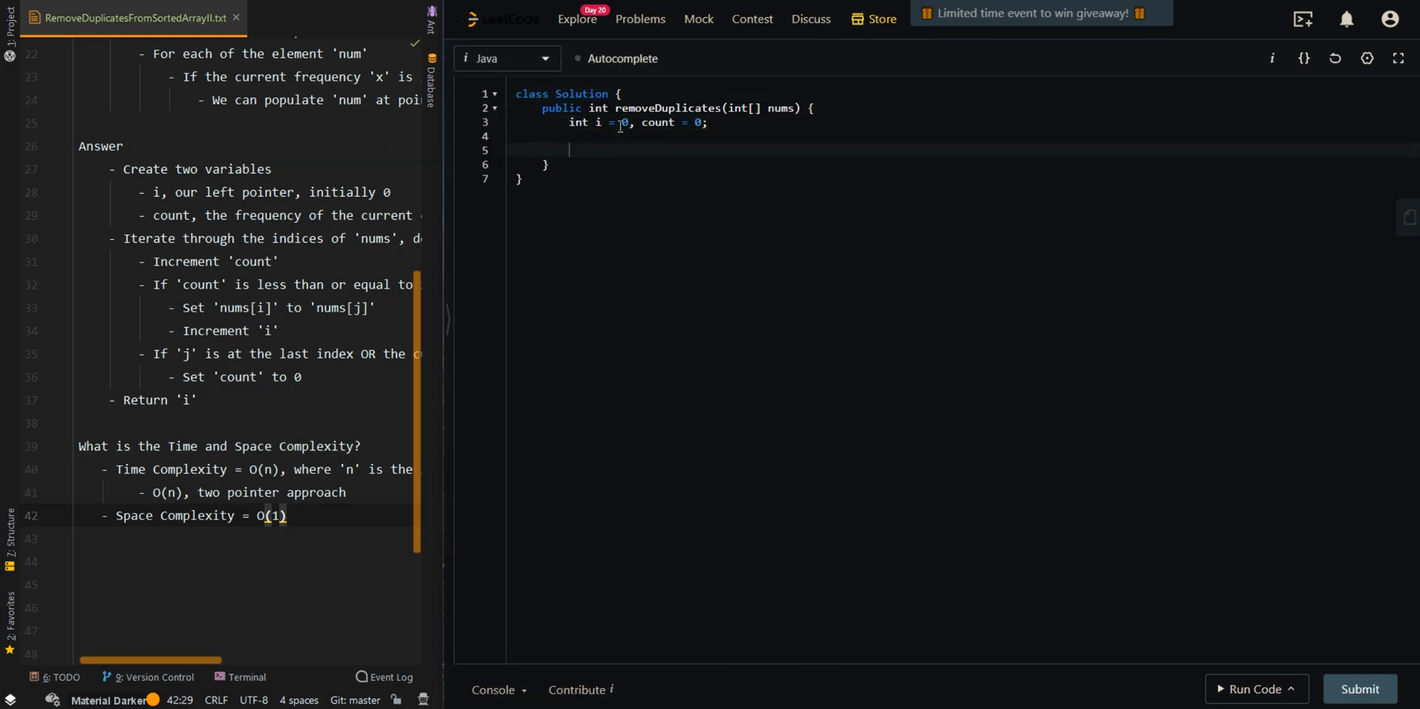
pyautogui.write('for (int j = 0; )')
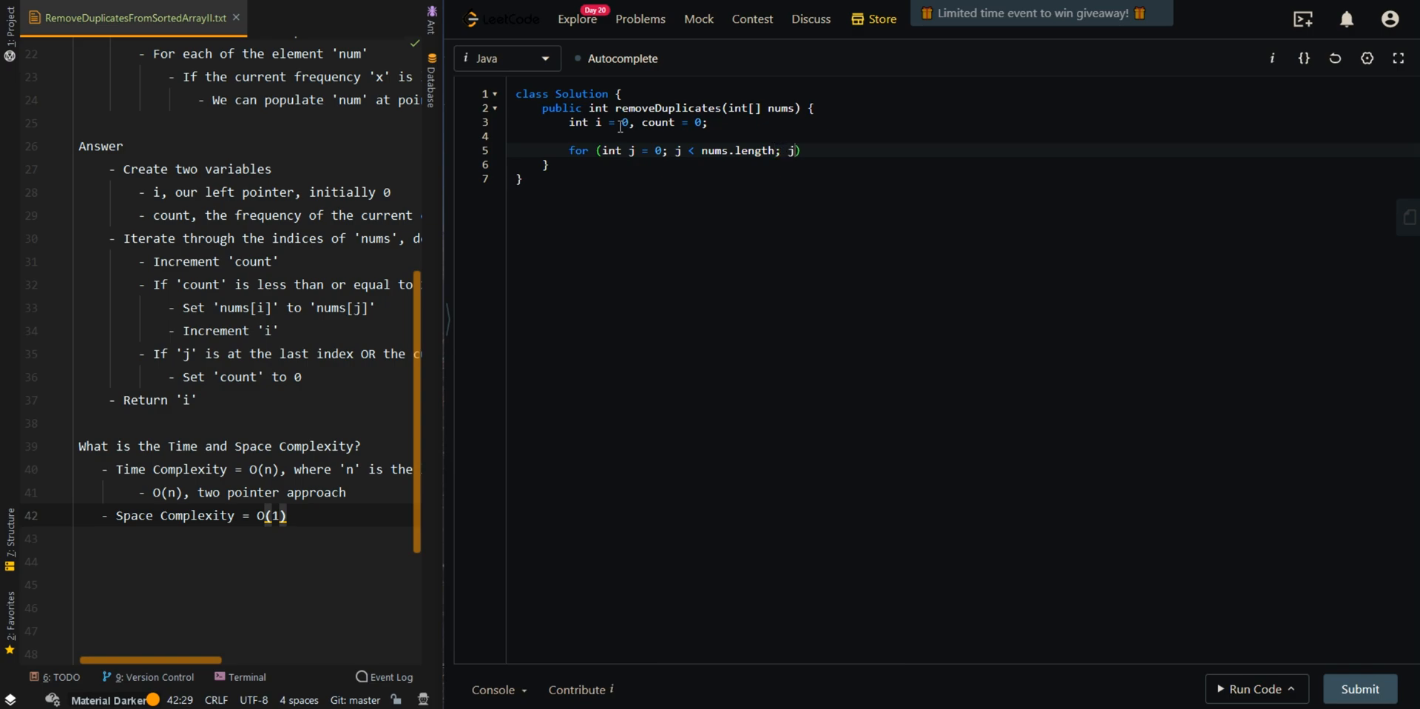
pyautogui.write('count')
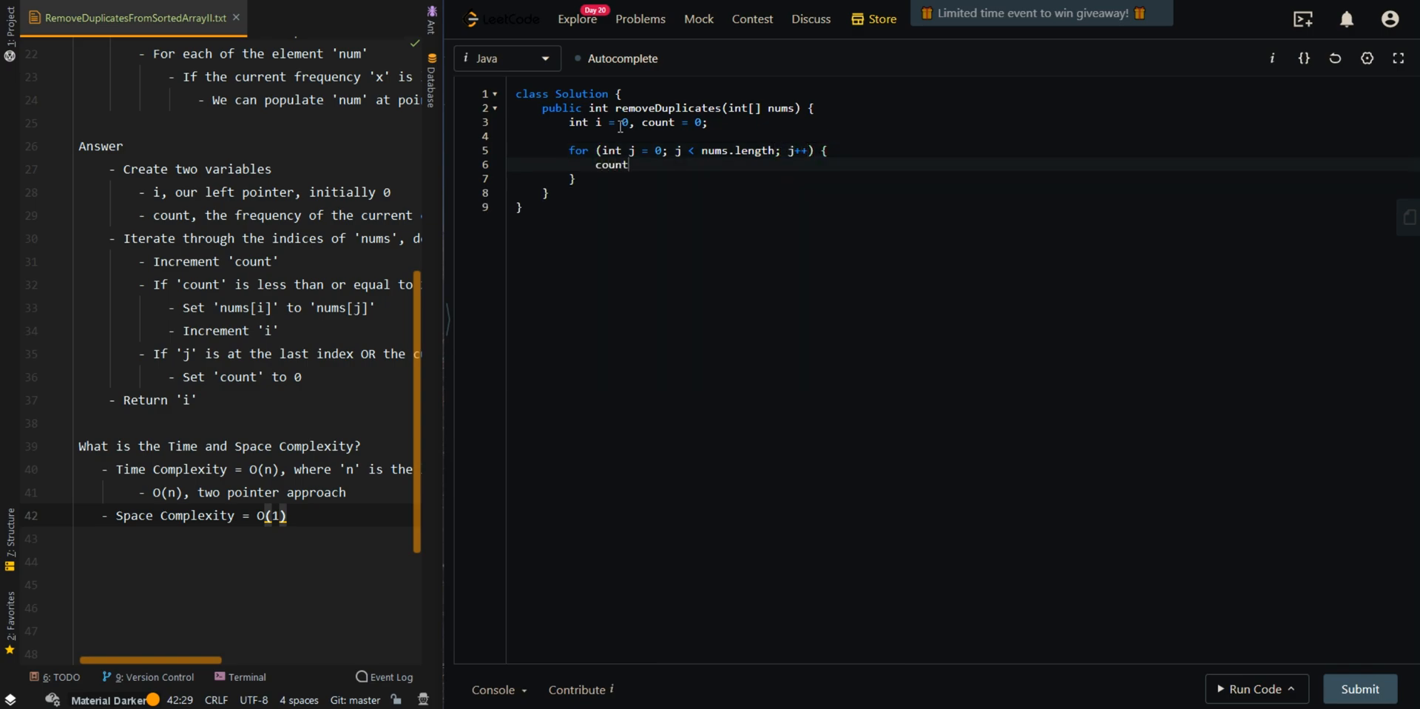
pyautogui.write('++;')
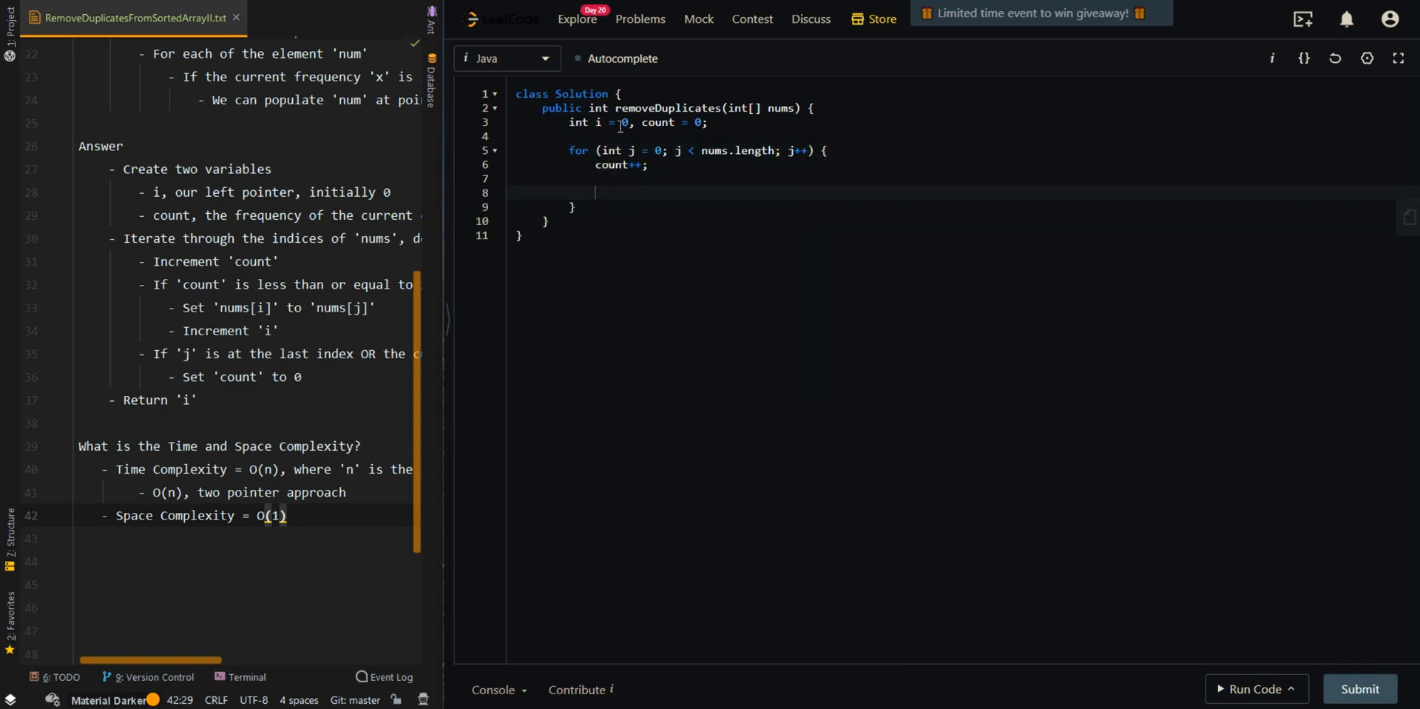
pyautogui.write('if (count <')
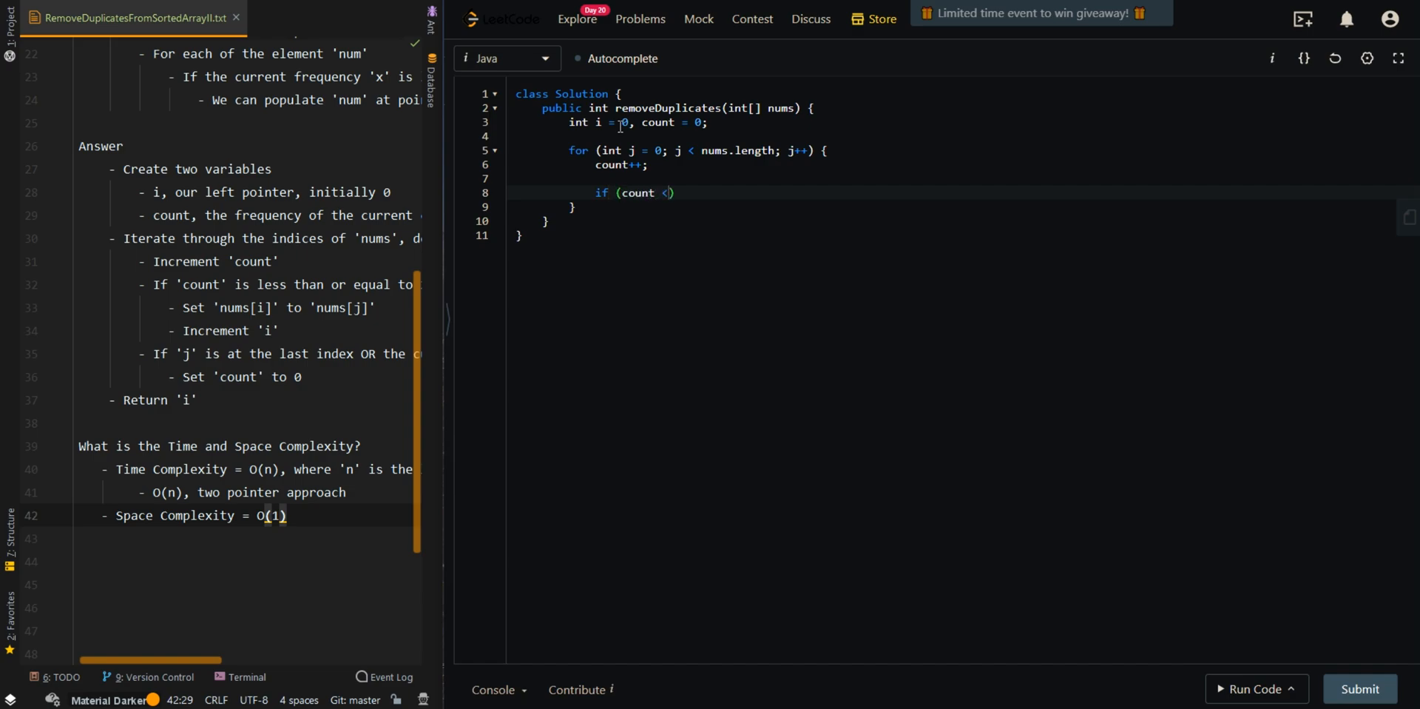
pyautogui.write('= 2) {')
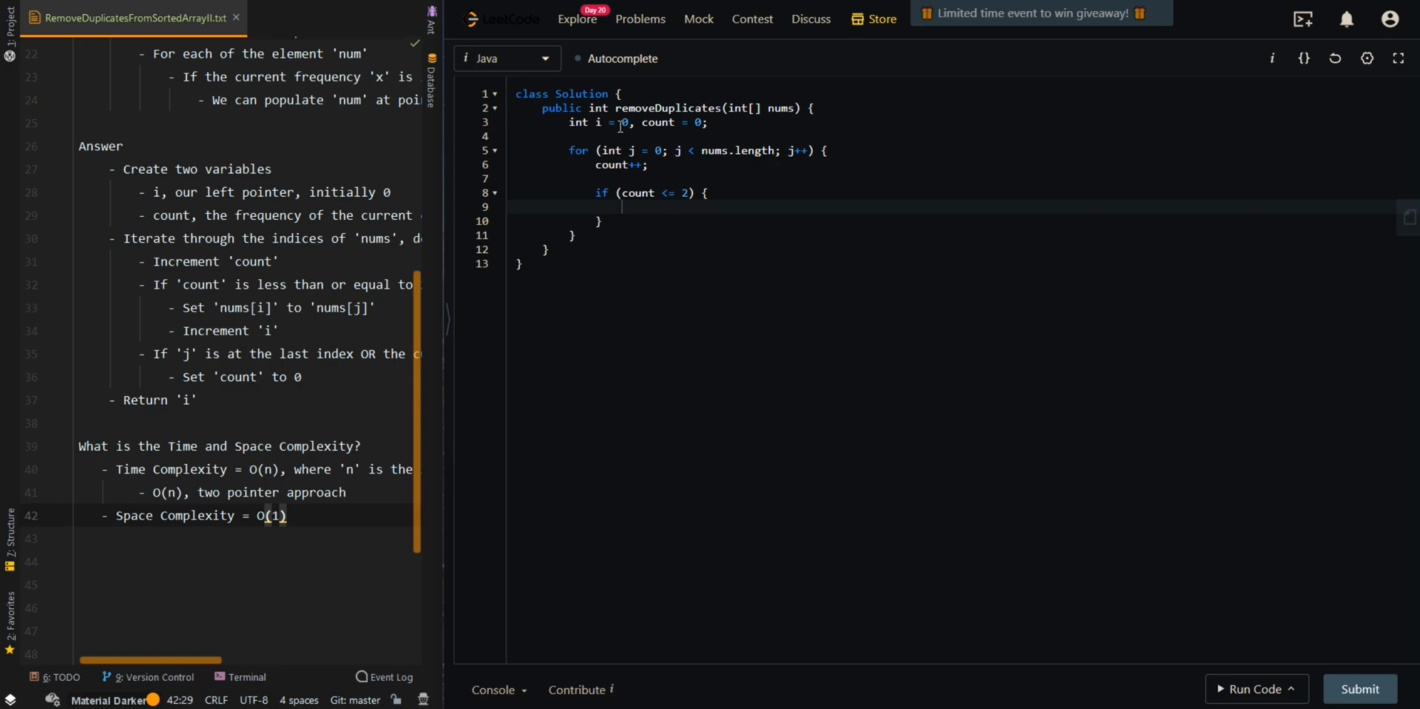
pyautogui.write('nums[i]')
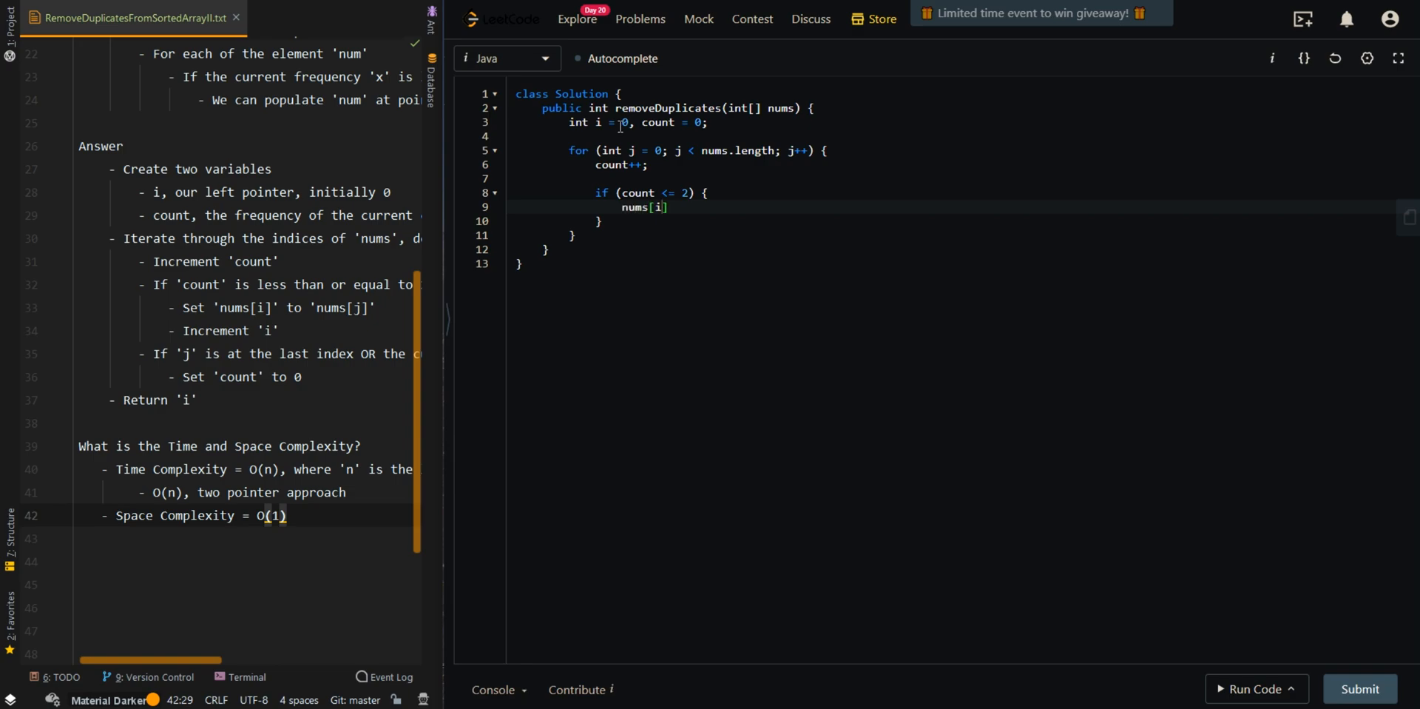
pyautogui.write('++] = nums[]')
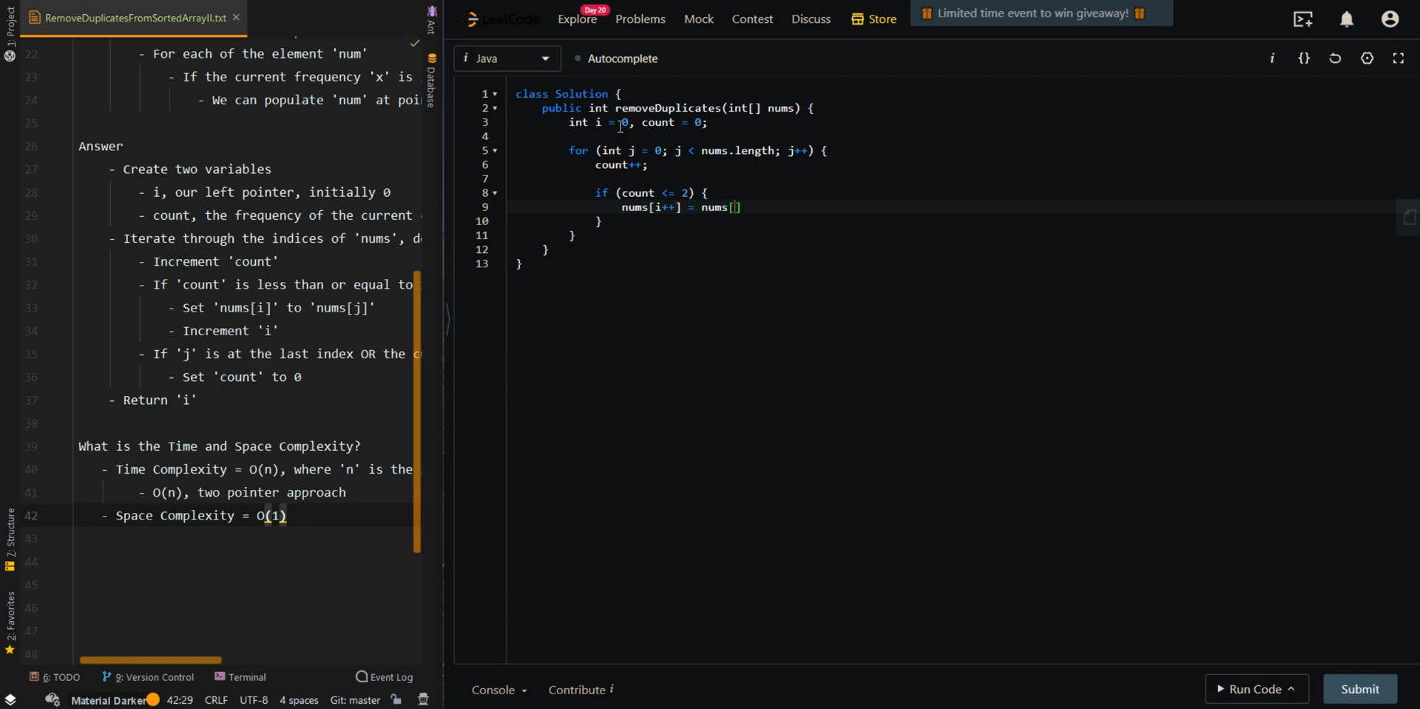
pyautogui.write('j];')
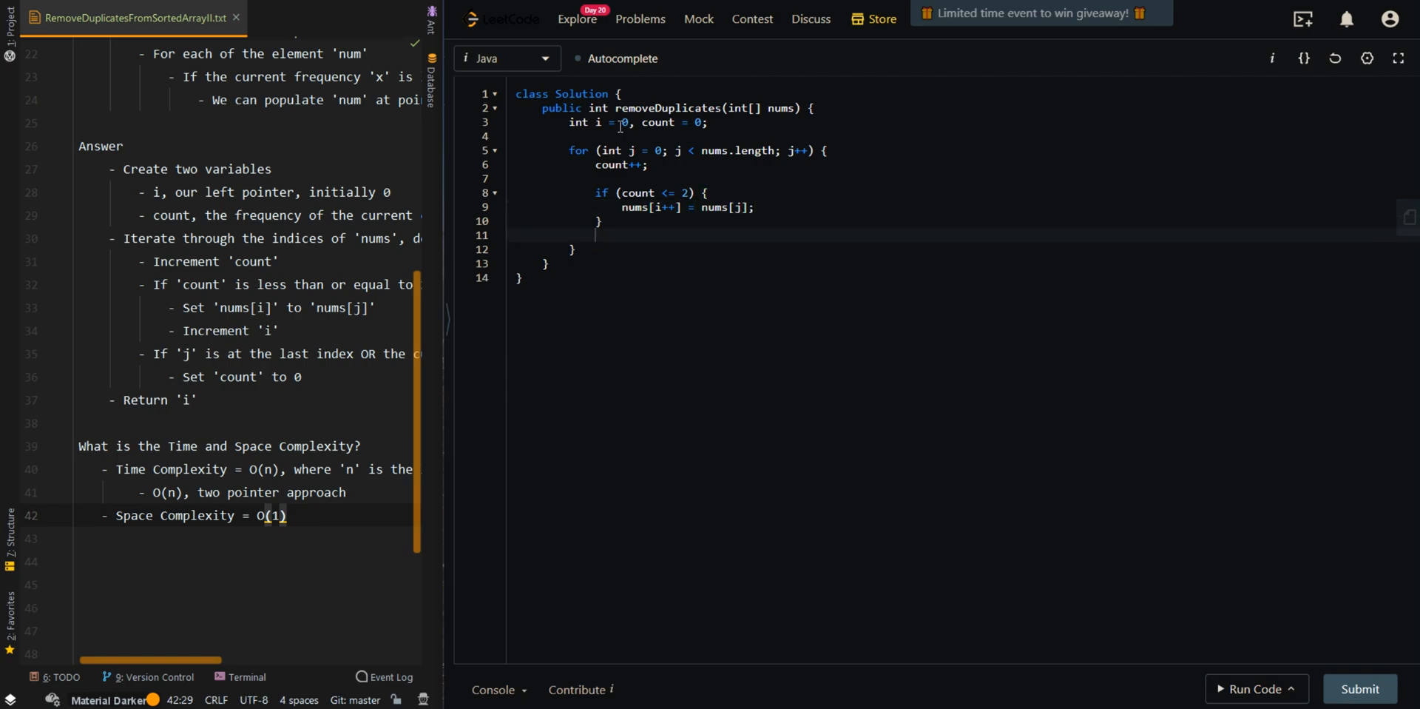
# Reset count to 0 when j is the last index or nums[j] != nums[j + 1], then return i.
pyautogui.write('if (j )')
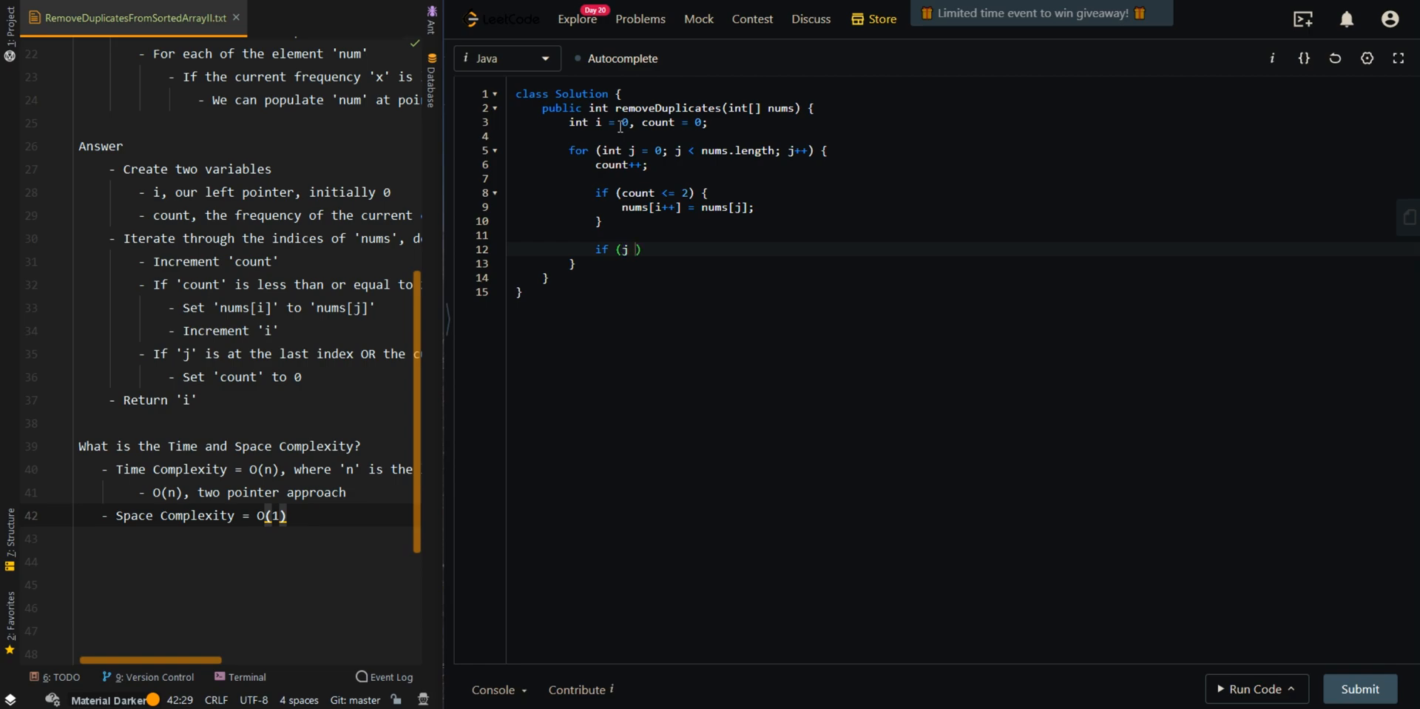
pyautogui.write('== nums.')
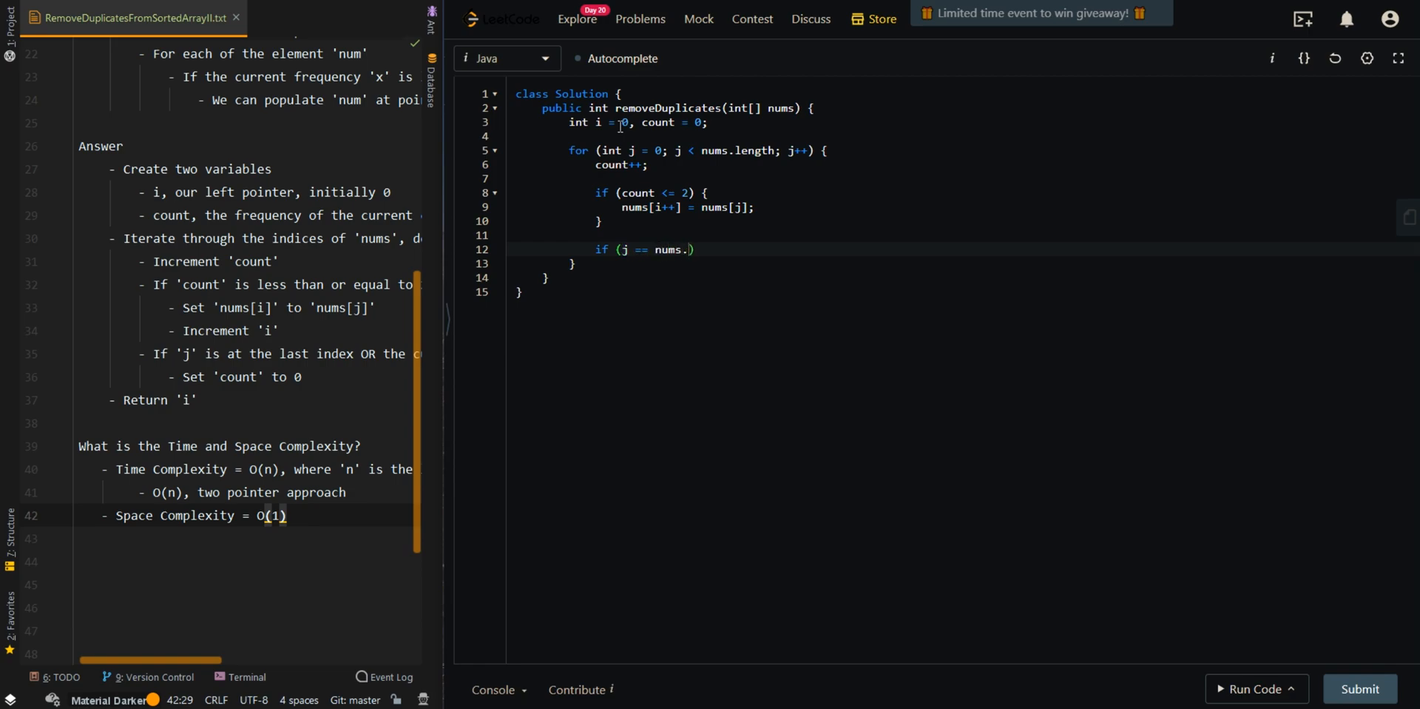
pyautogui.write('length - 1')
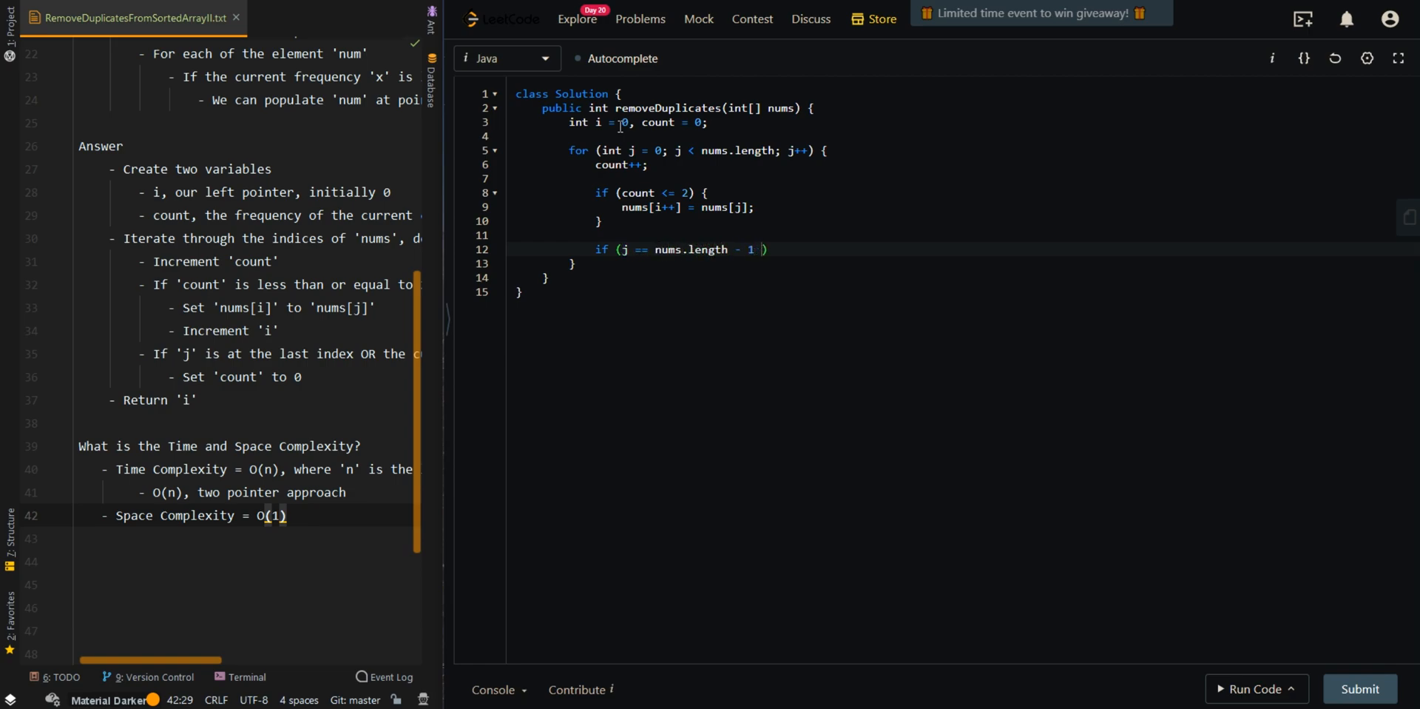
pyautogui.write('||')
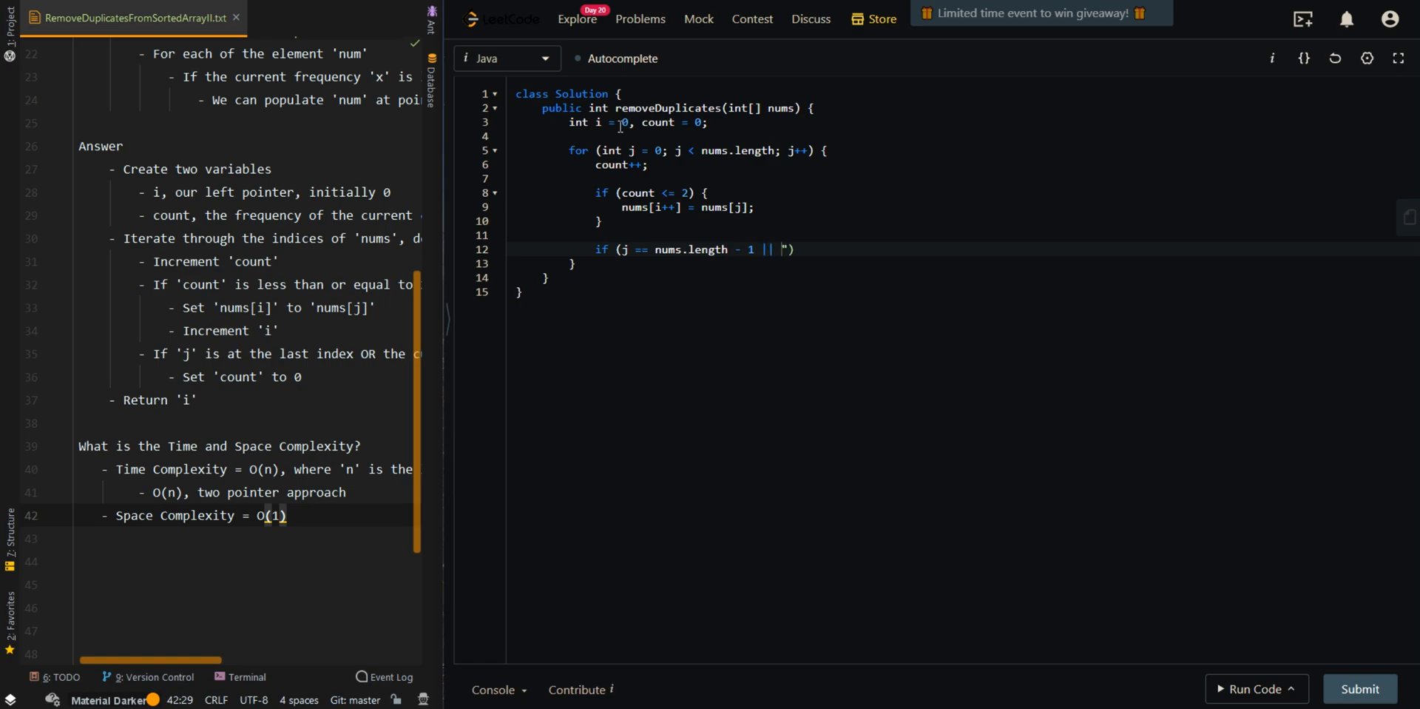
pyautogui.write('nums[i]')
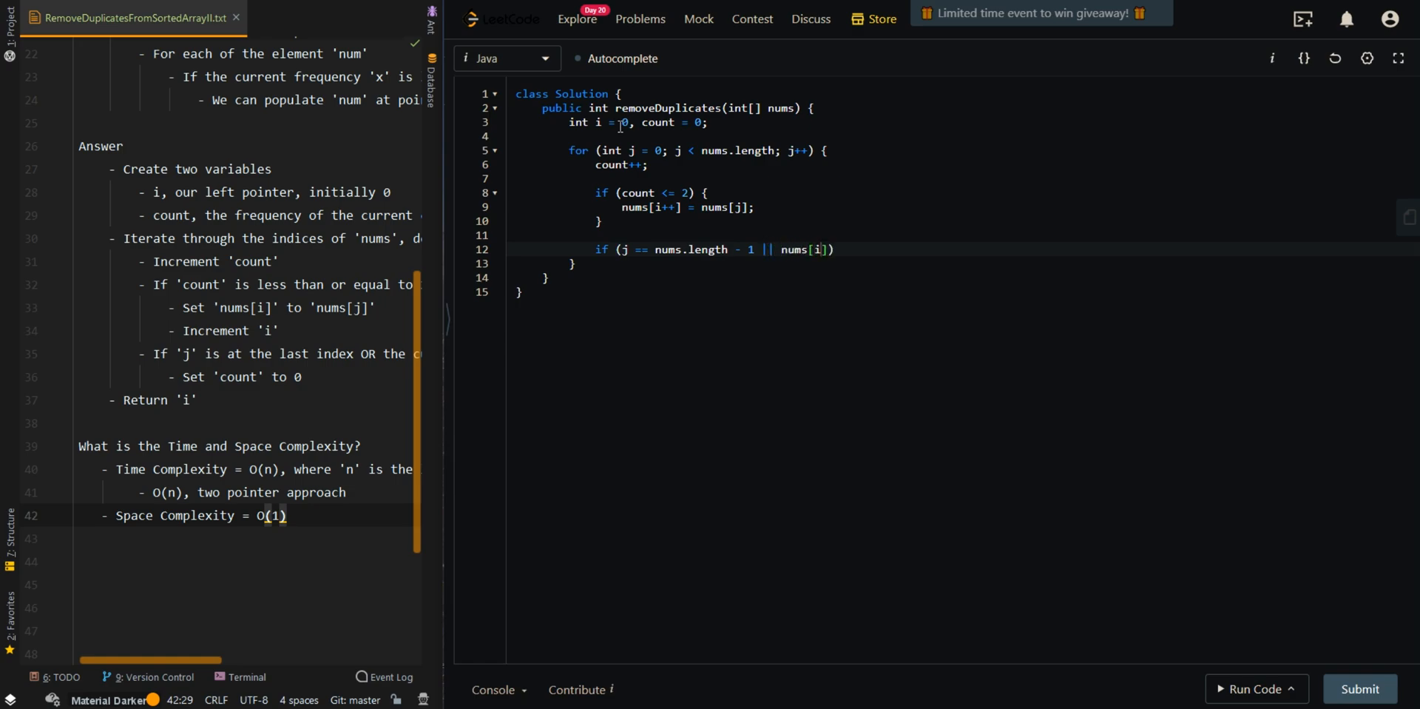
pyautogui.write('!= nums[]')
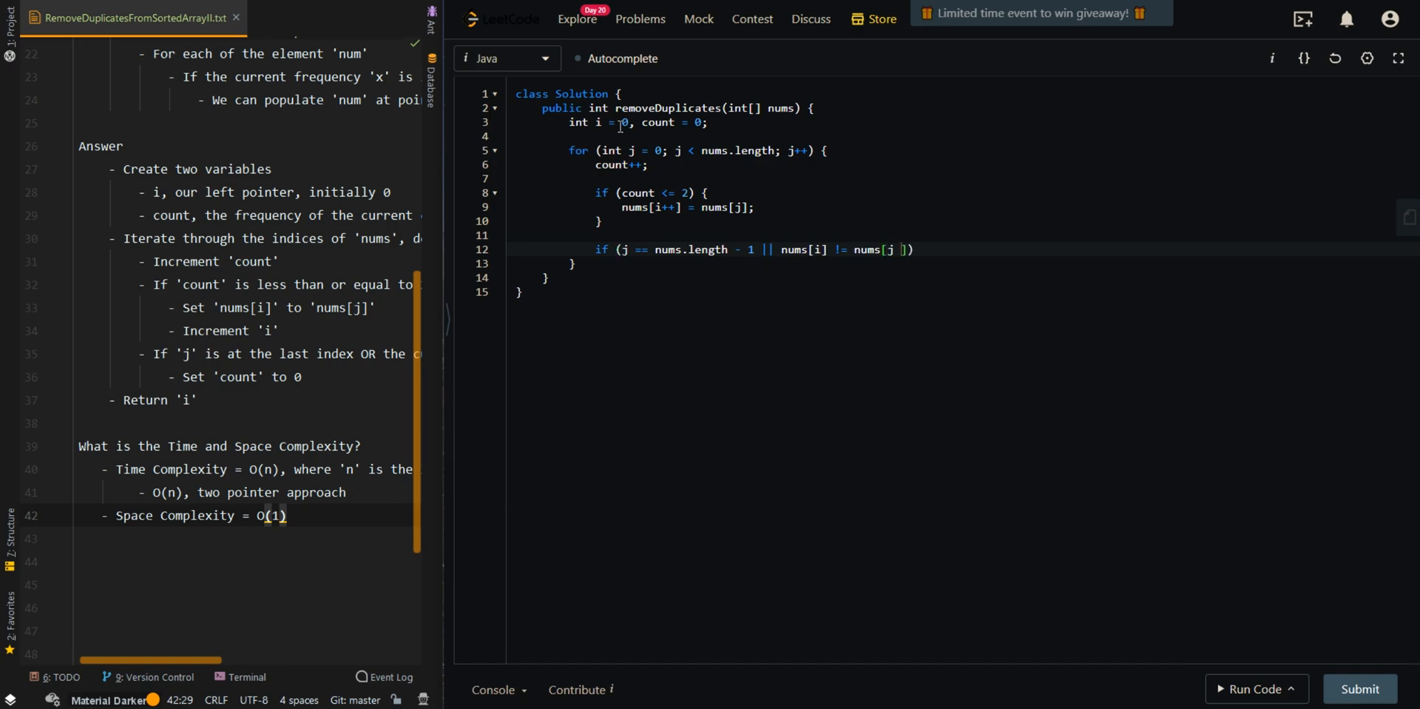
pyautogui.write('+ 1')
pyautogui.write('coun')
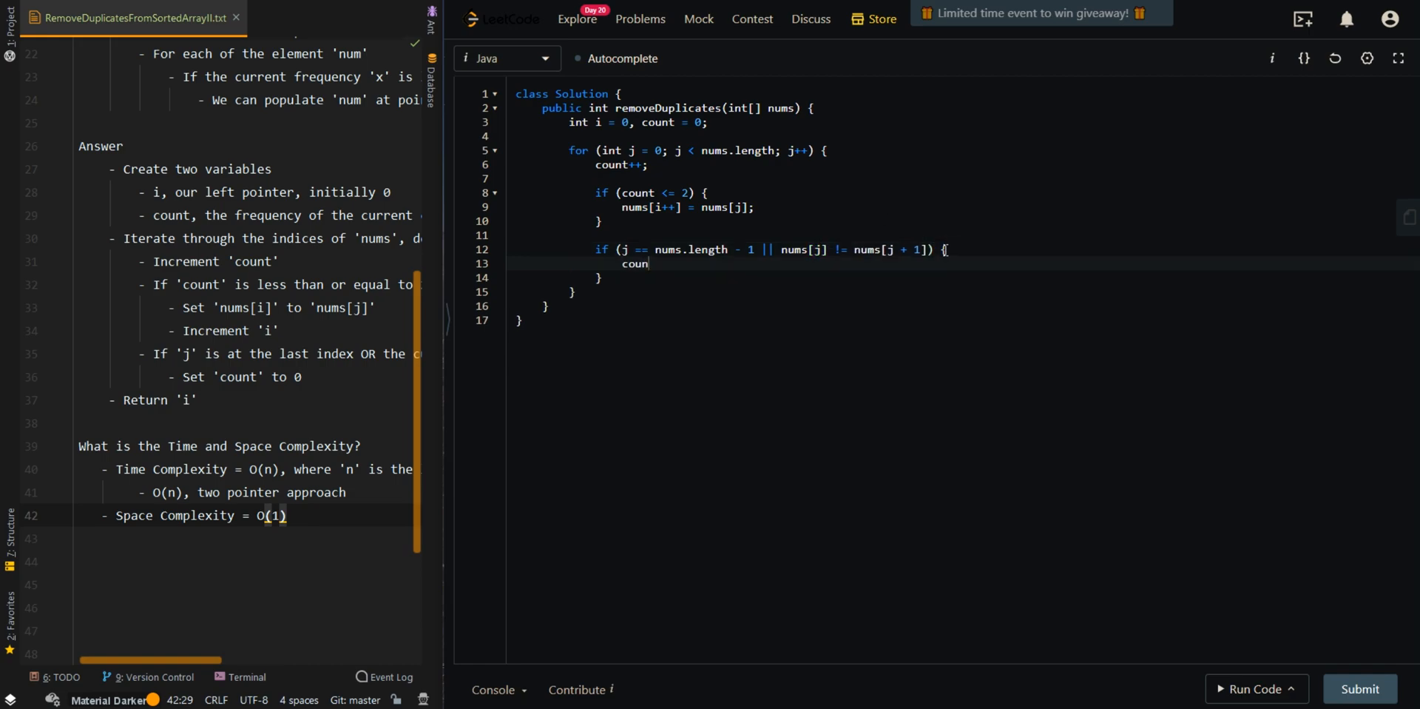
pyautogui.write('t = 0;')
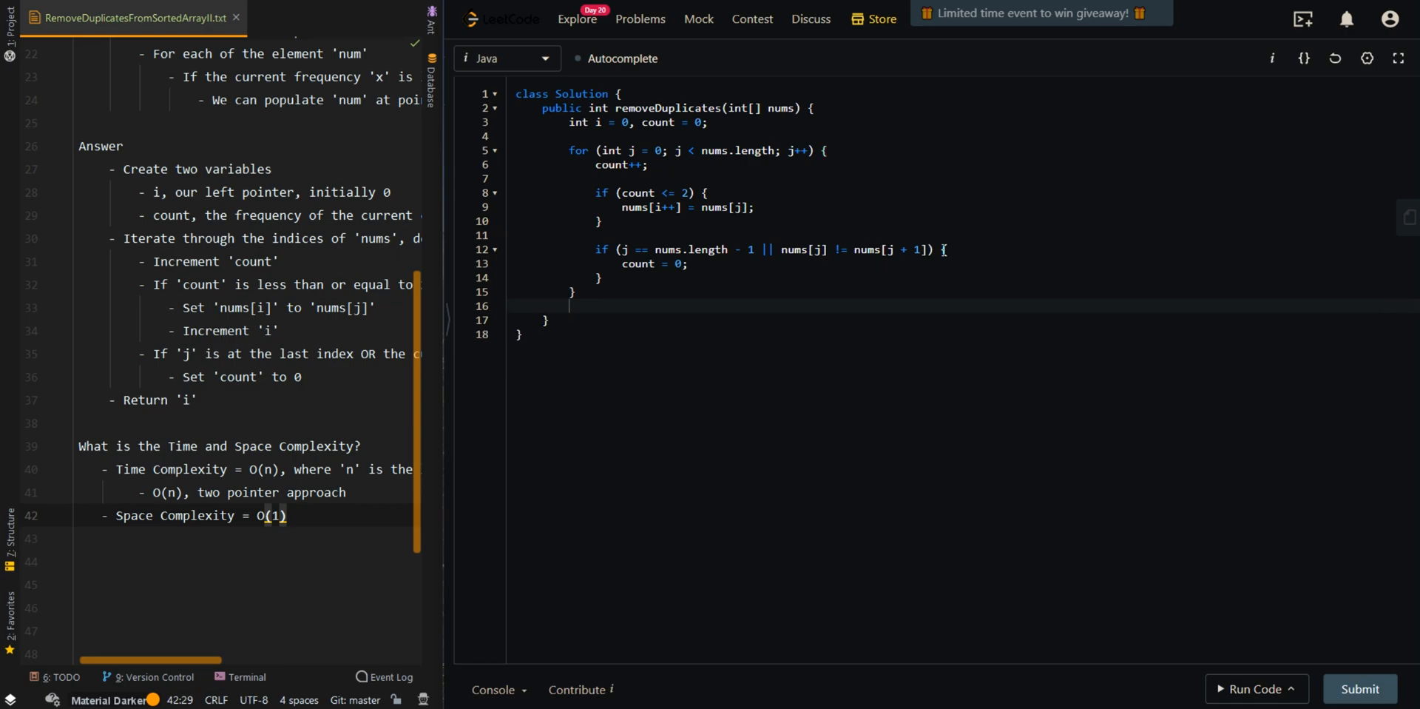
pyautogui.write('return i;')
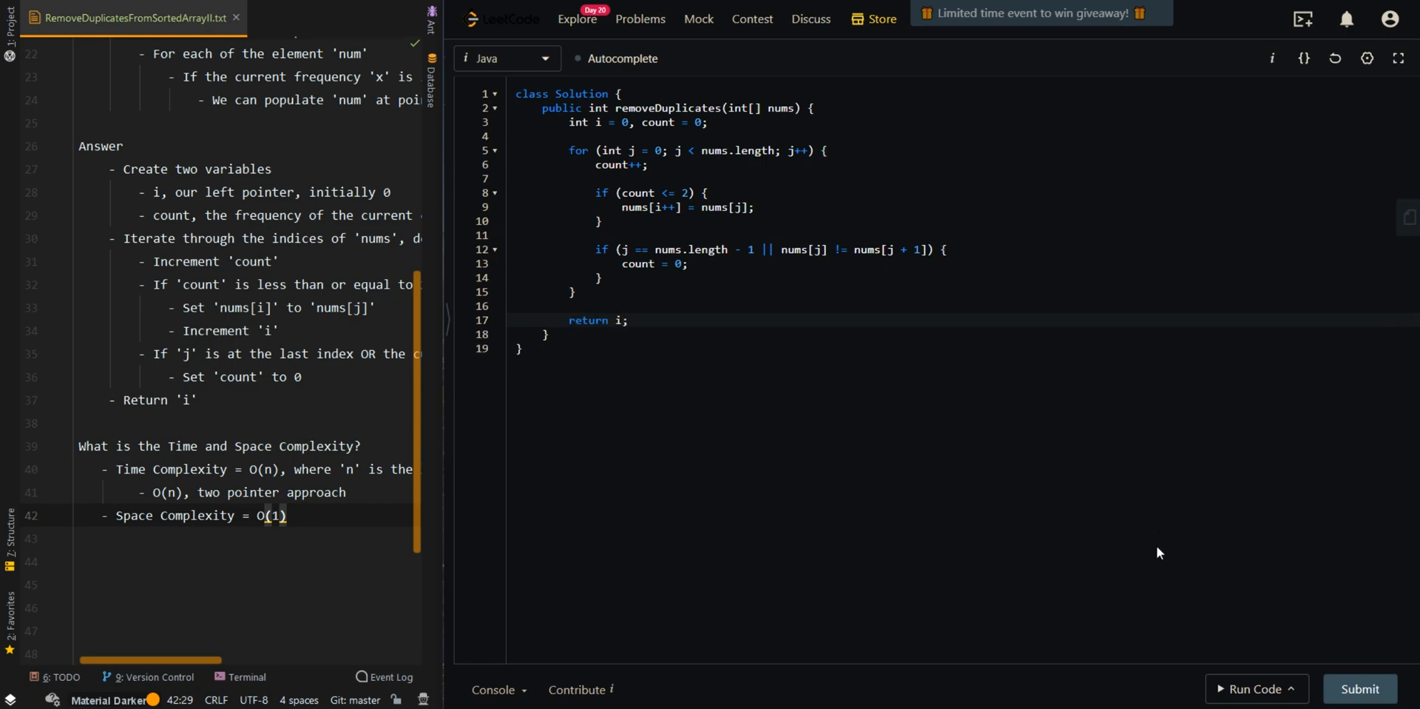
# Submit the Java solution and get it accepted with a 0 ms runtime.
pyautogui.click(1256, 690)
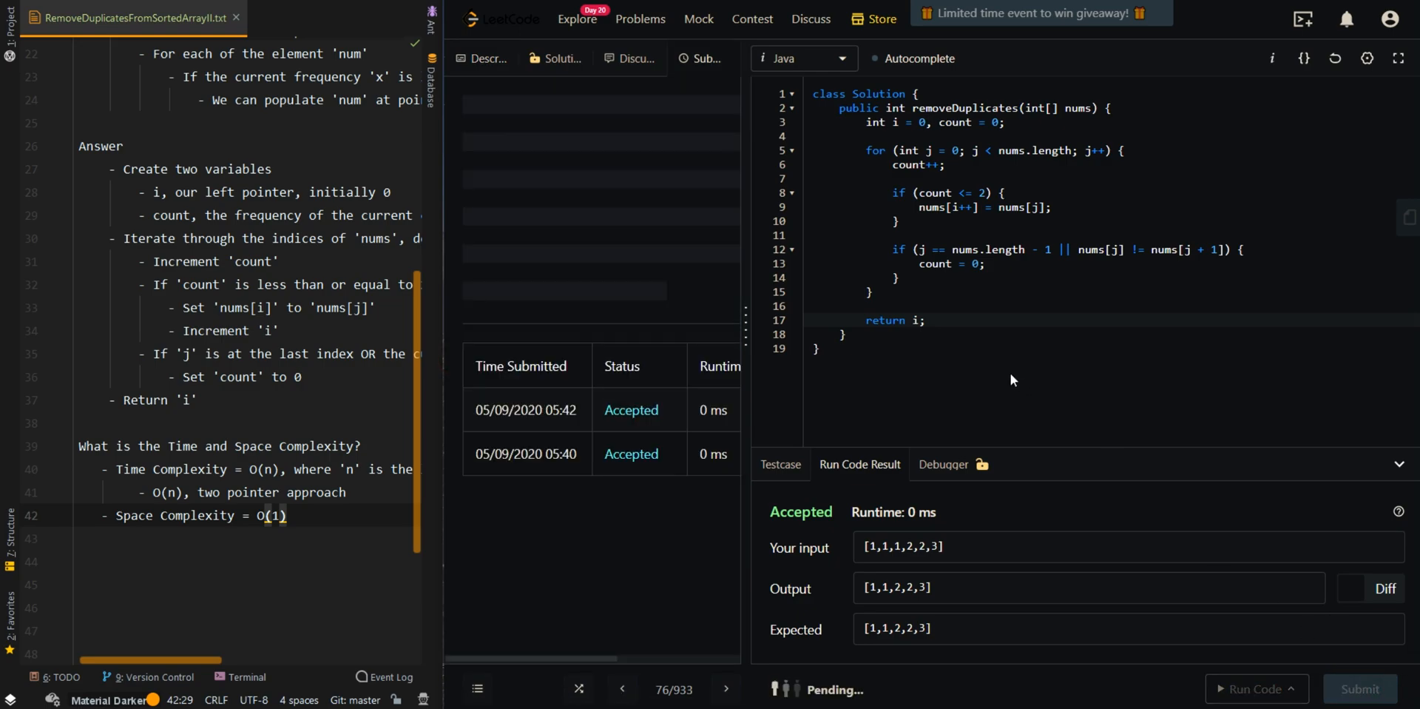
pyautogui.click(1358, 690)
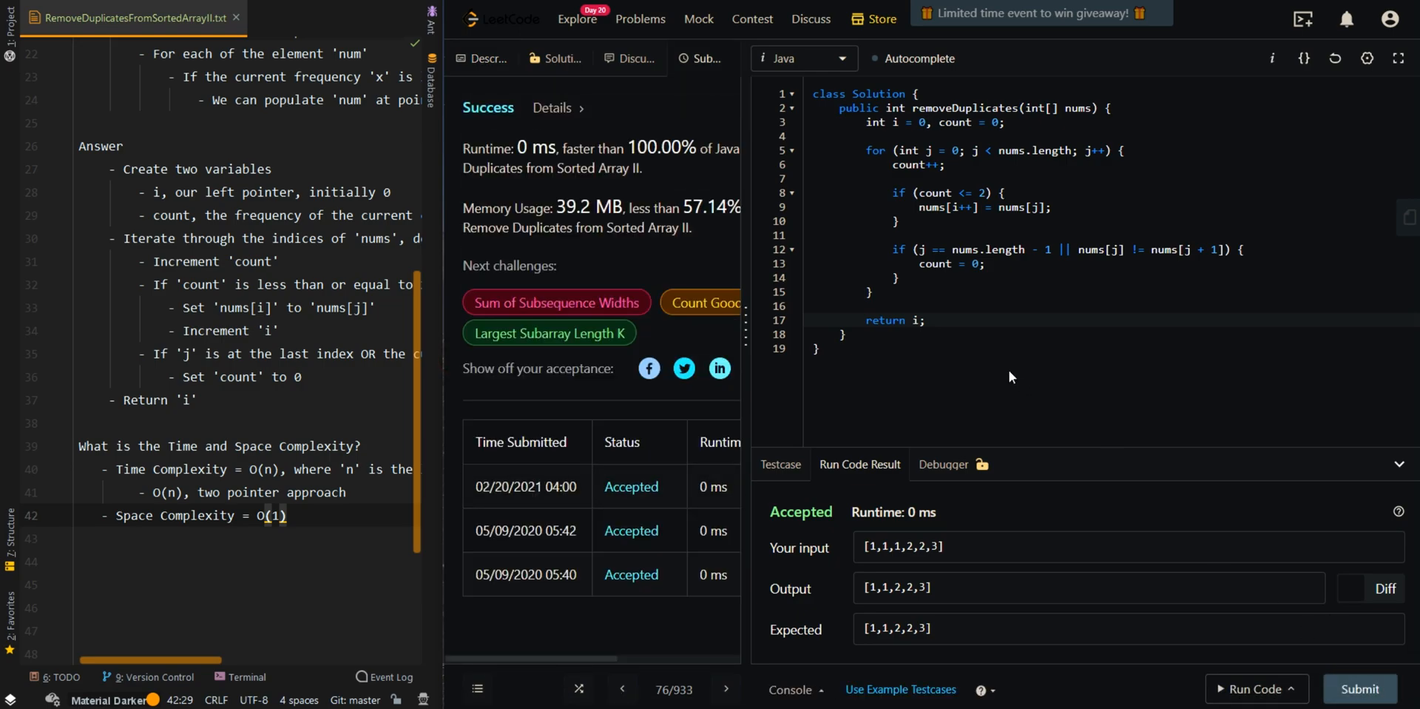